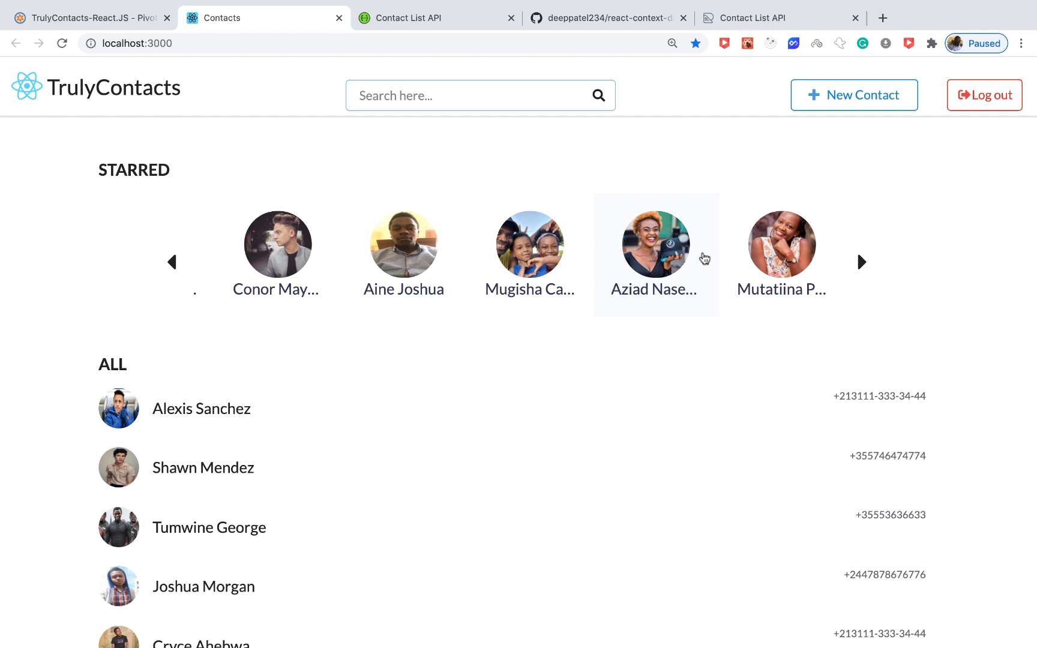
Review the Pivotal Tracker Icebox stories, switching between them and the running TrulyContacts app
click(92, 18)
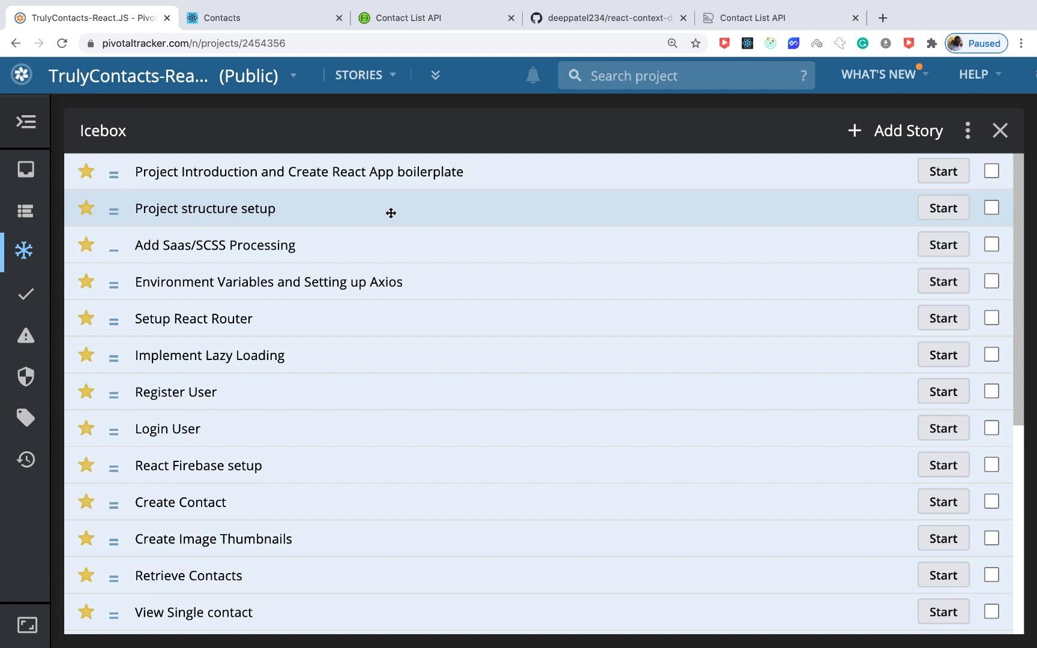
mouse_move(274, 282)
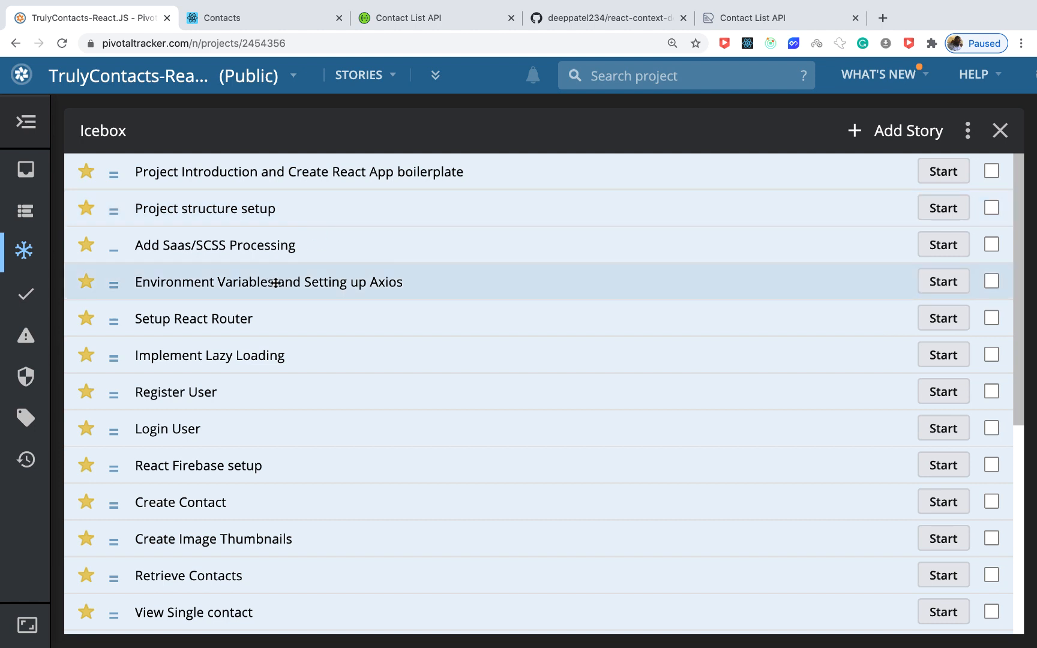
scroll(down, 3)
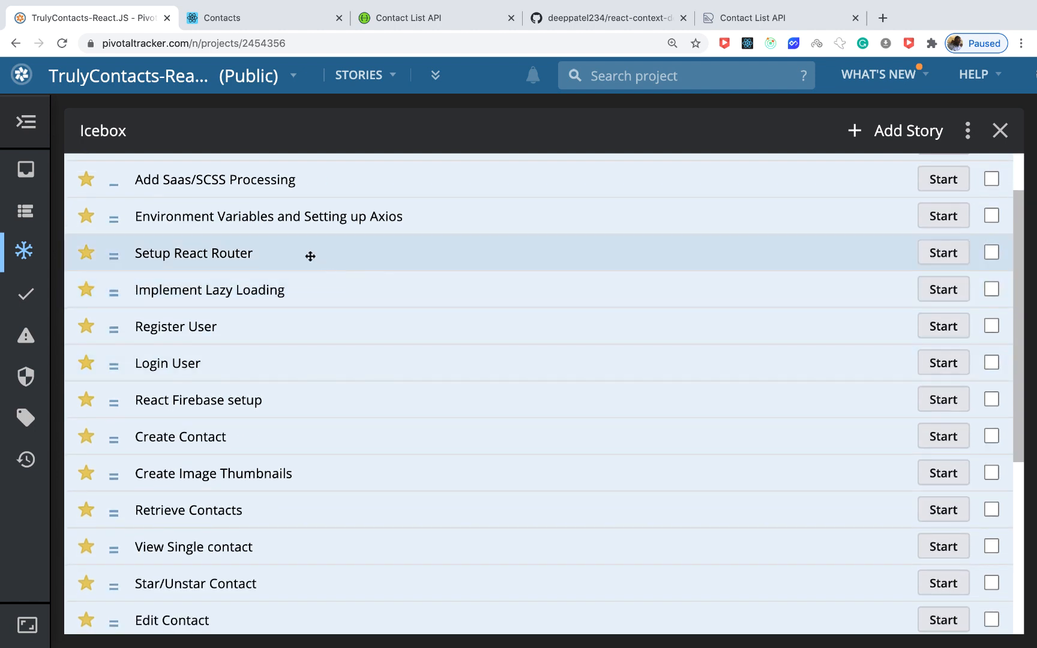
mouse_move(312, 300)
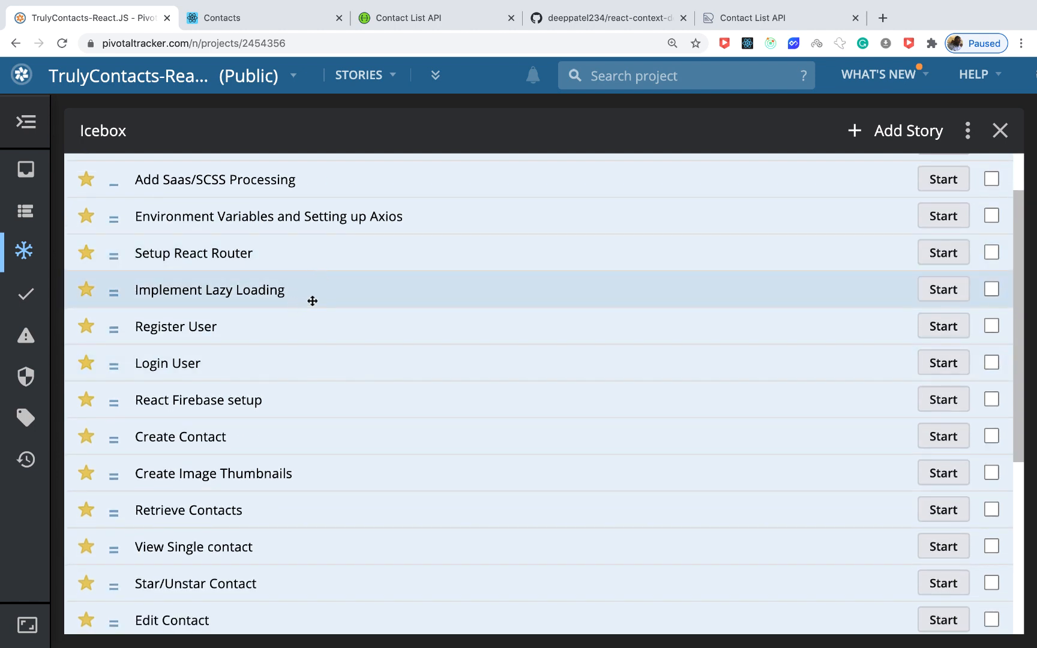
mouse_move(317, 276)
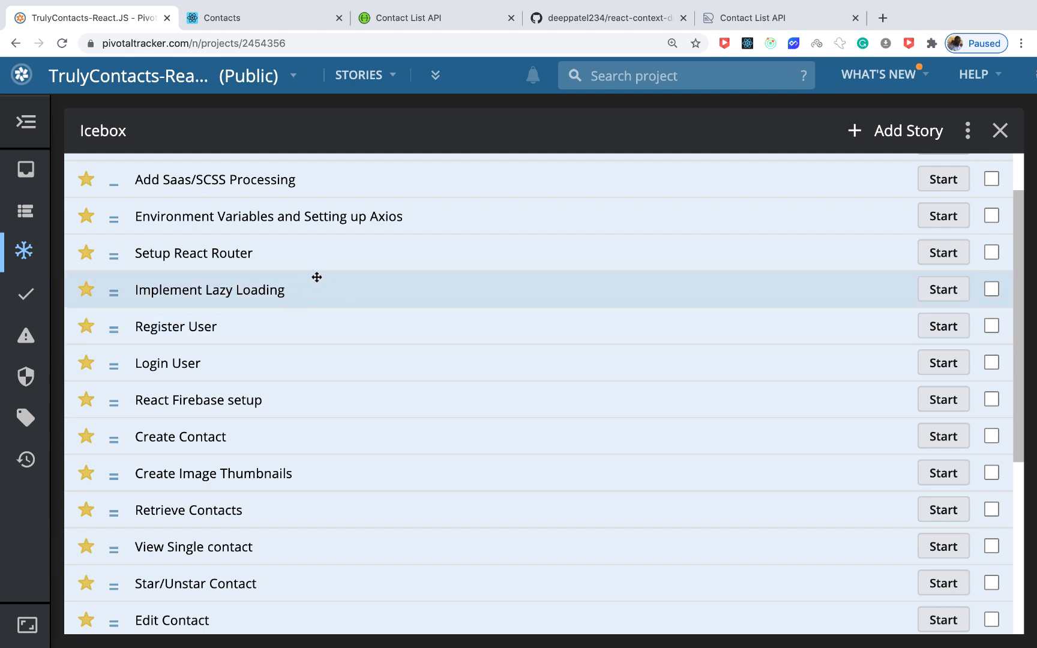
mouse_move(298, 289)
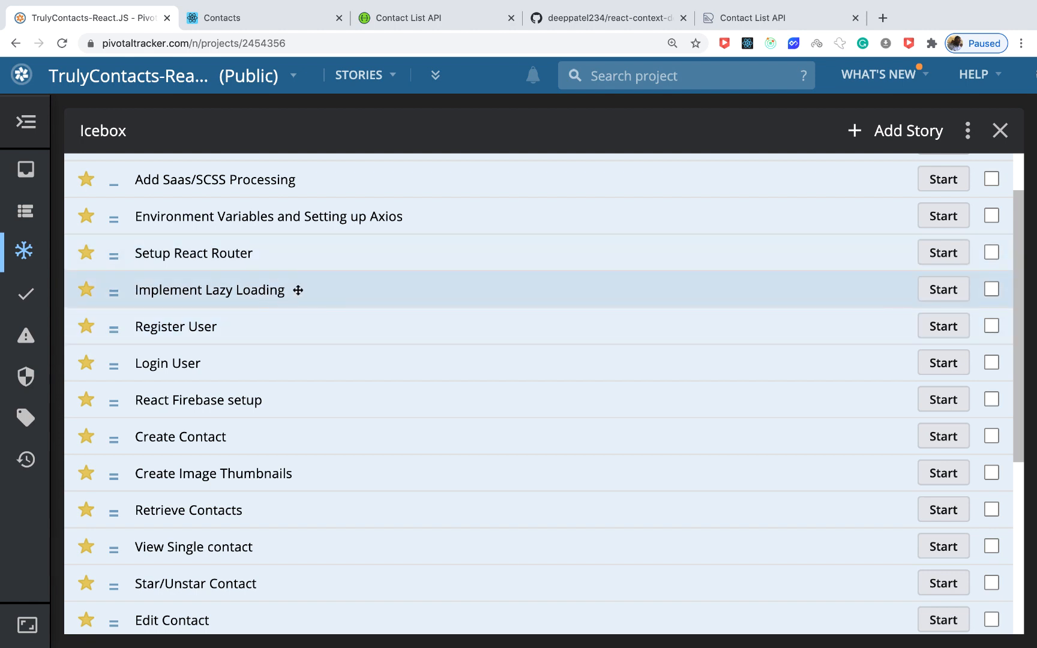
scroll(down, 3)
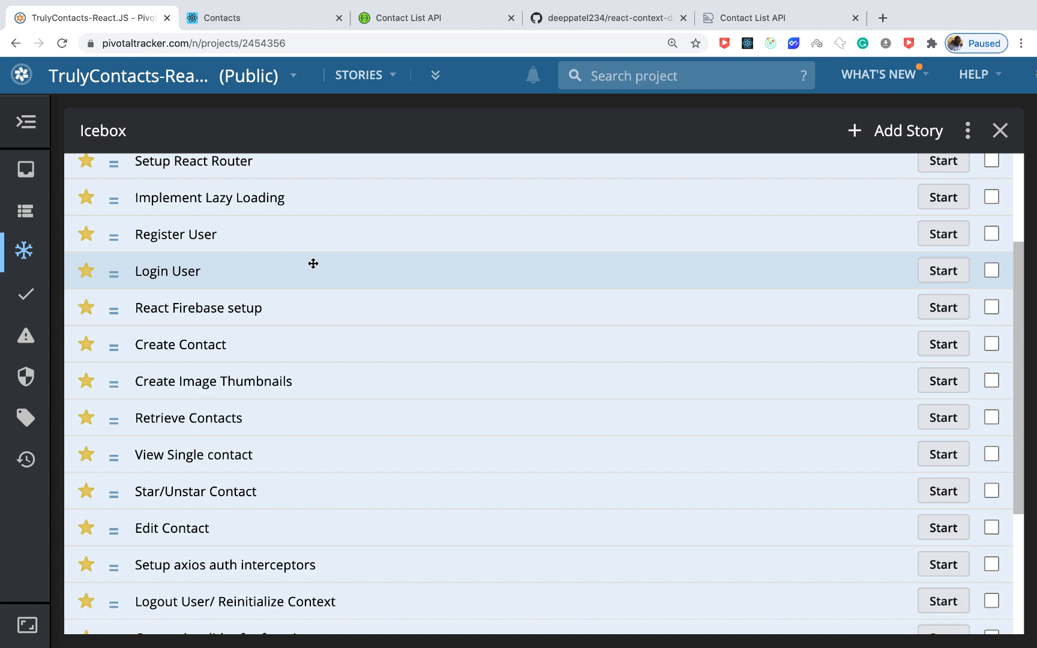
scroll(down, 3)
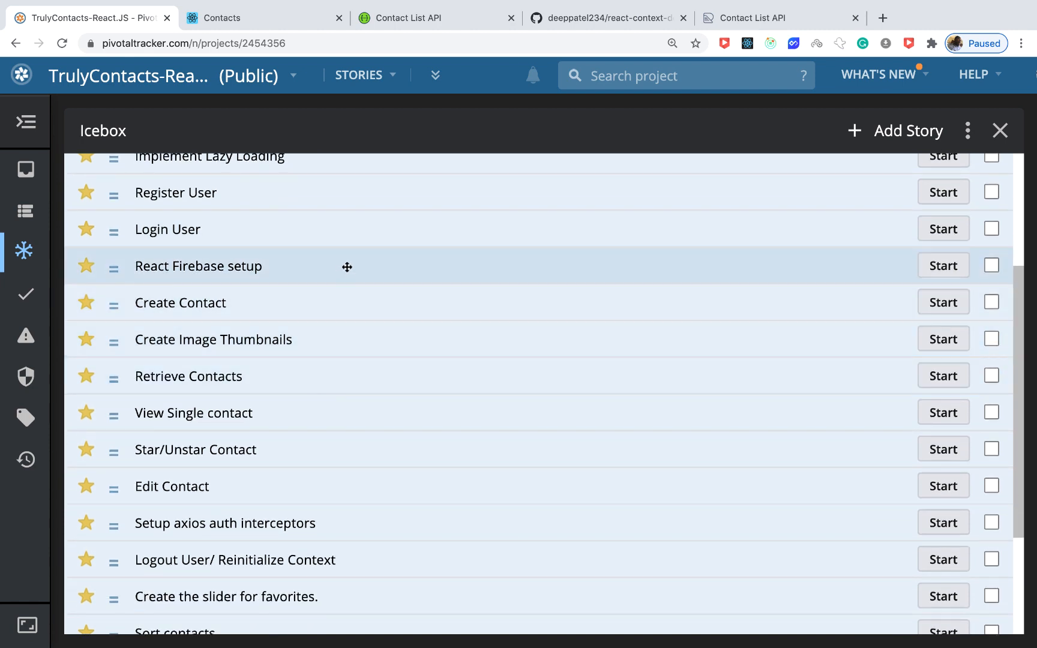
mouse_move(342, 270)
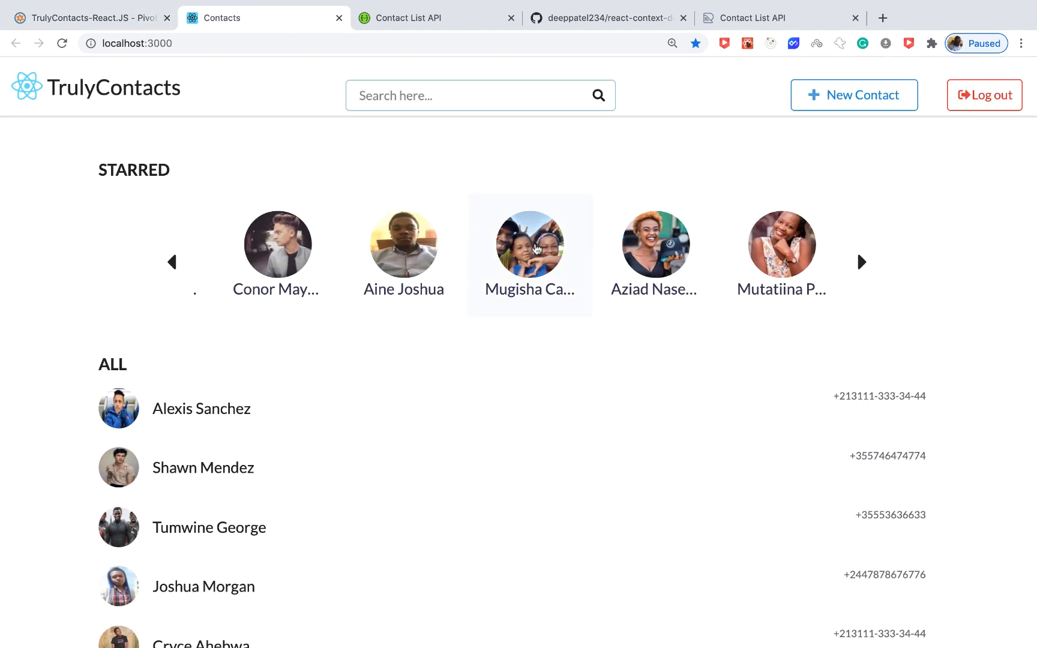
click(89, 16)
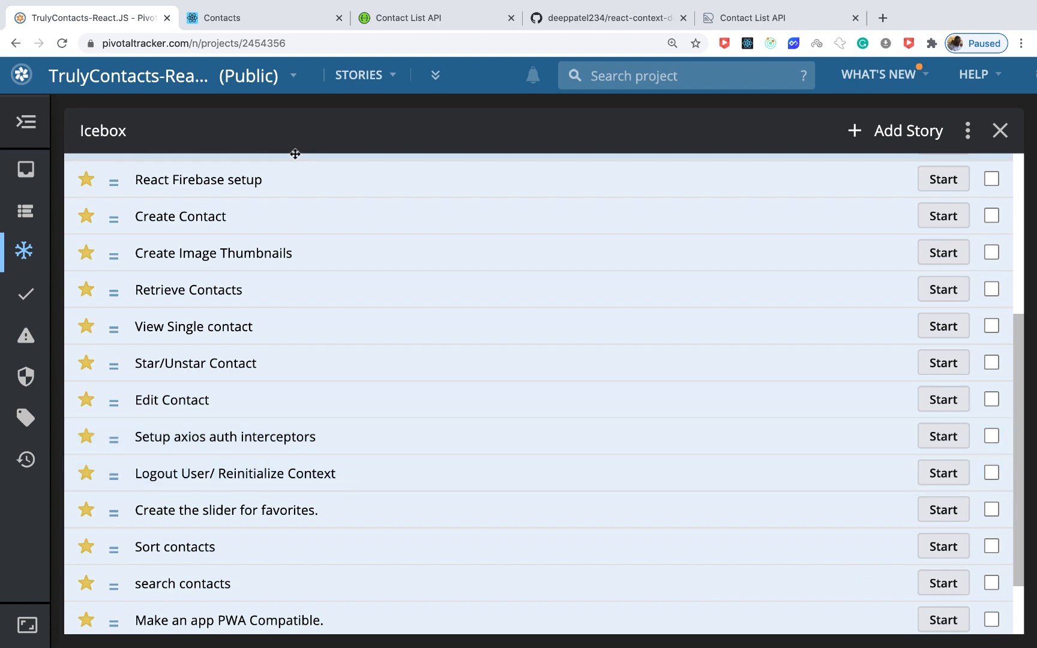
click(263, 17)
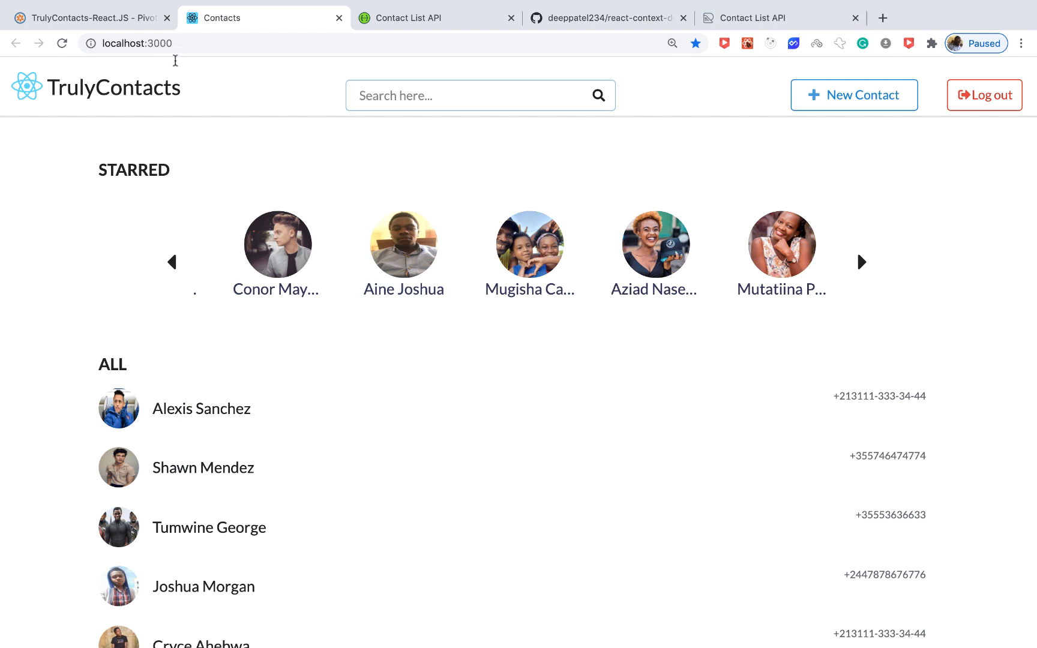
click(93, 17)
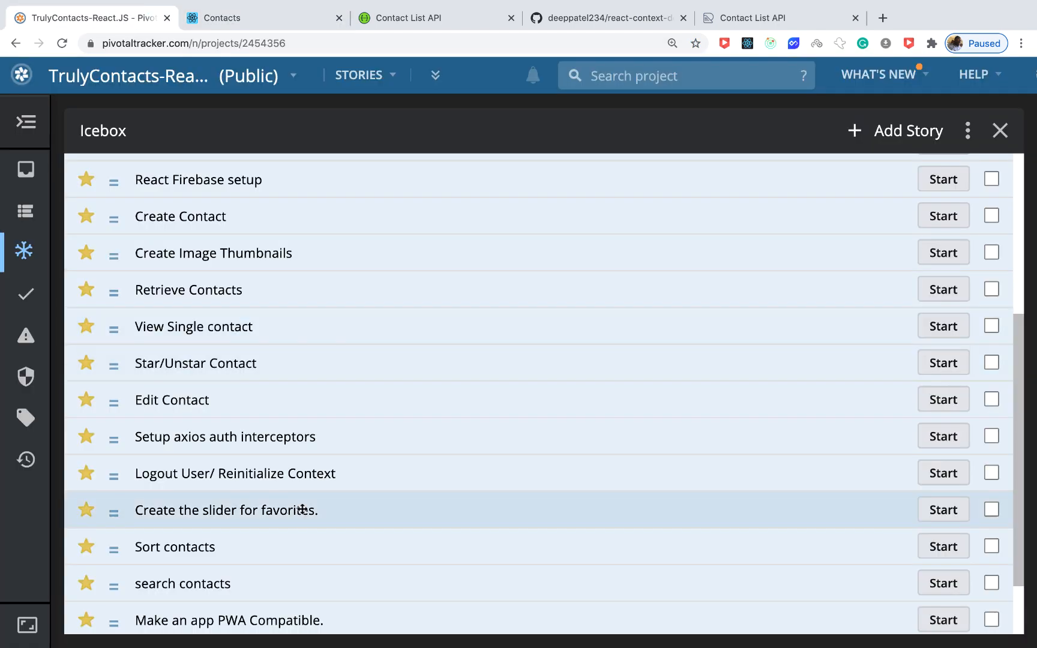
mouse_move(327, 481)
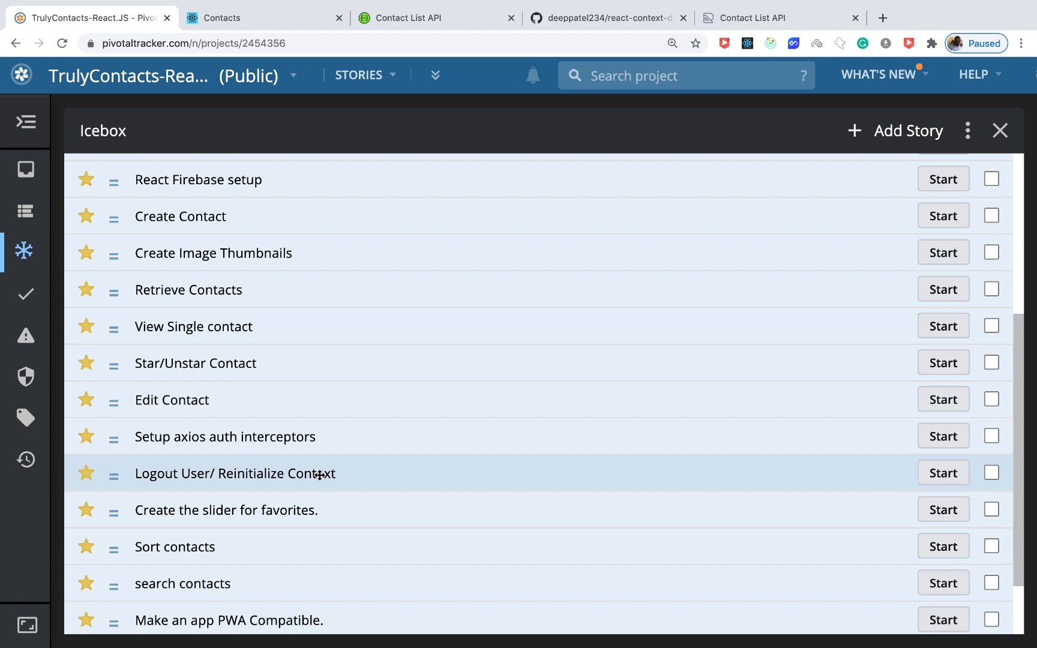
click(263, 17)
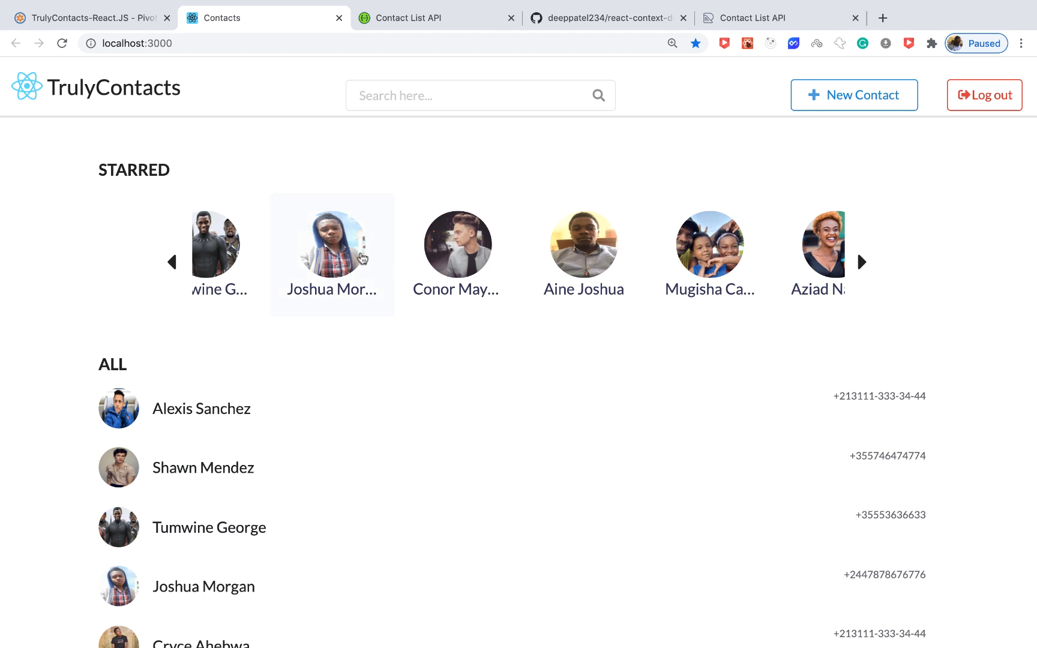
Step the starred contacts carousel forward and back one contact
click(860, 261)
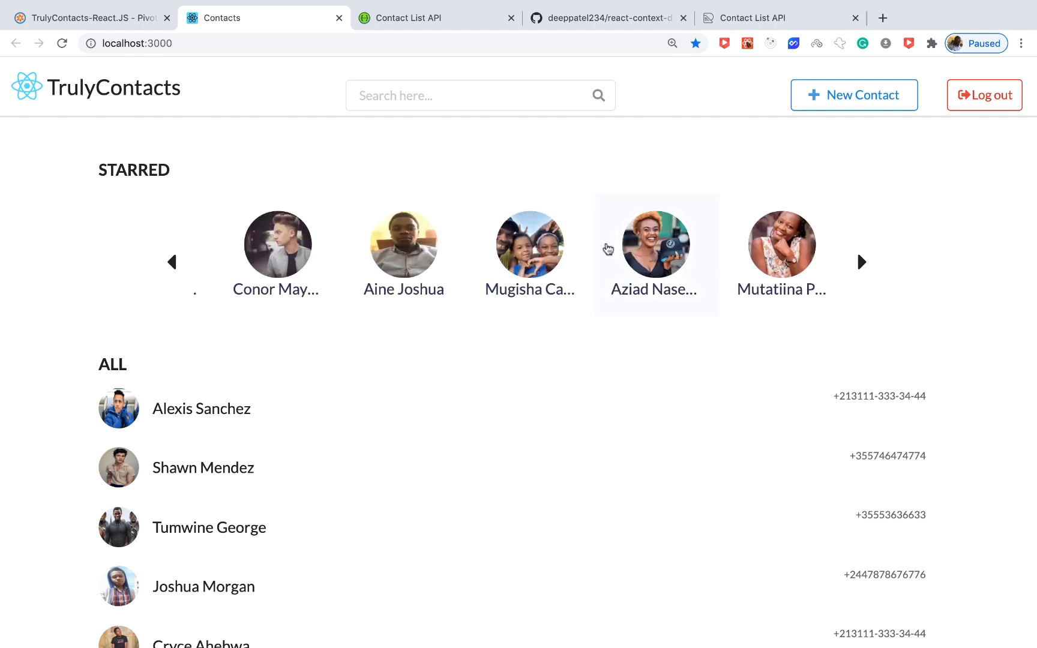
click(172, 262)
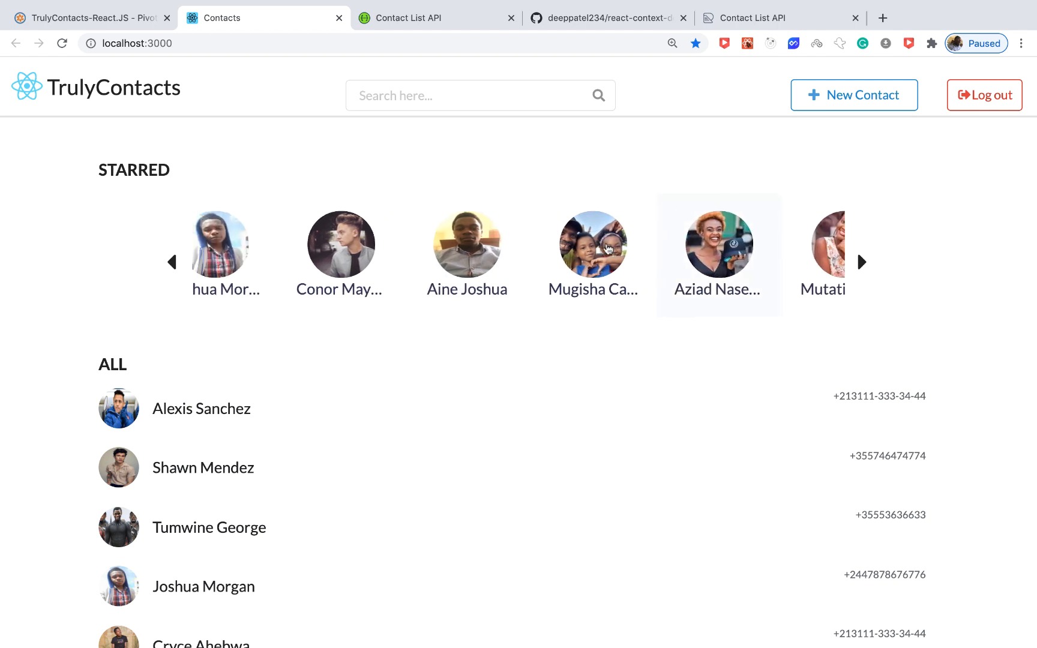
click(93, 18)
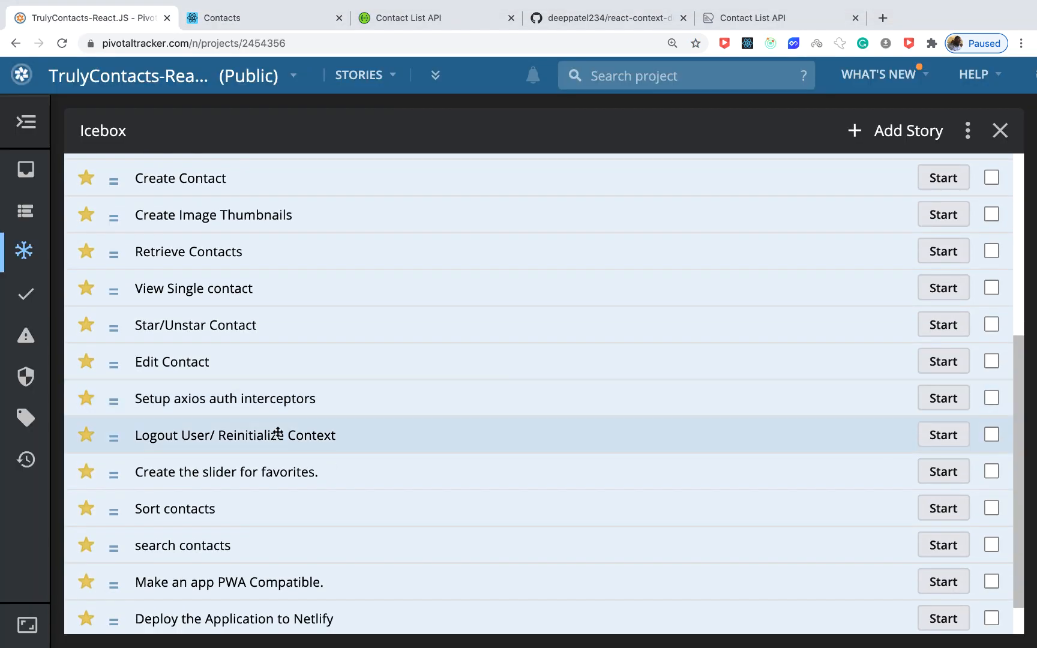
scroll(down, 3)
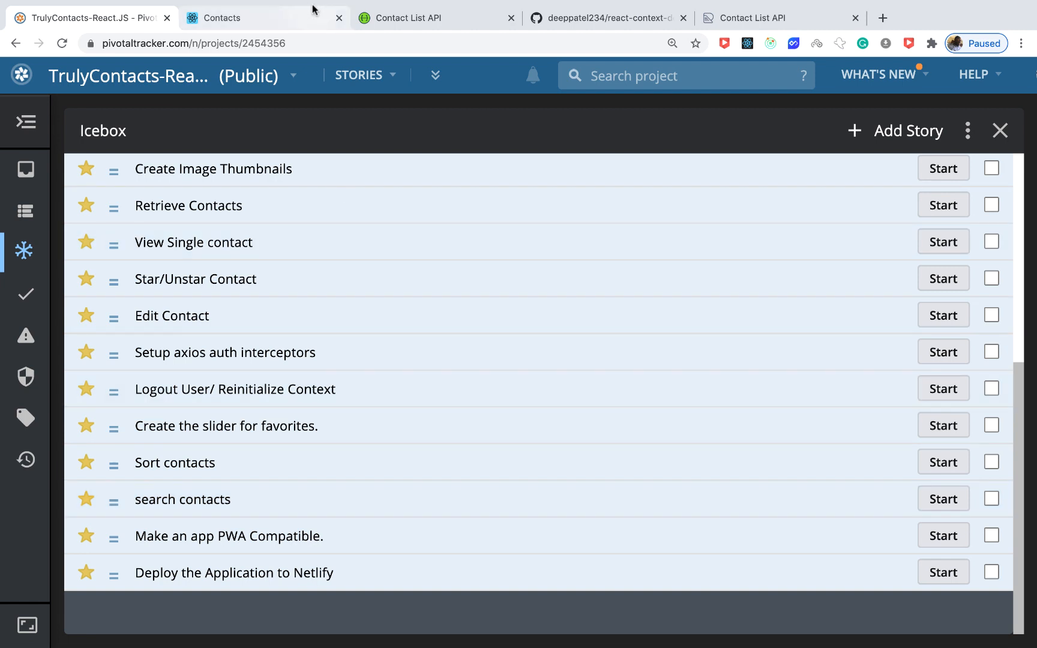
click(263, 17)
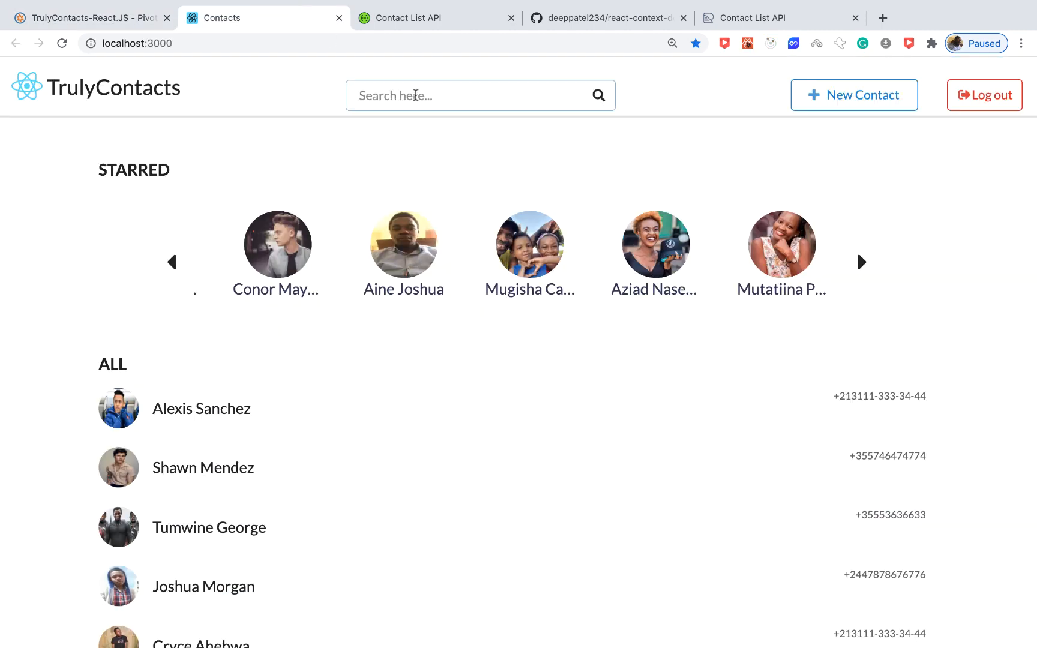
text(alex)
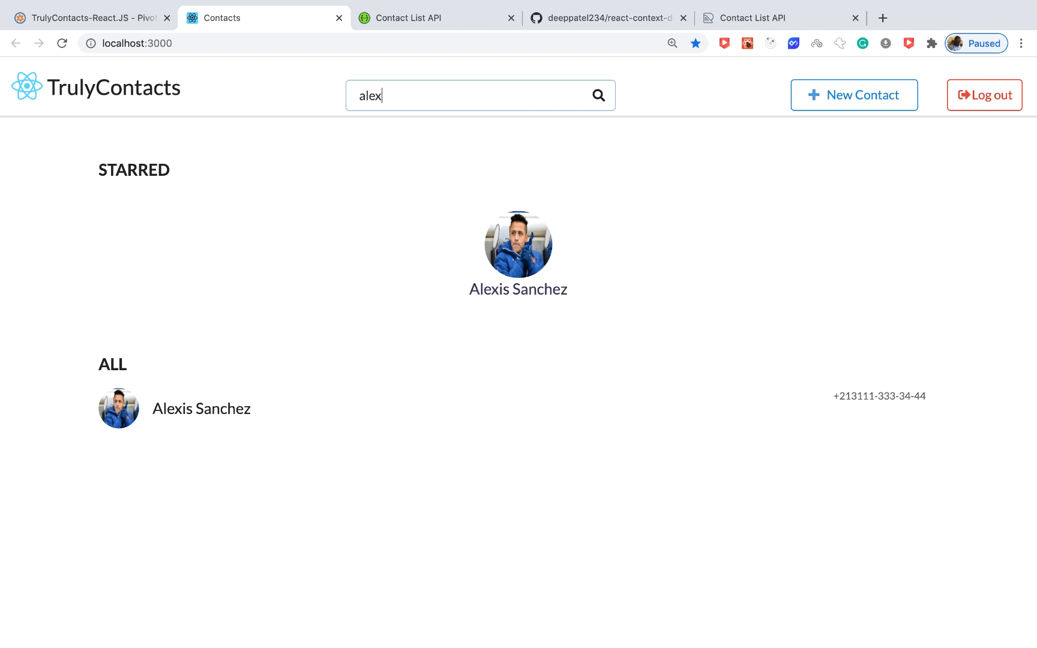
click(464, 95)
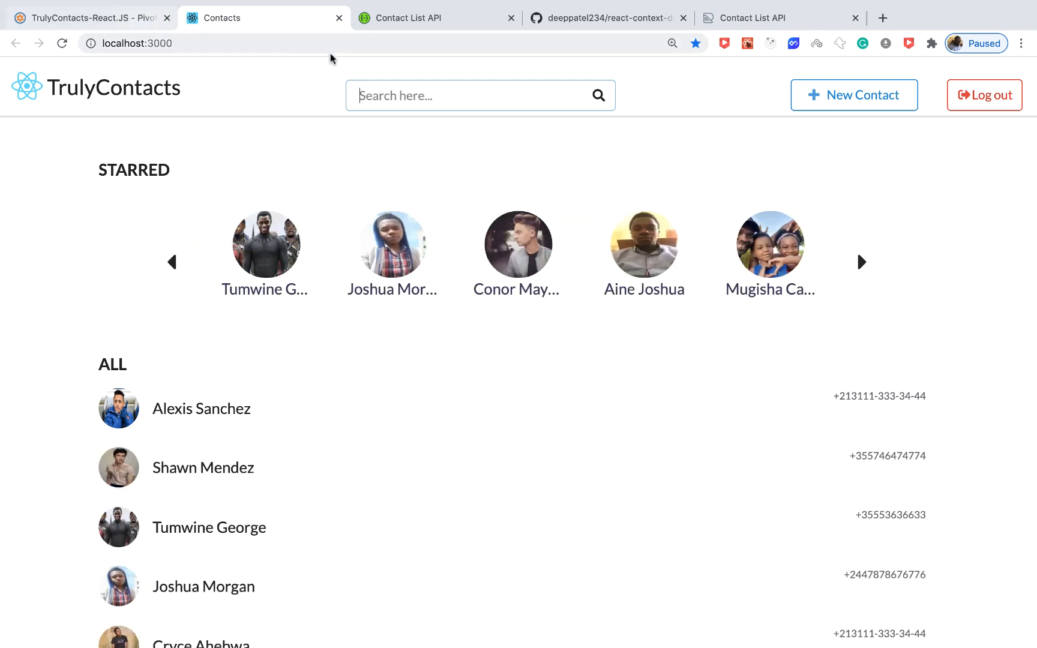
click(93, 18)
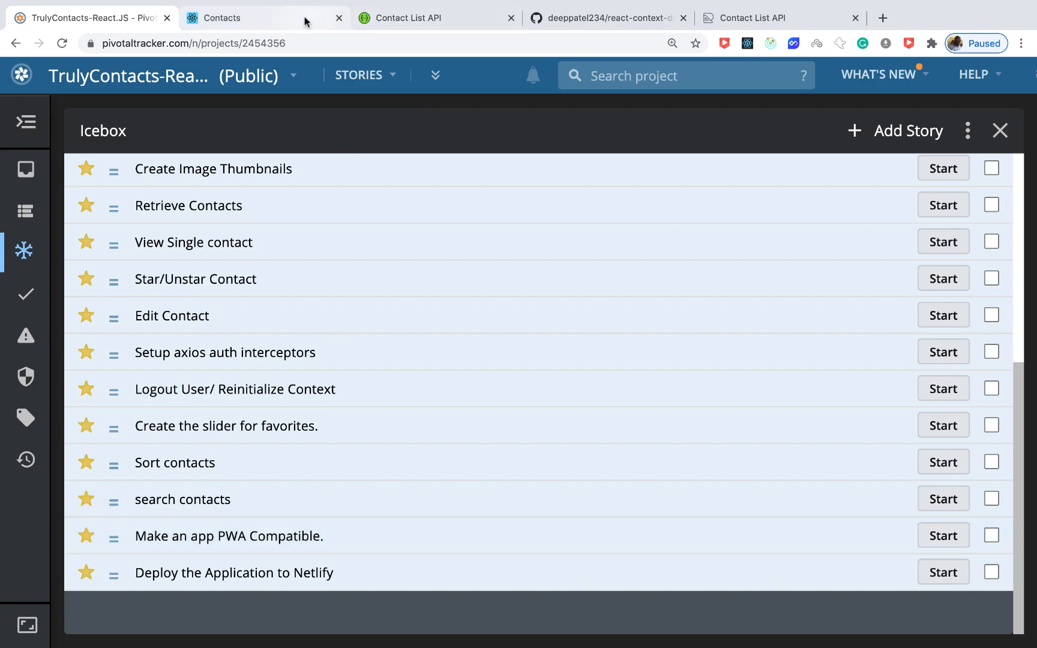
Show the Pivotal Tracker Icebox stories on PWA compatibility and Netlify deployment
click(86, 17)
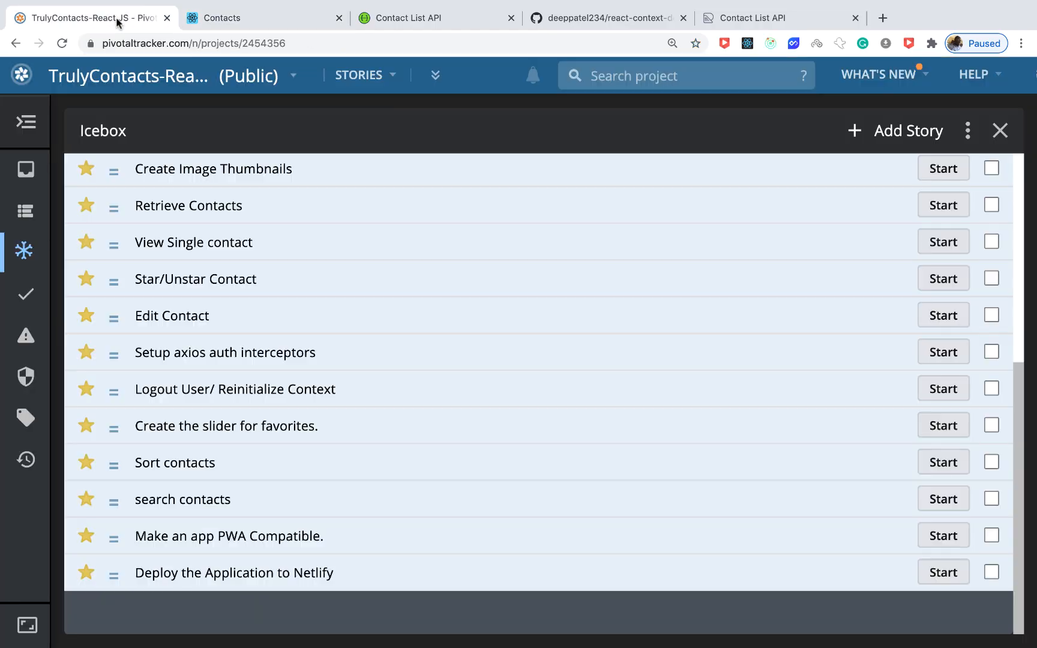
mouse_move(318, 535)
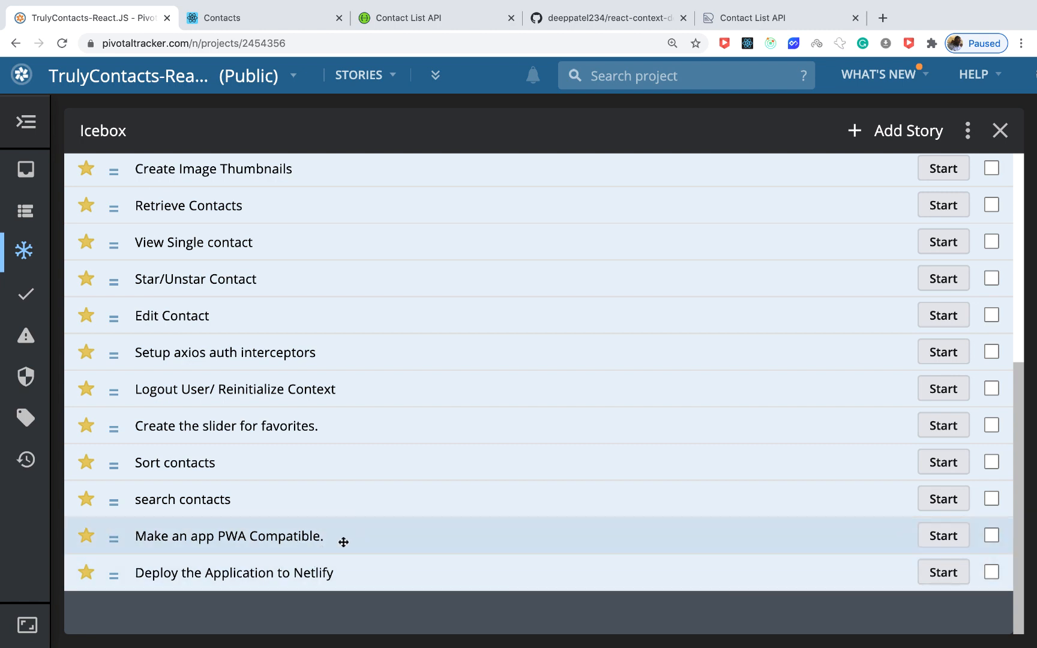
mouse_move(359, 530)
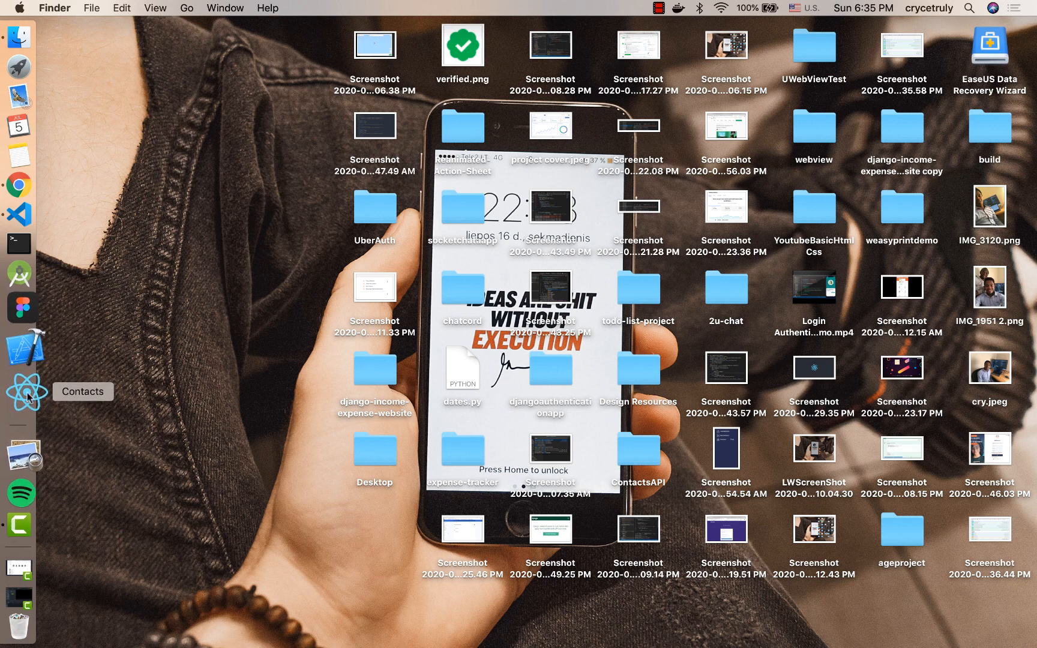
mouse_move(10, 401)
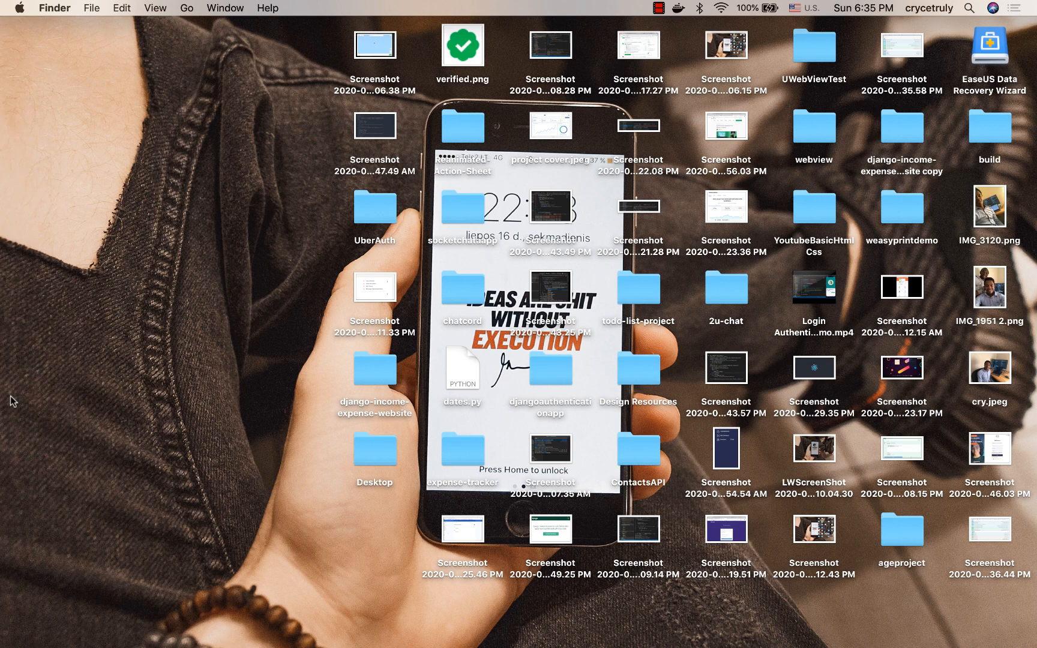
Launch the installed TrulyContacts desktop app from the Dock, then switch back to Chrome
click(21, 393)
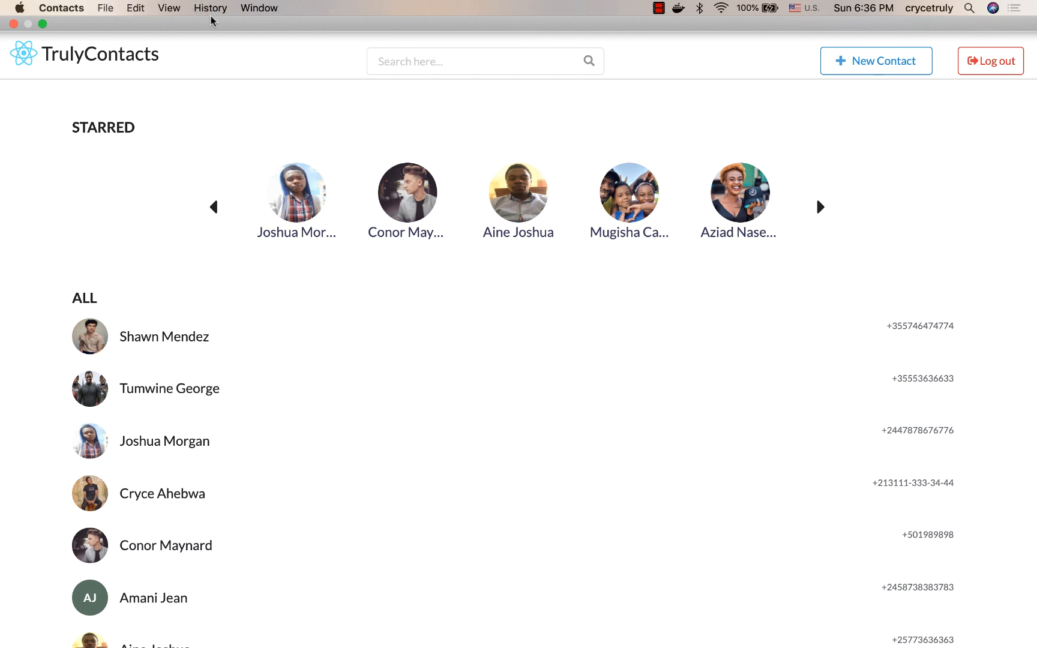
mouse_move(170, 15)
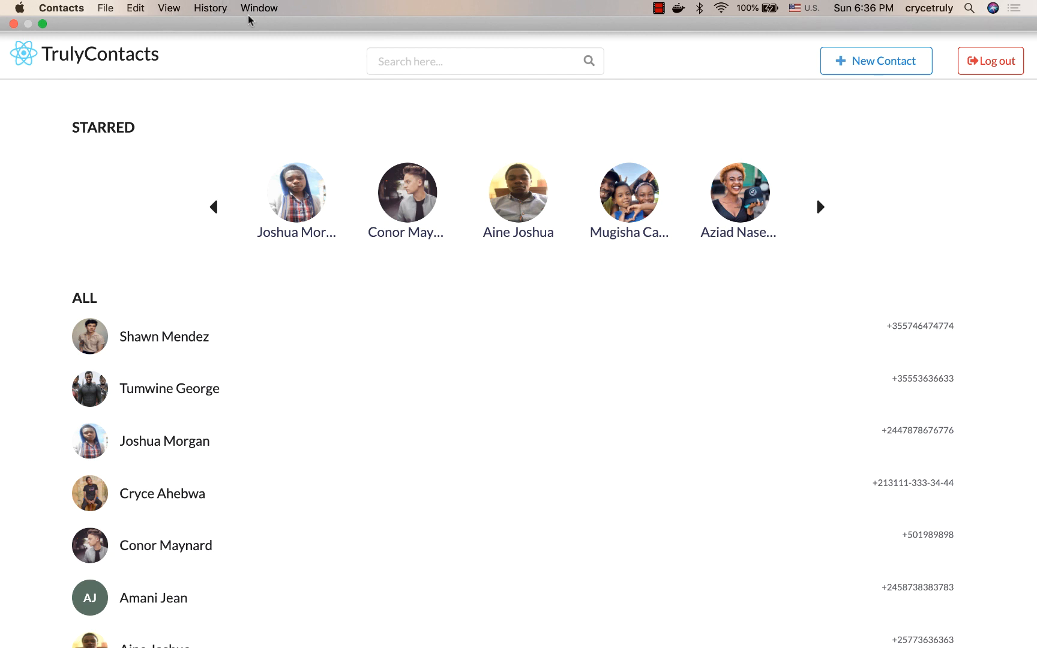
mouse_move(325, 84)
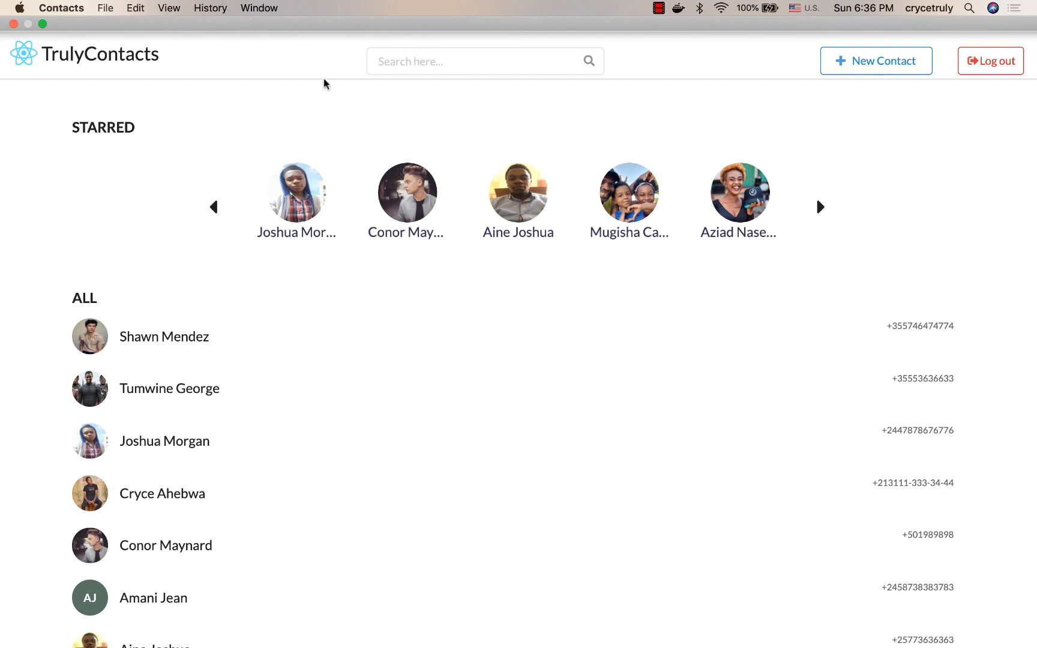
click(990, 60)
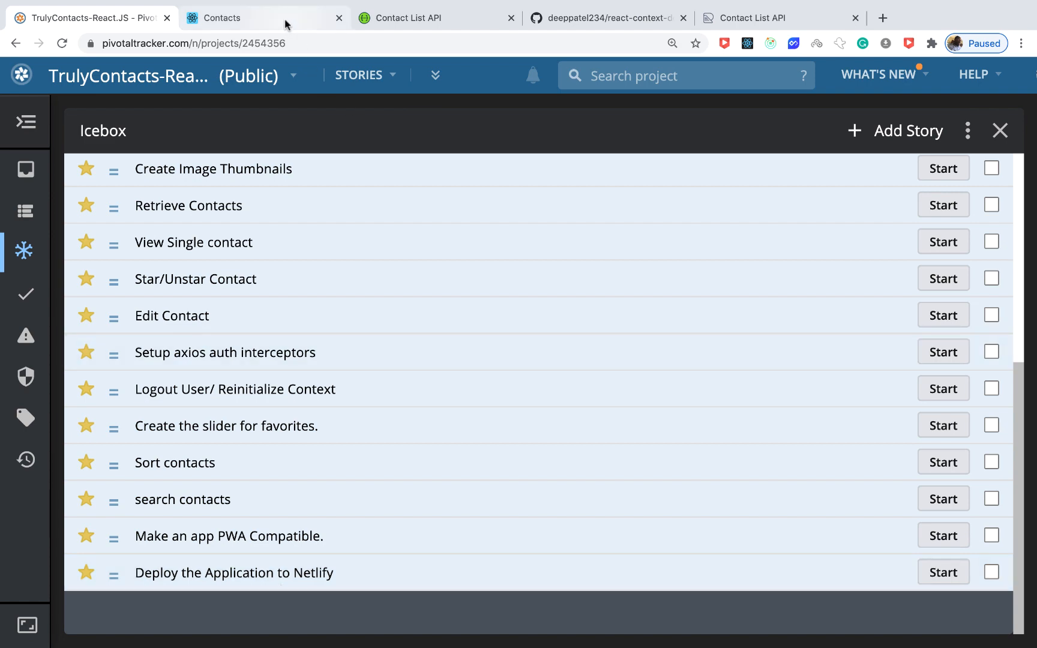
click(231, 18)
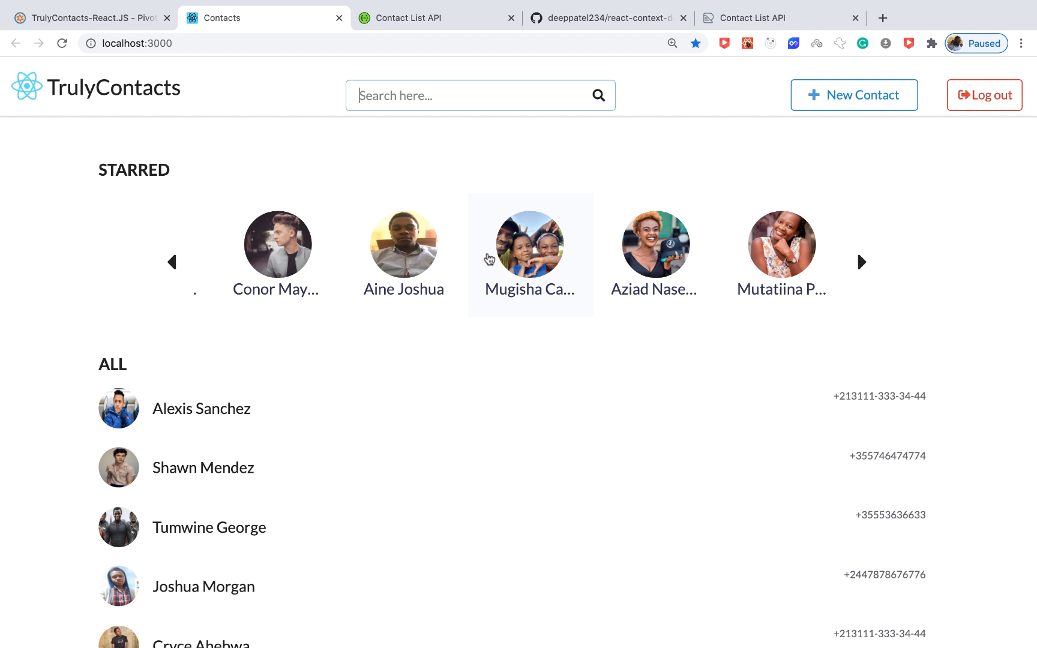
mouse_move(476, 435)
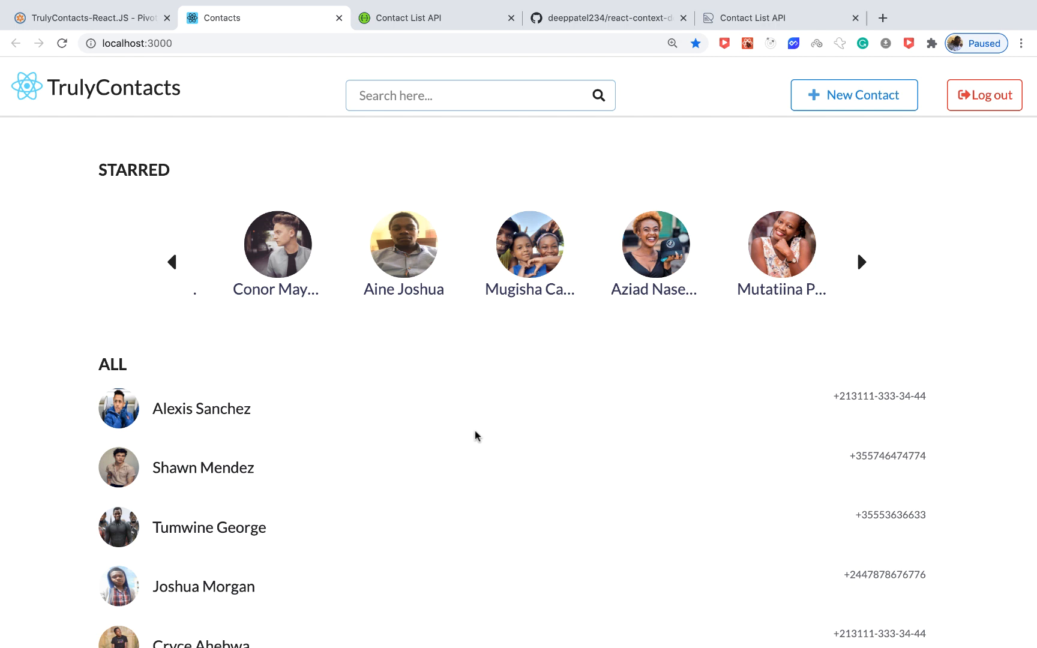
click(463, 95)
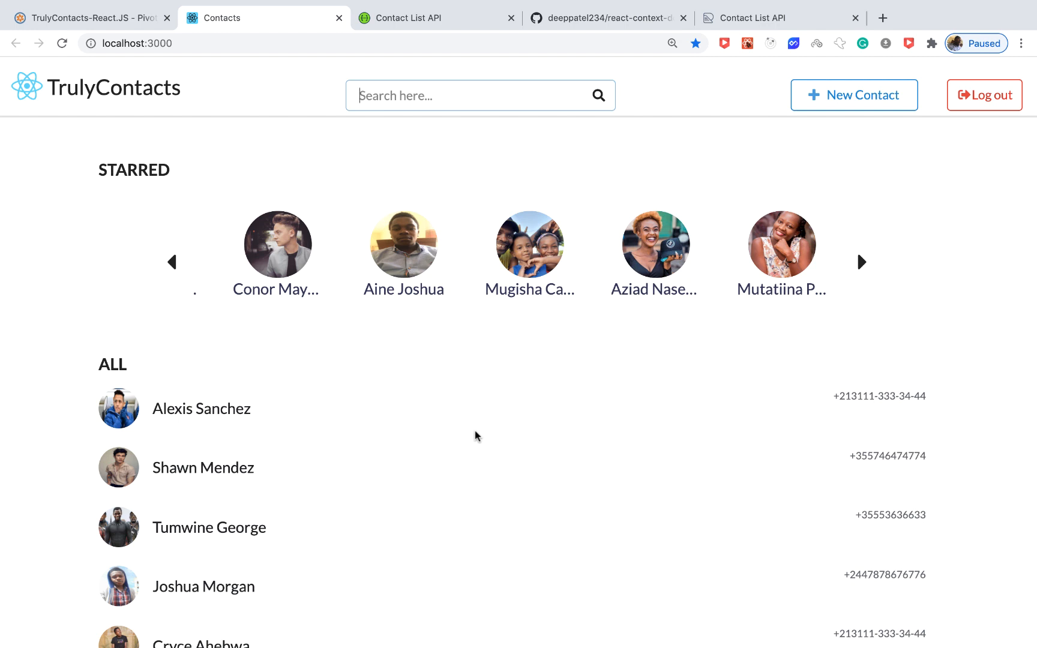
mouse_move(664, 342)
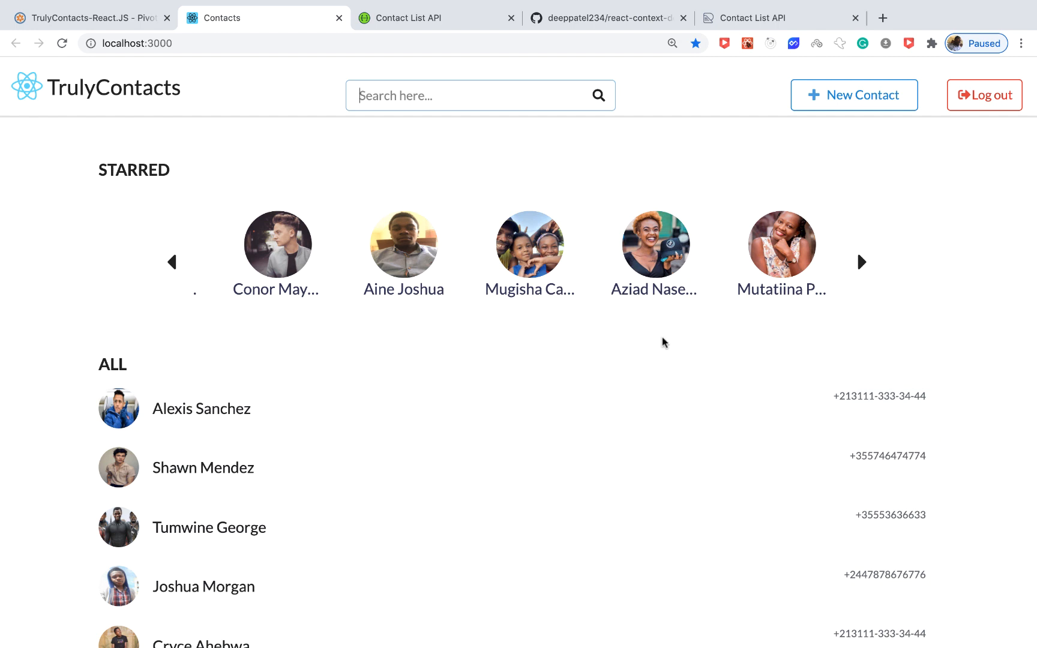
mouse_move(515, 400)
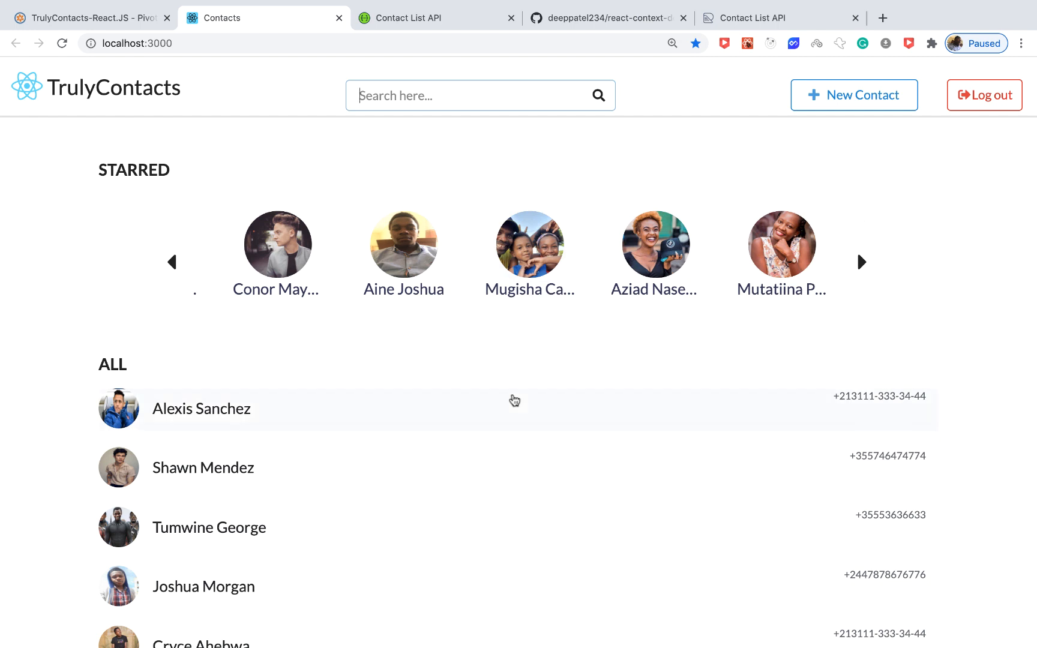
click(433, 18)
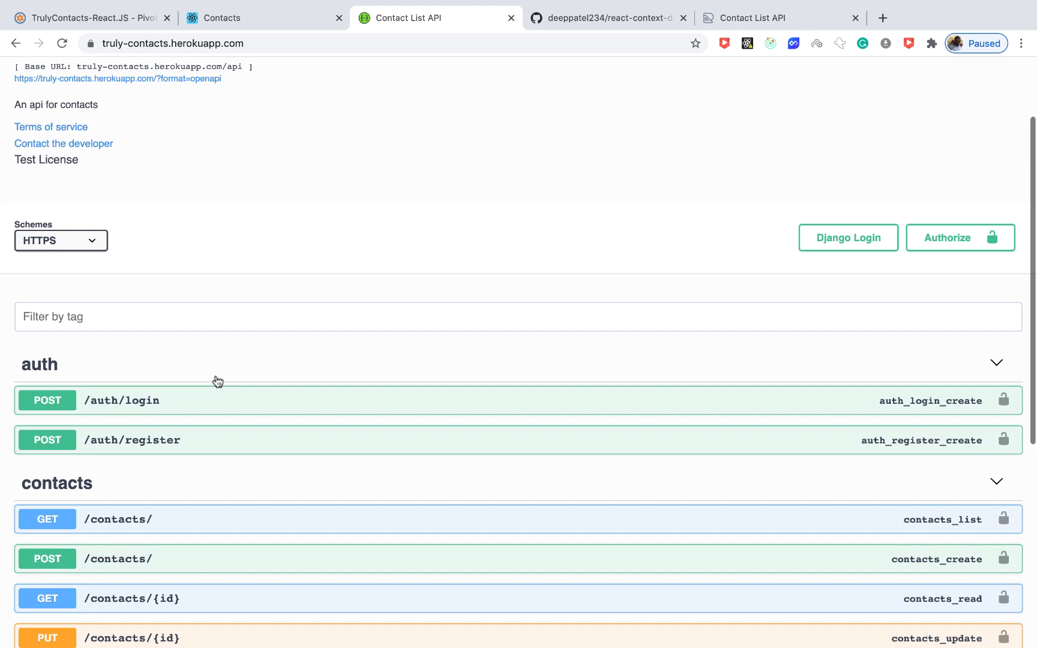
Review the Contact List API's auth and contacts endpoints in Swagger and its ReDoc reference
scroll(up, 3)
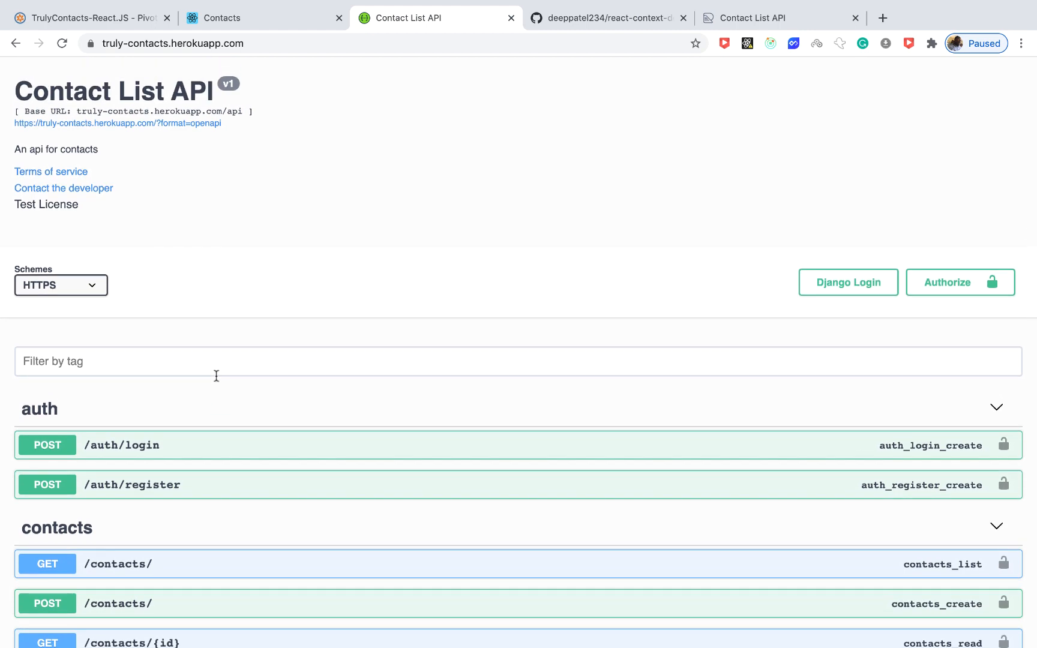
scroll(down, 3)
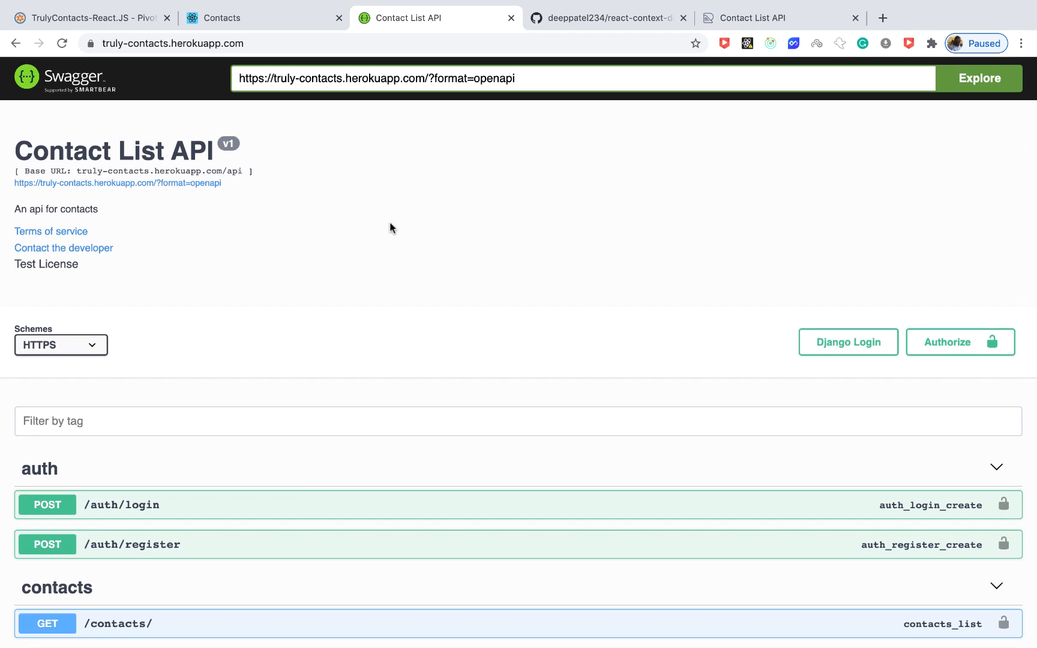
scroll(down, 3)
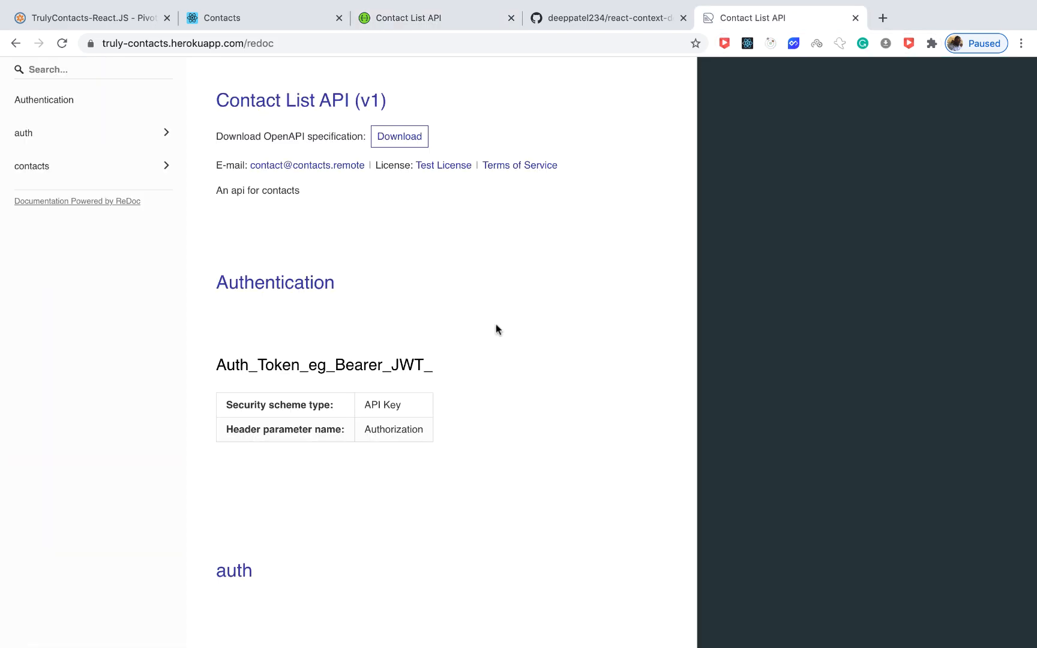
click(24, 133)
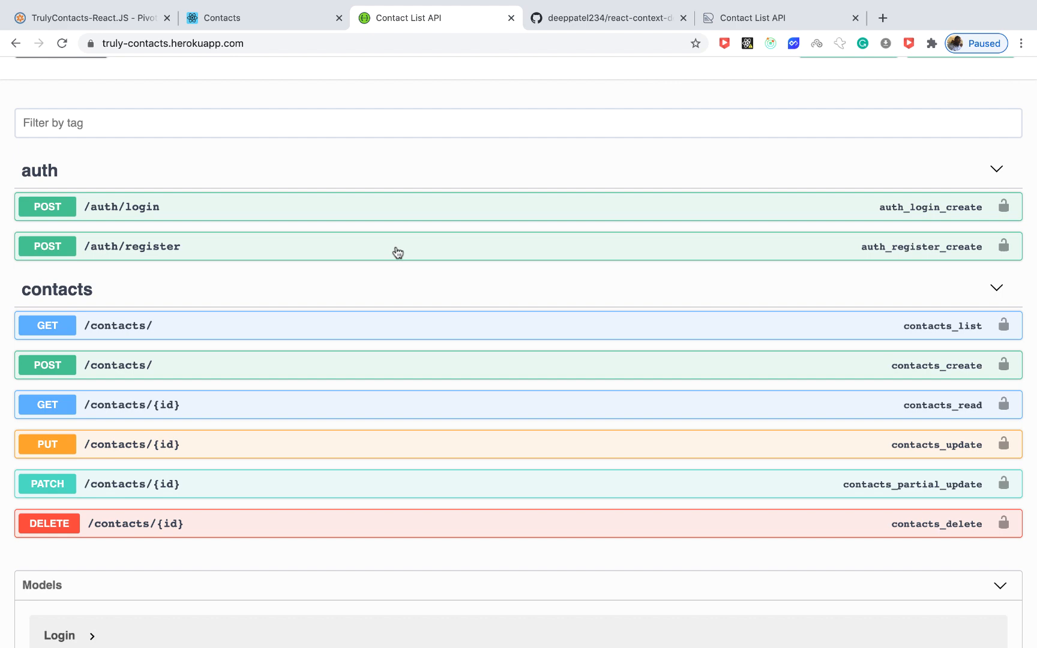
Return to the TrulyContacts contacts page and move the starred carousel back to earlier contacts
click(263, 18)
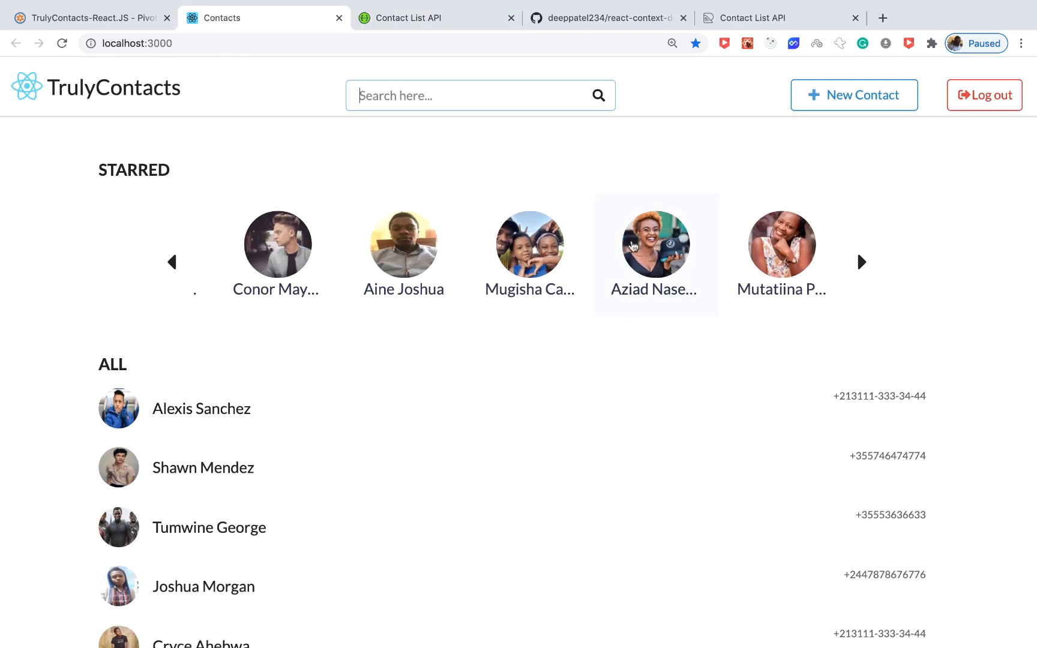
click(172, 261)
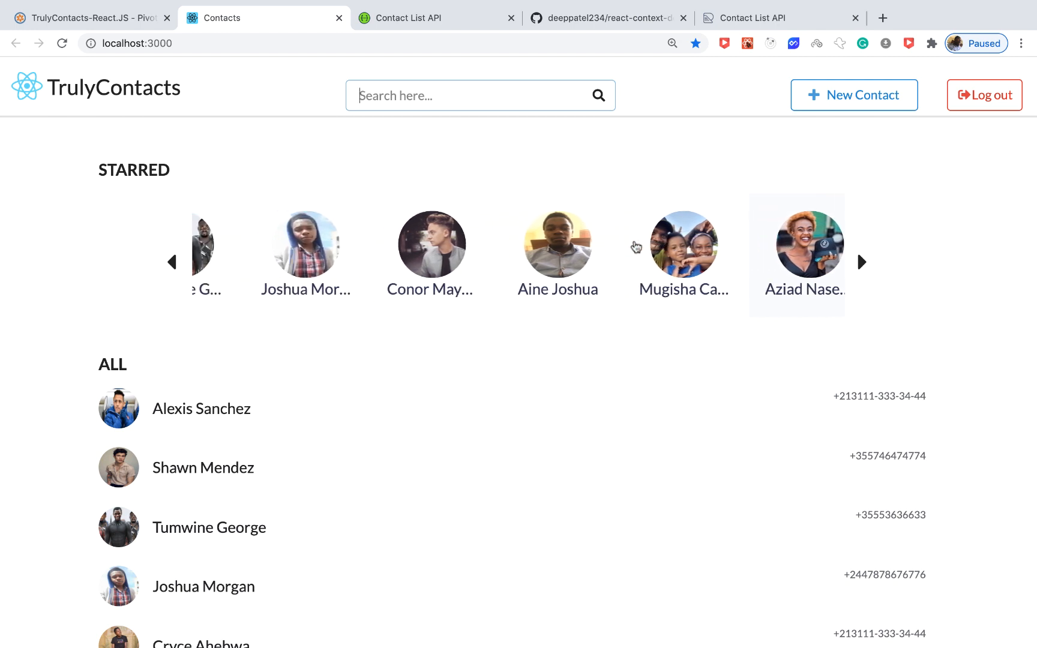
click(172, 262)
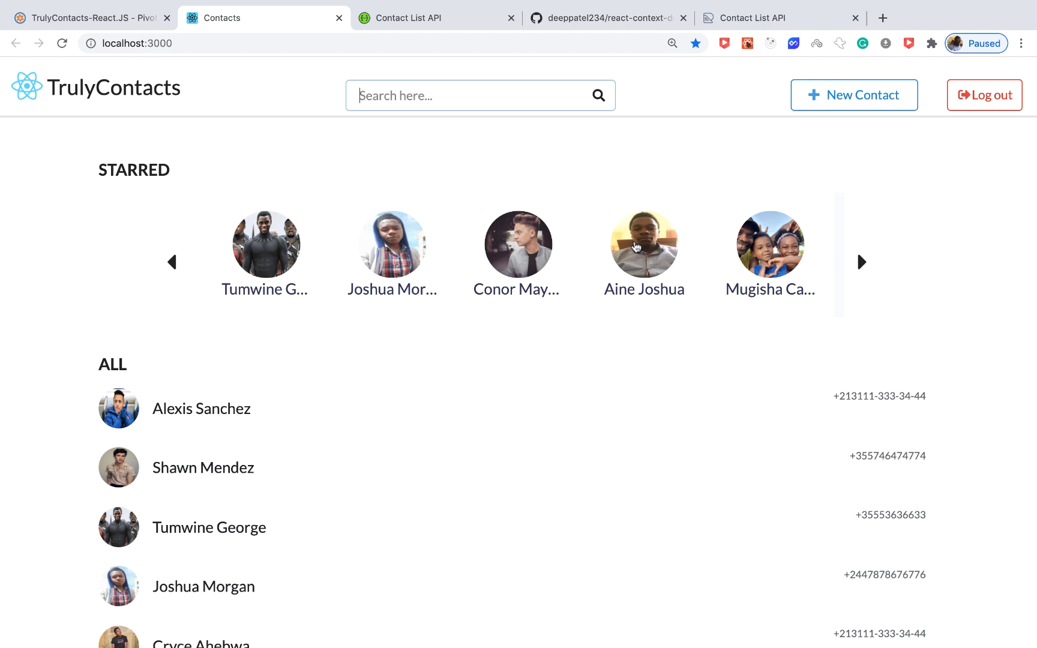
click(861, 262)
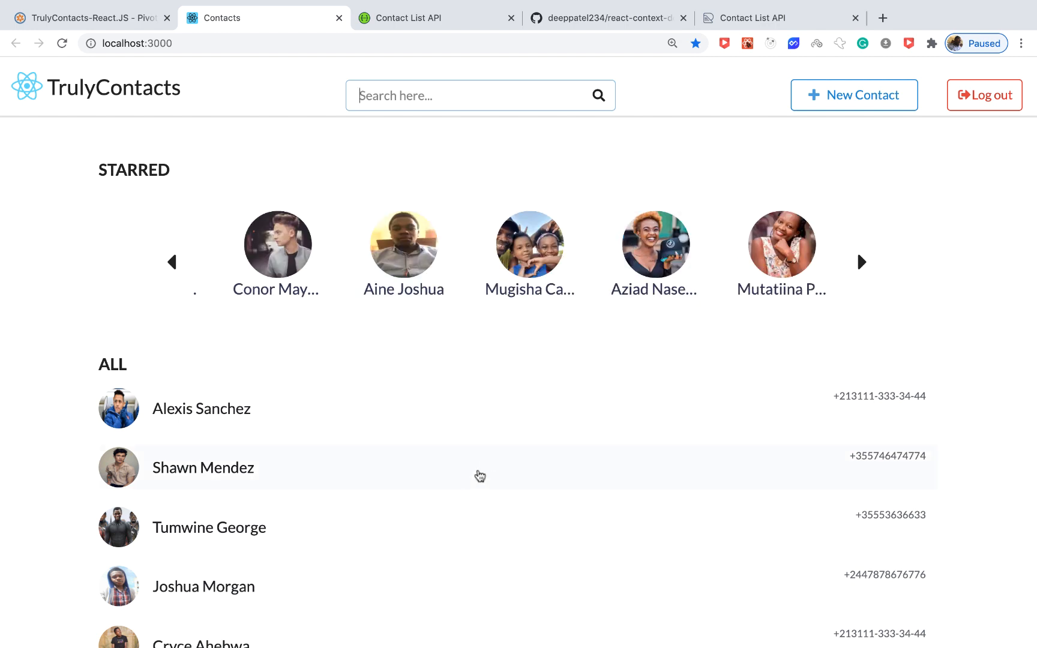
click(201, 408)
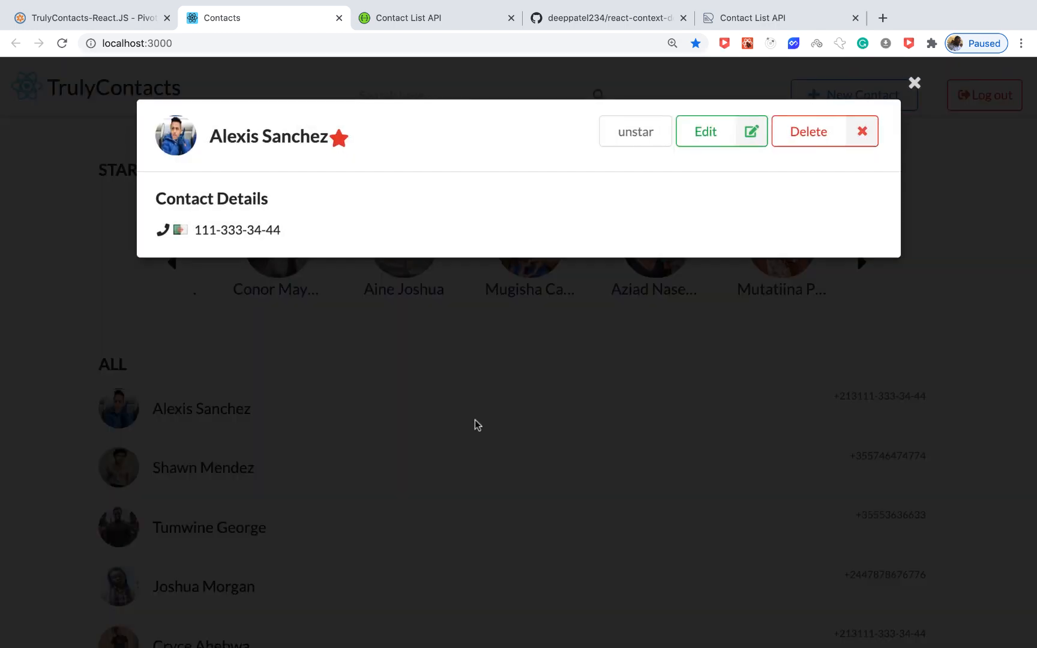
mouse_move(536, 187)
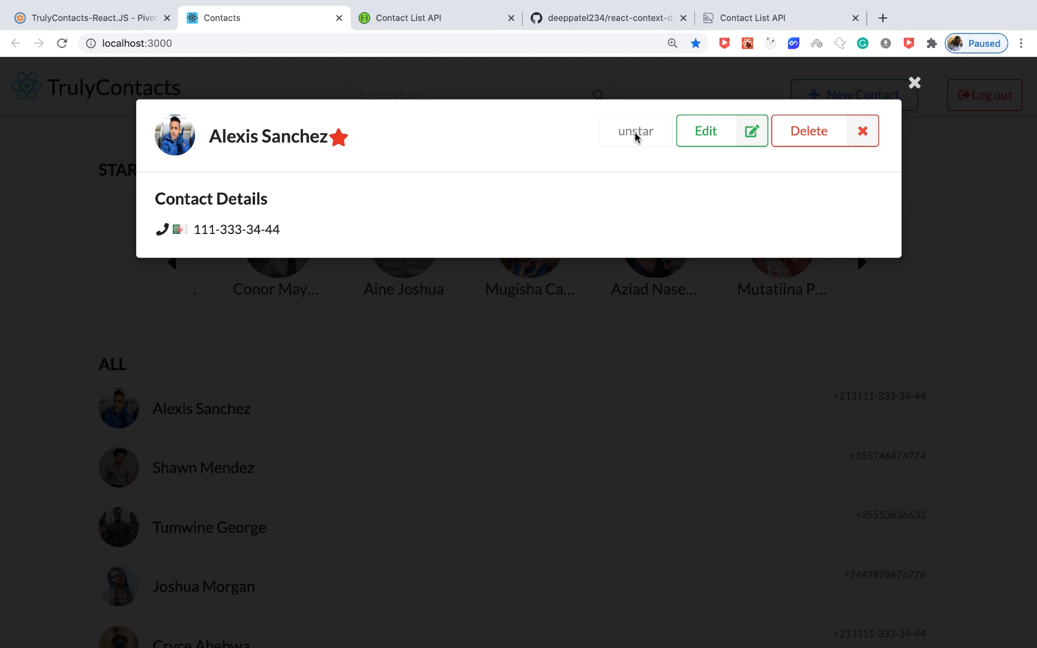
Unstar Alexis Sanchez, star him again, and open his edit form
click(633, 131)
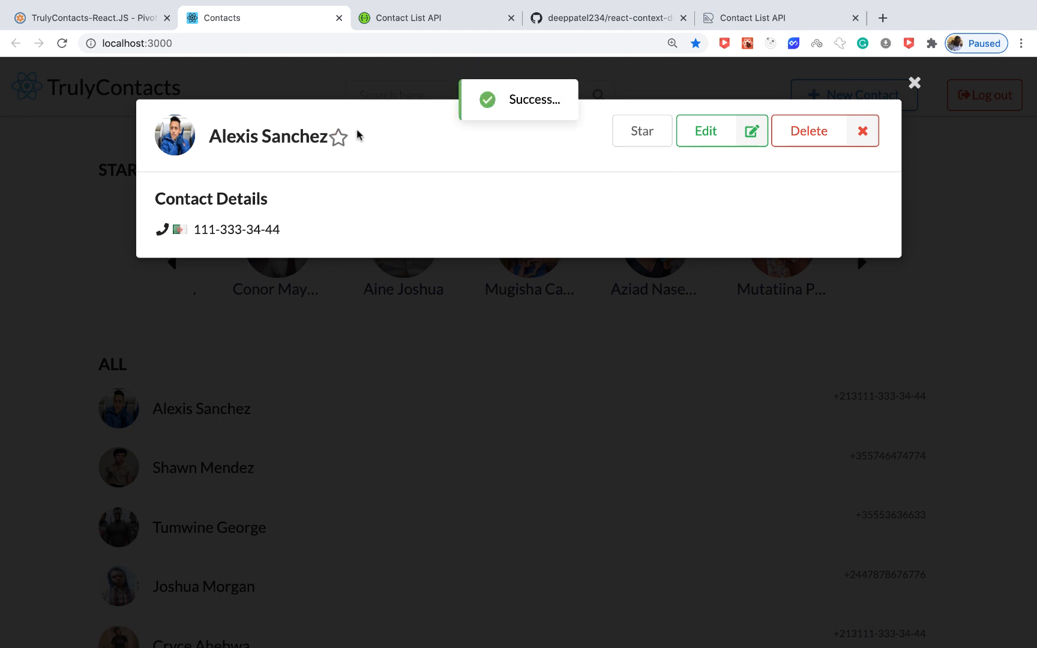
click(640, 130)
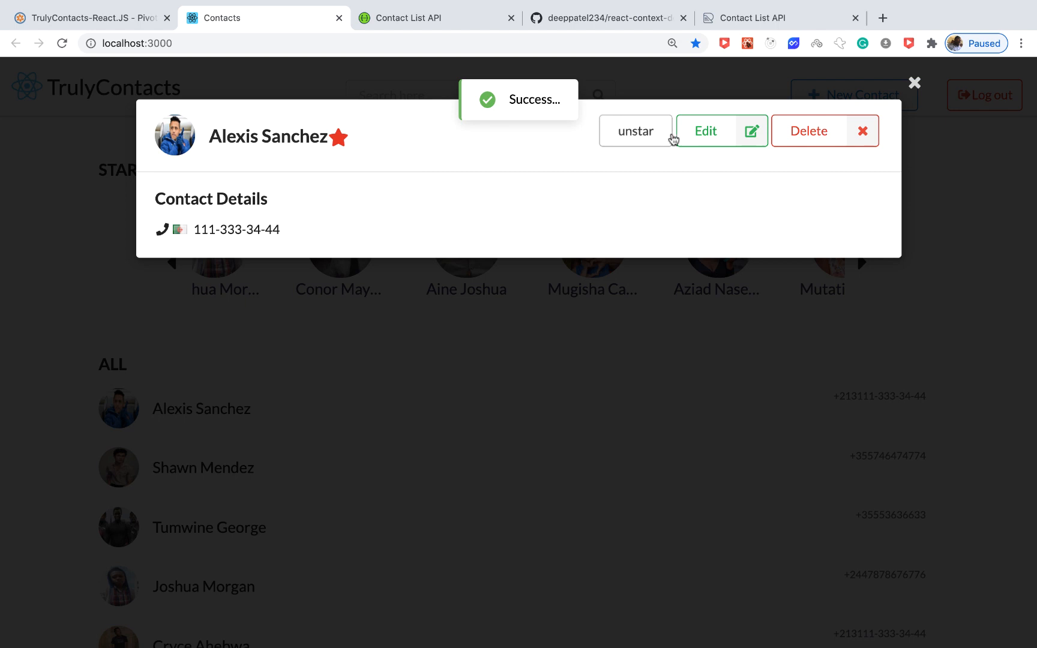
click(714, 131)
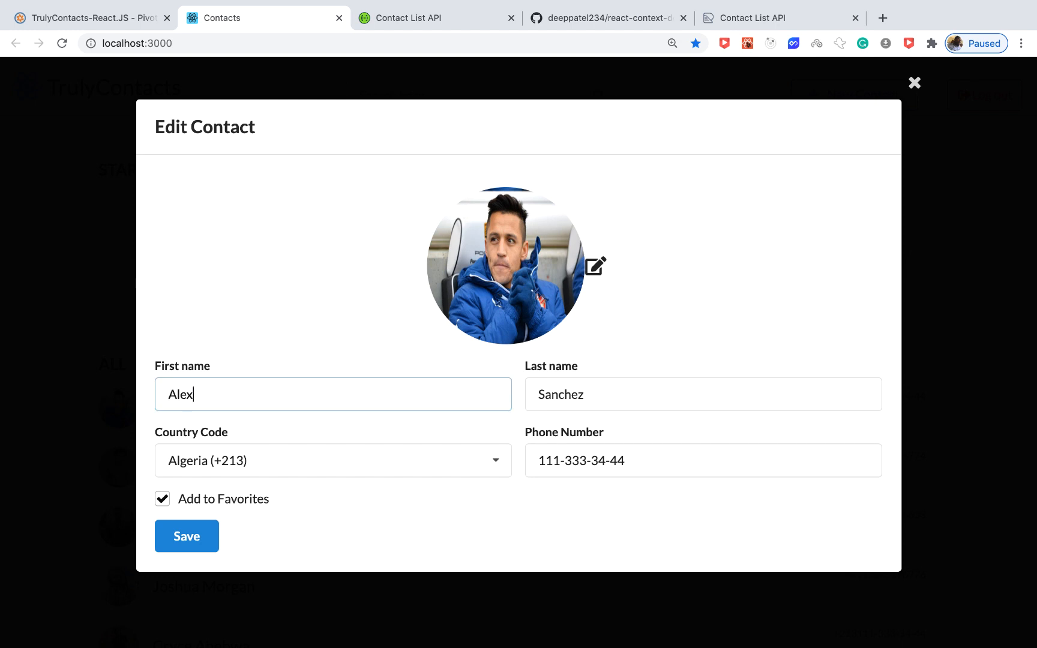
Save the contact's first name as Alex and view the updated name in the full contact list
click(186, 535)
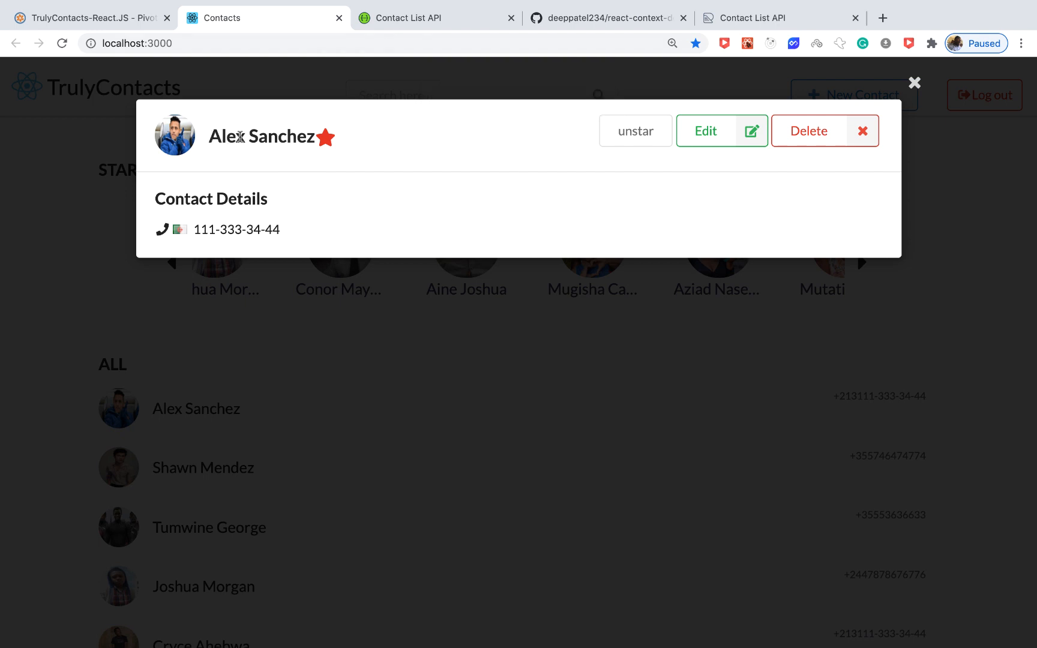
mouse_move(623, 144)
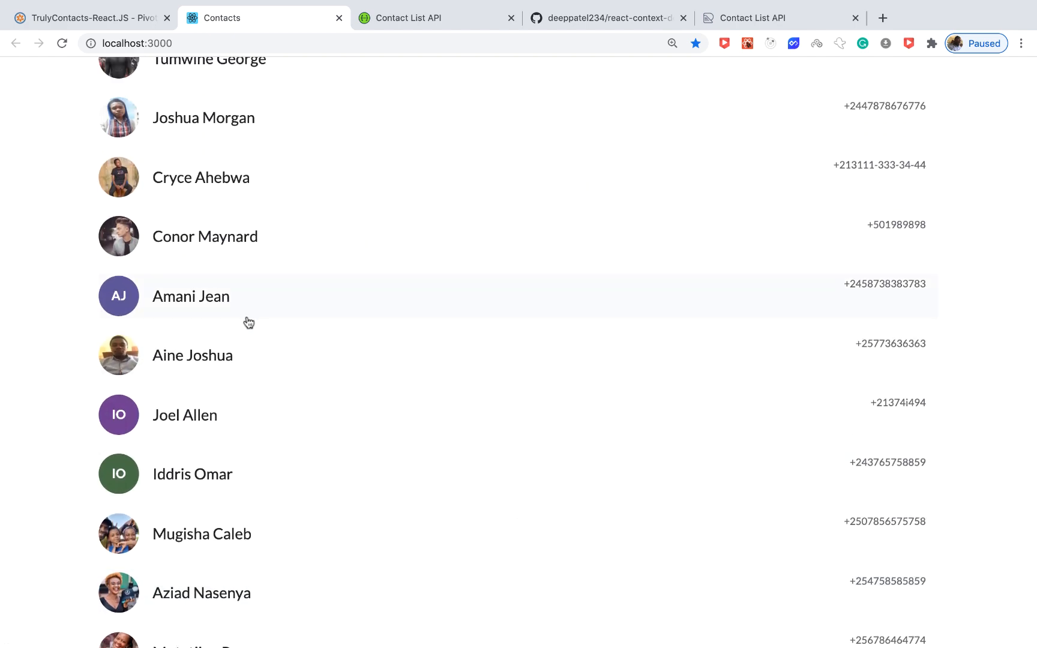
mouse_move(222, 300)
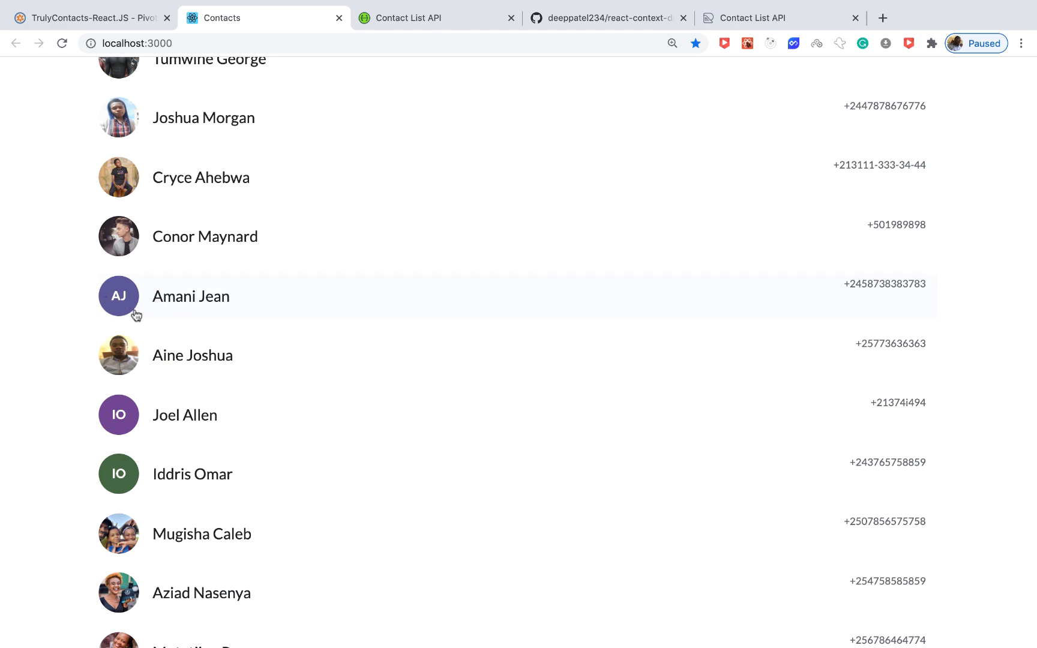
scroll(up, 3)
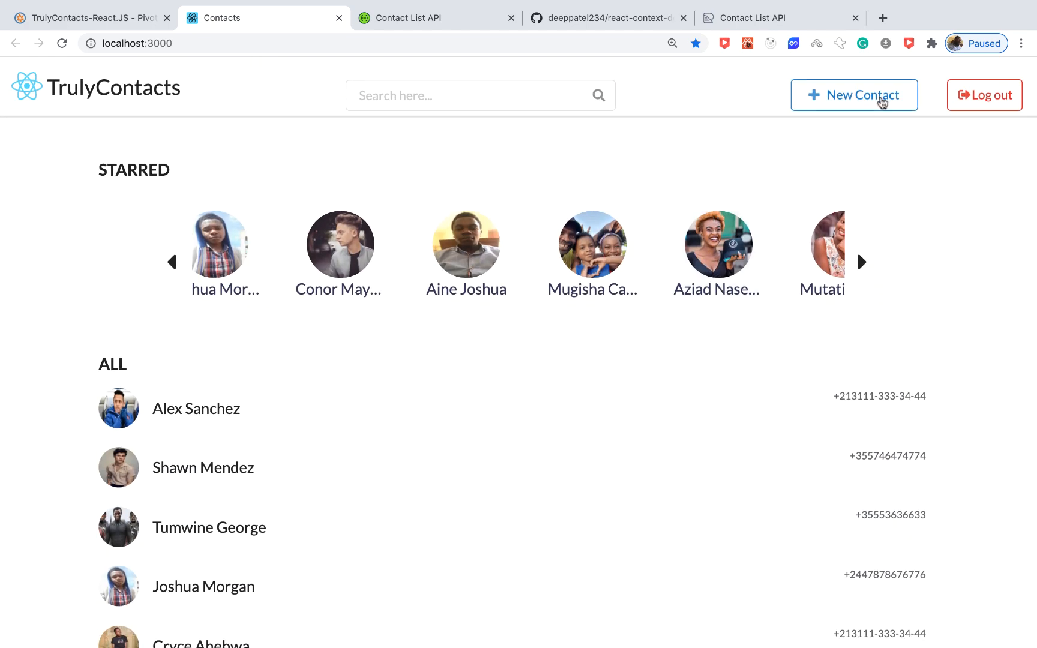
click(853, 94)
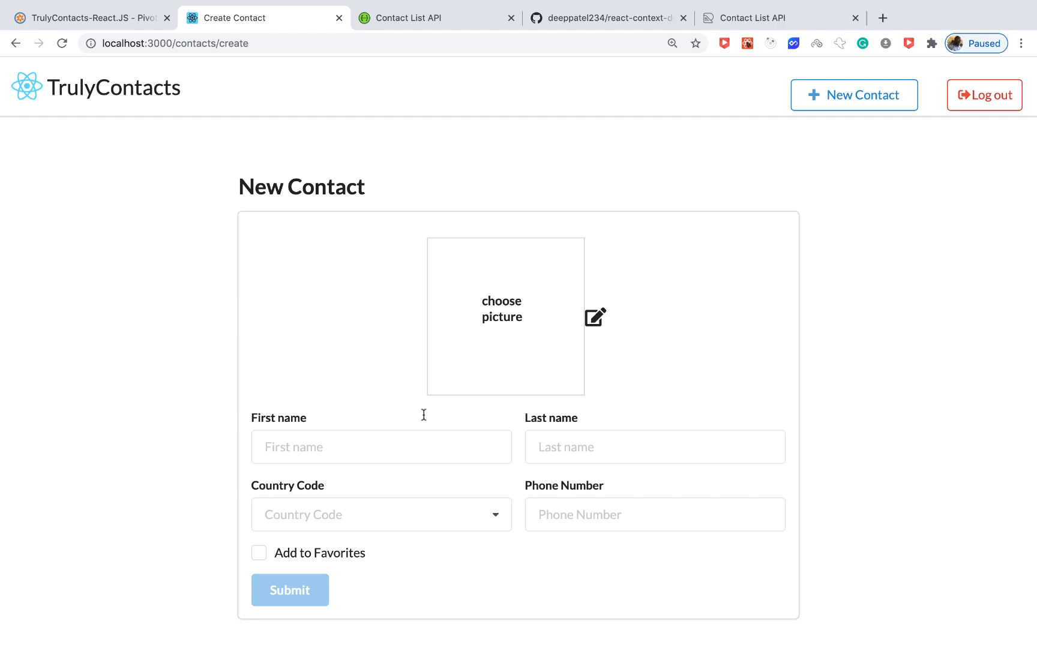
click(380, 447)
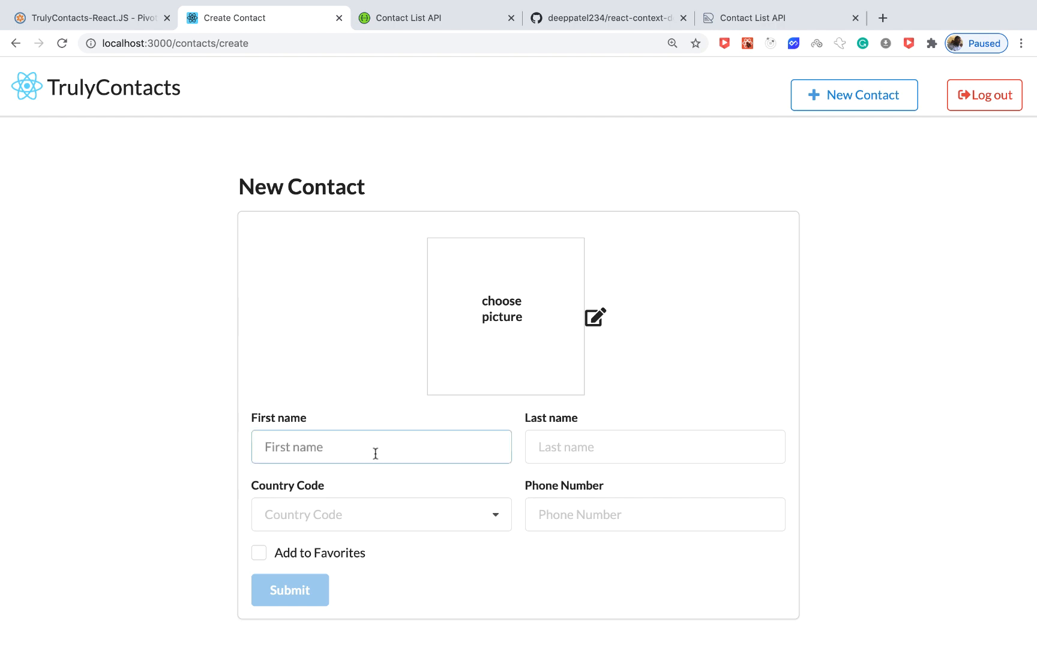
text(Greg)
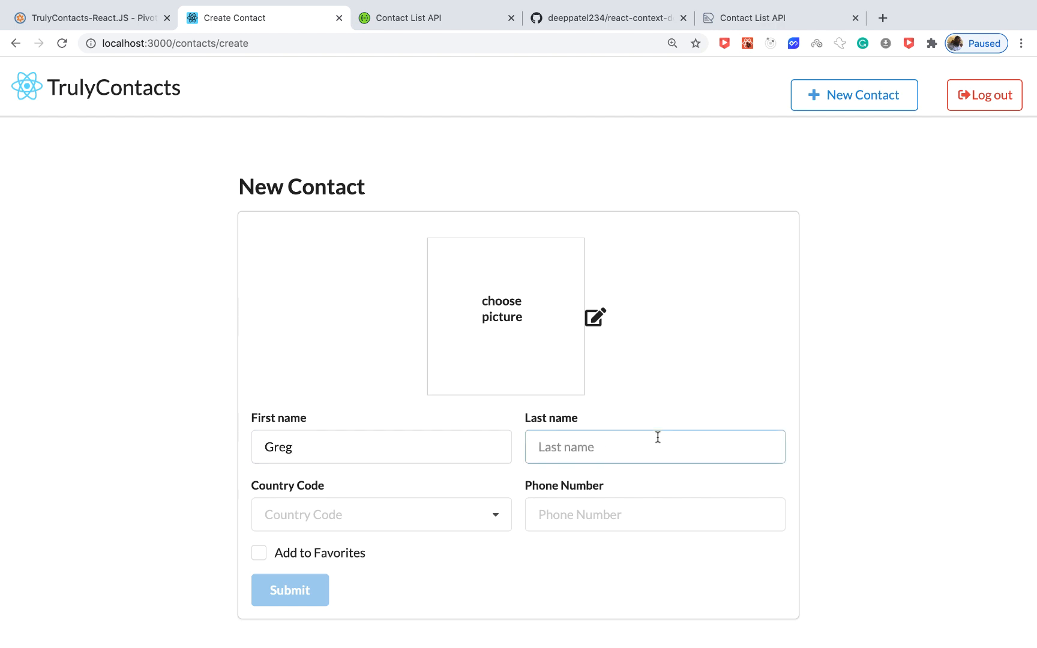
click(380, 515)
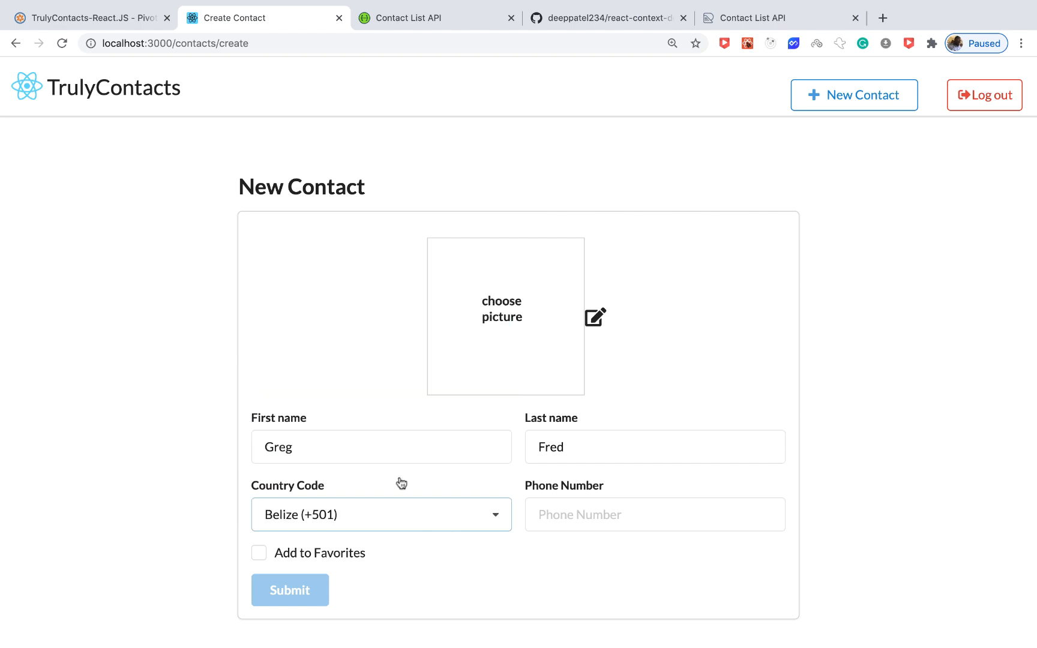
mouse_move(431, 518)
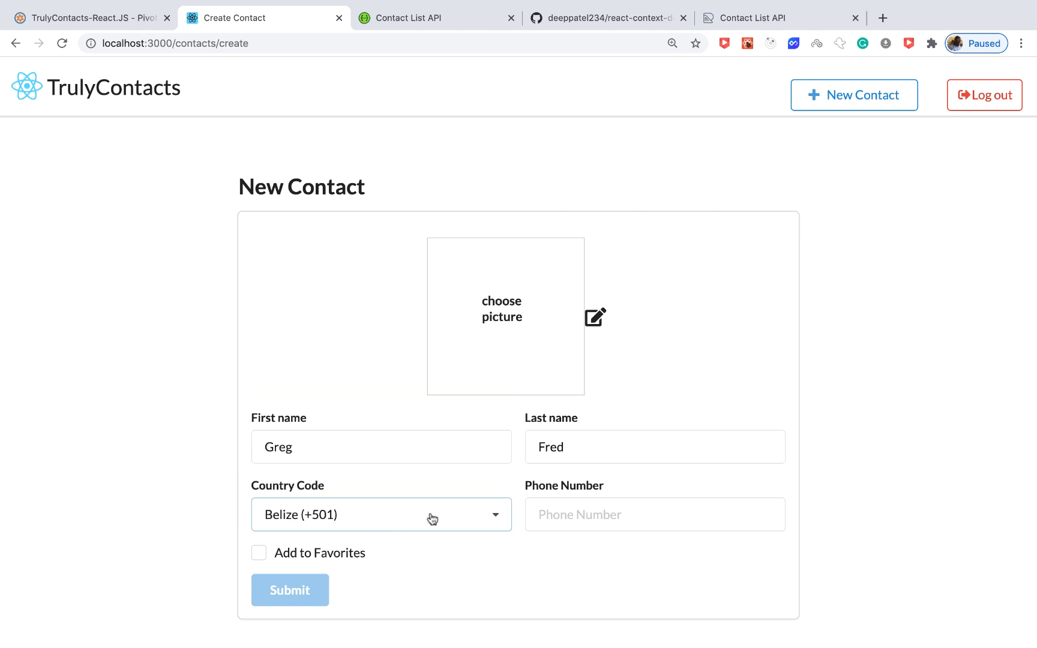
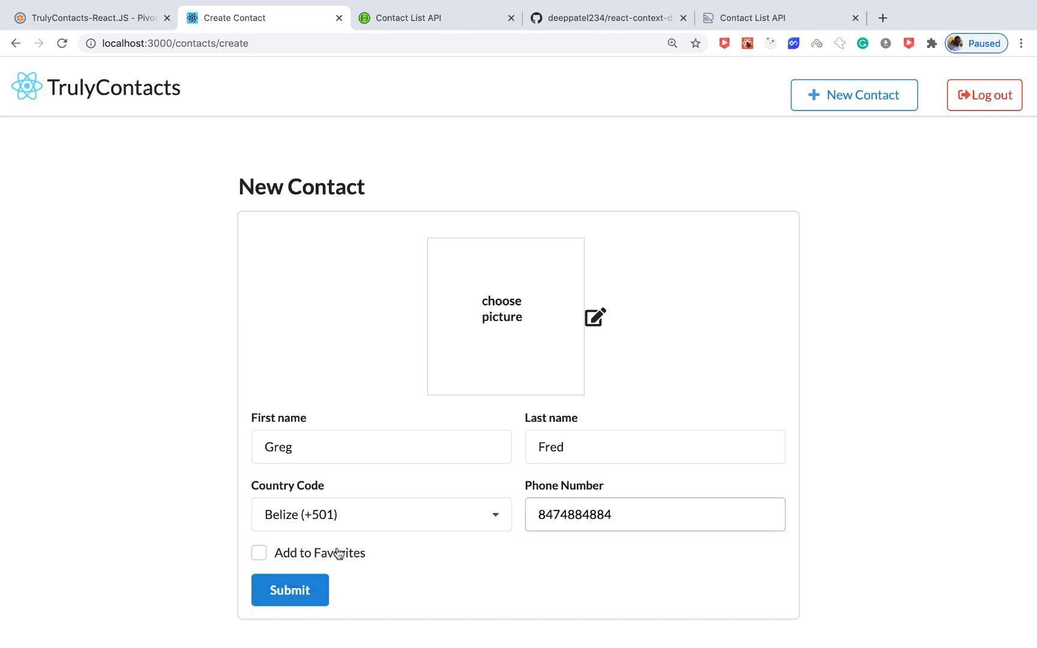
click(289, 591)
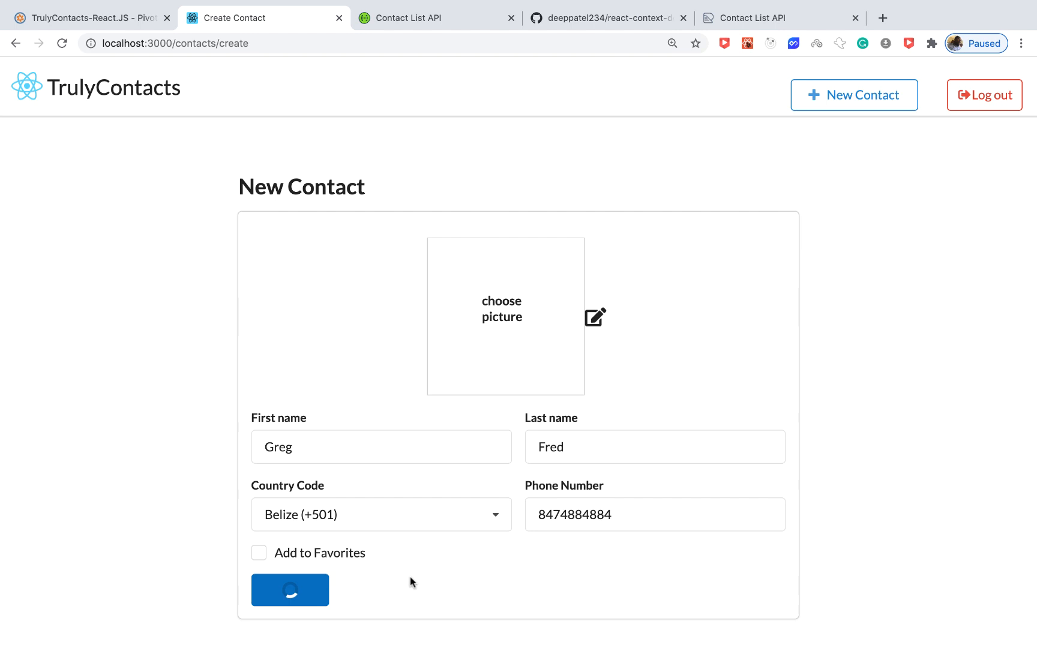
click(290, 590)
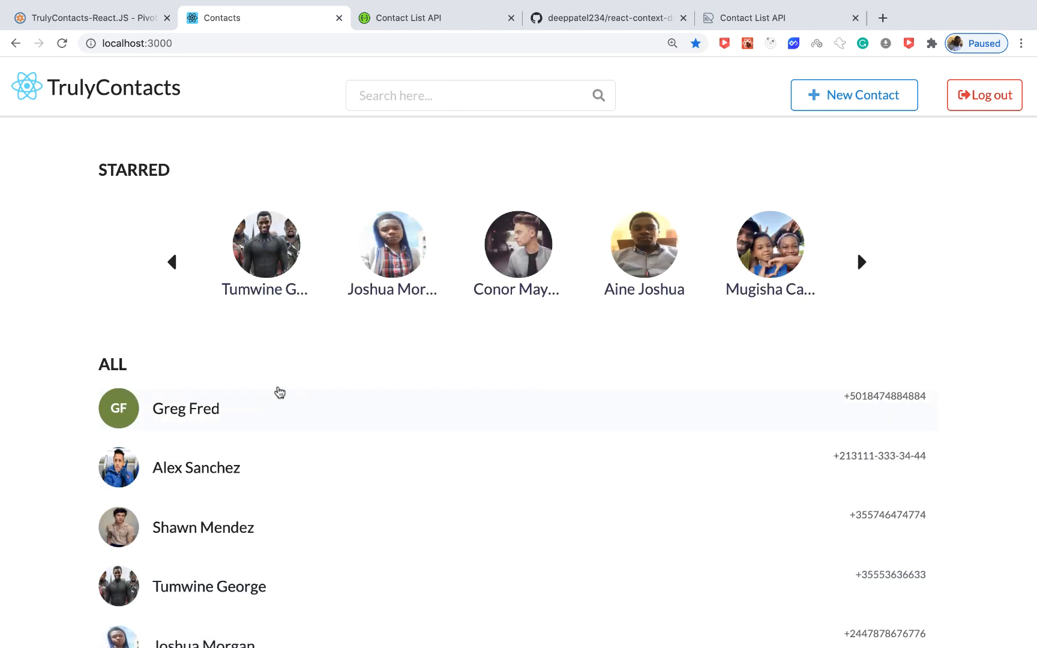
mouse_move(151, 397)
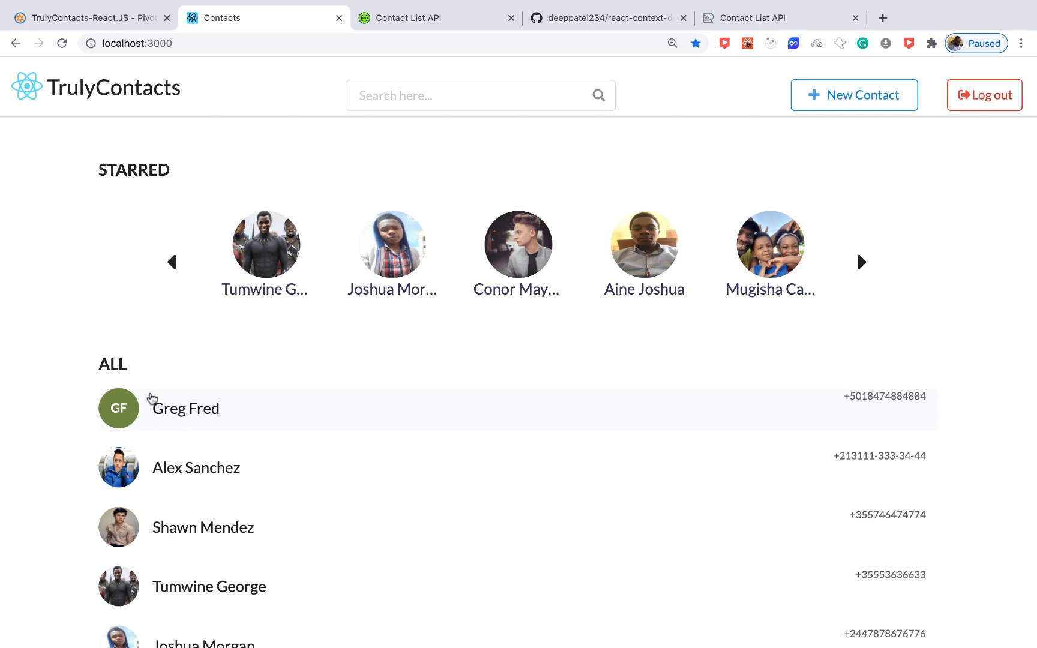
mouse_move(142, 412)
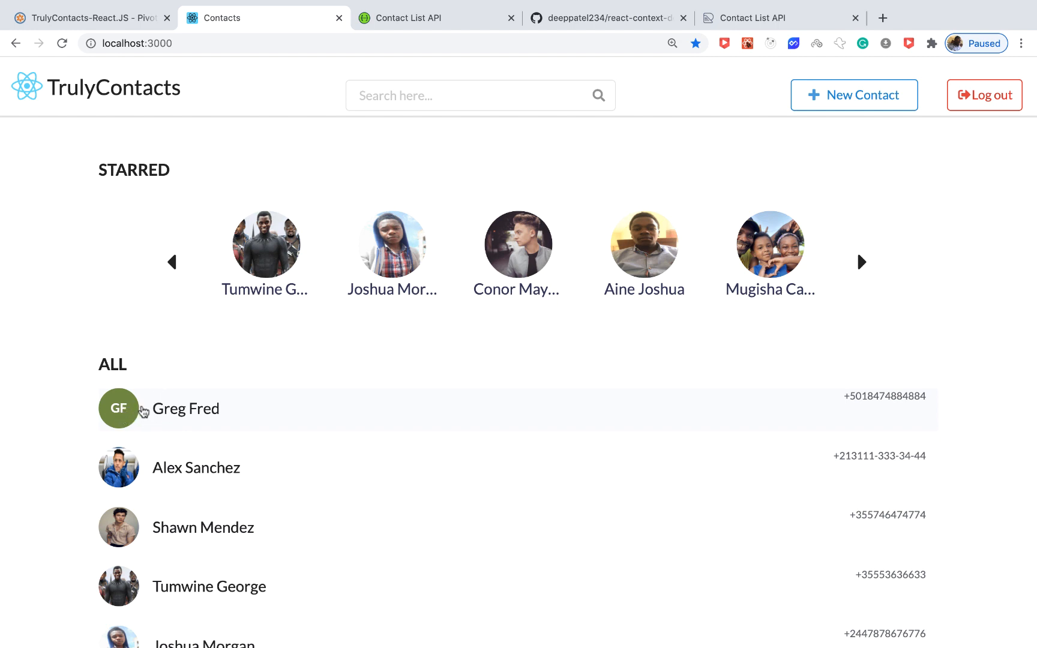
mouse_move(342, 406)
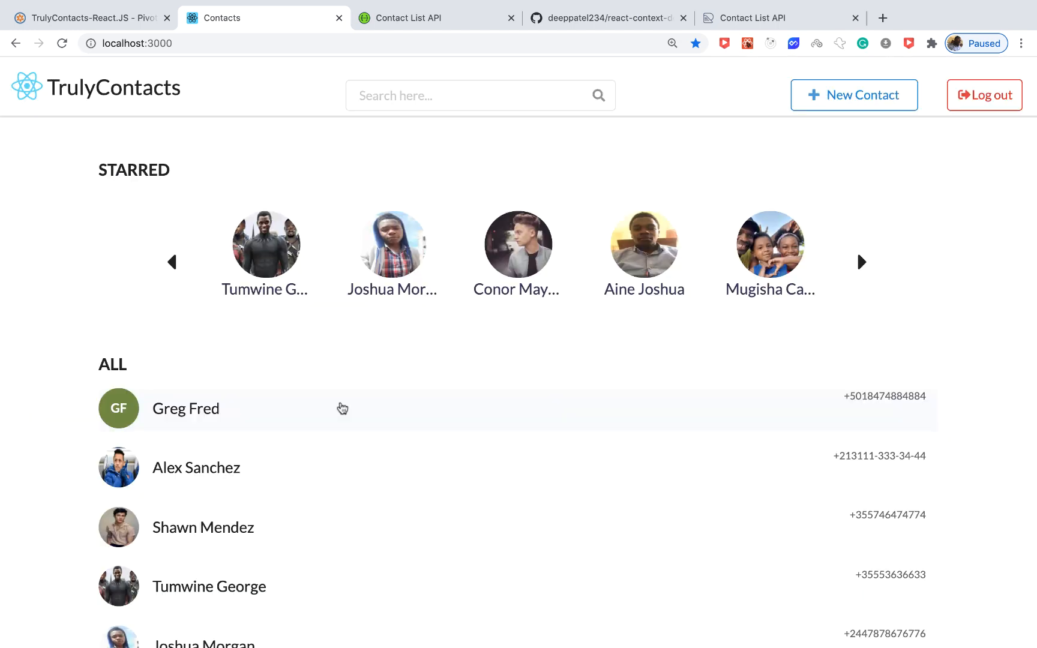
click(860, 262)
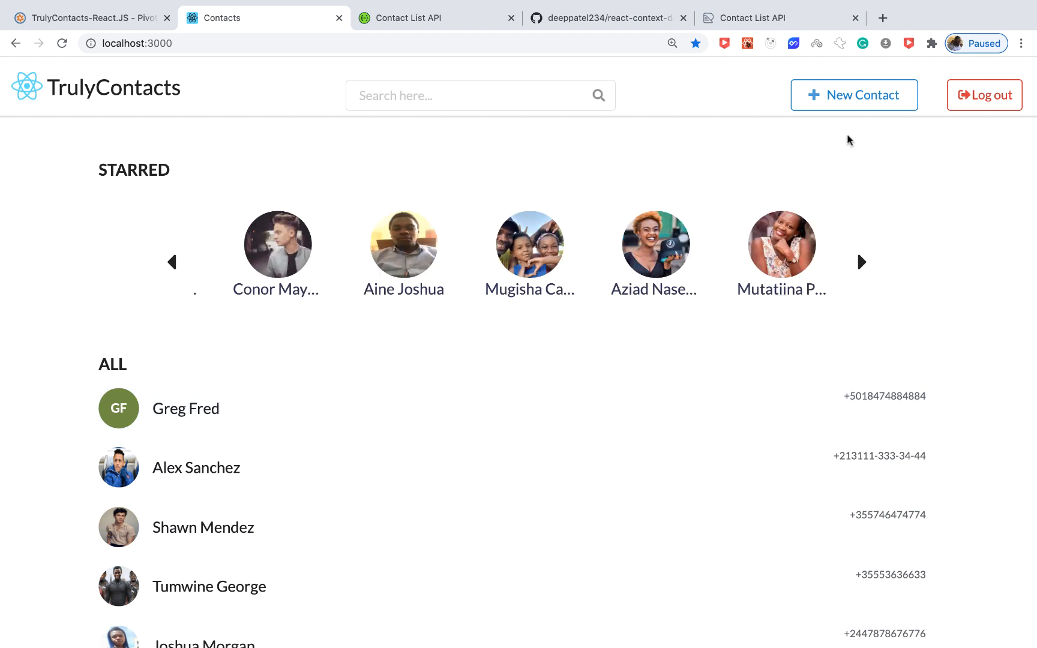
click(984, 95)
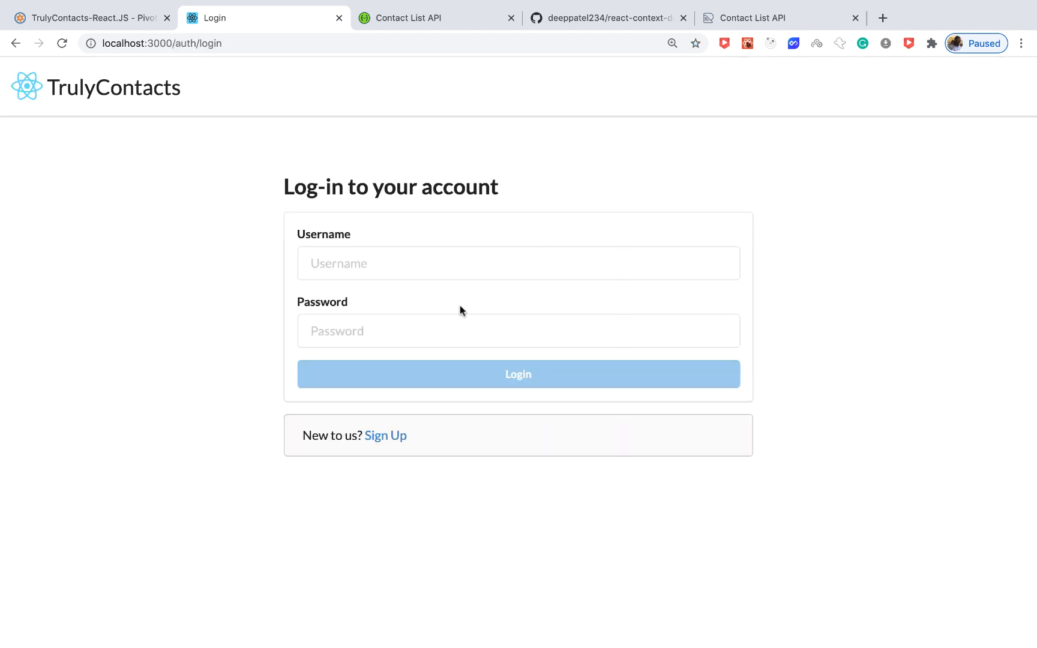
click(385, 435)
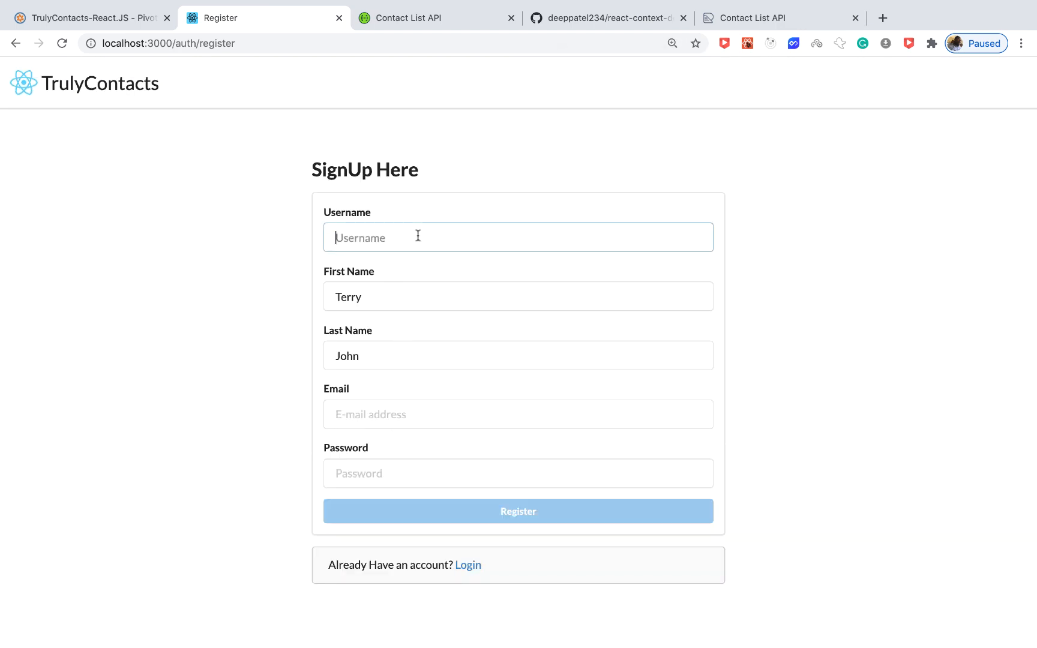
text(a)
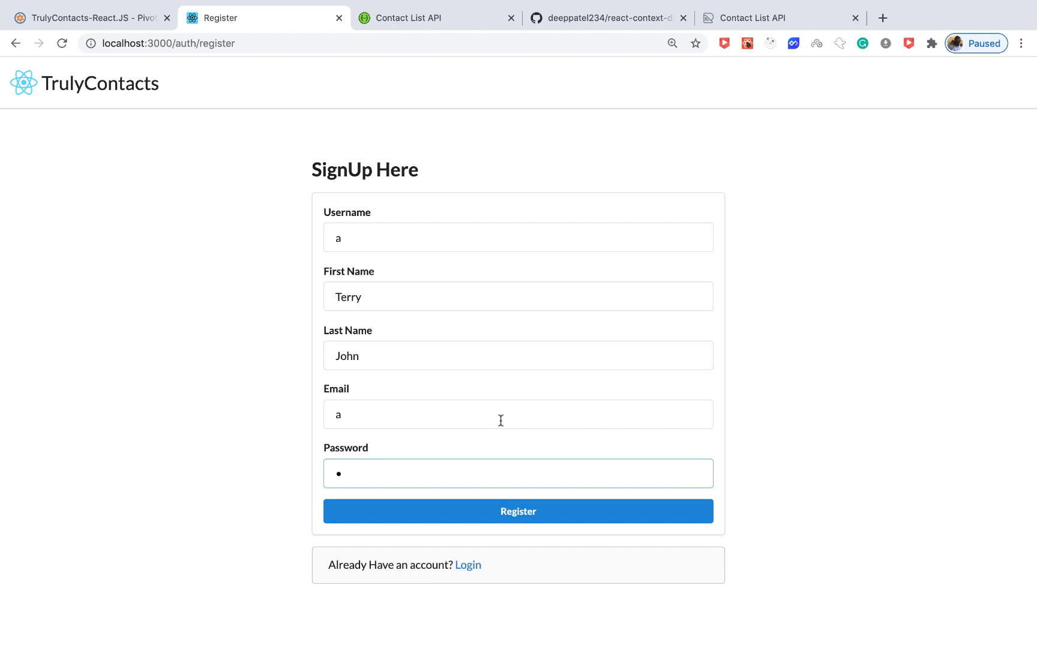
mouse_move(540, 433)
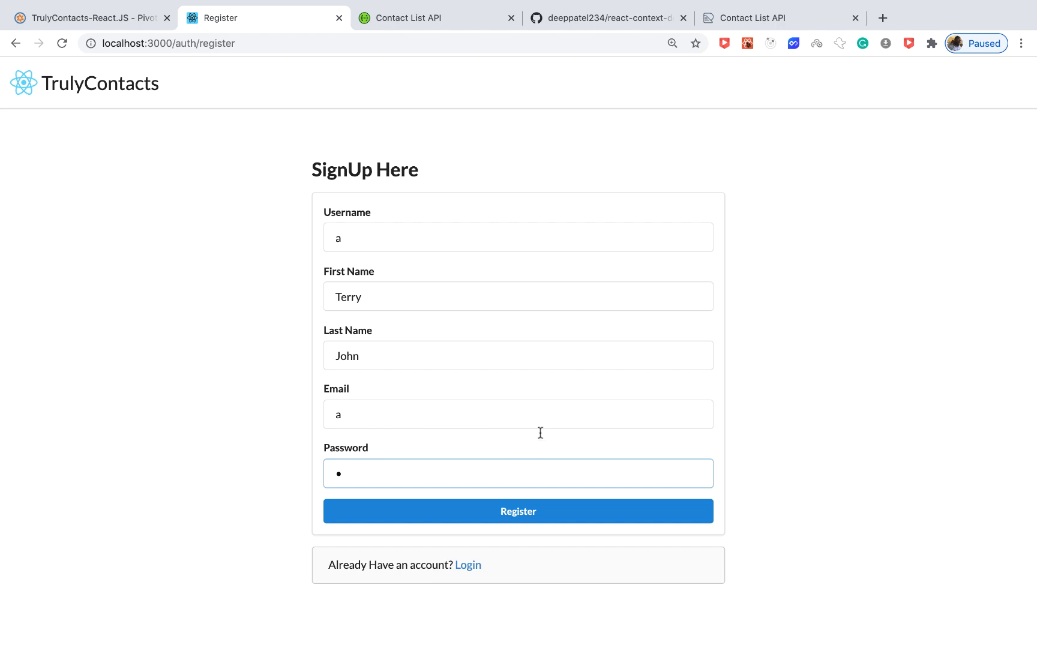
mouse_move(556, 390)
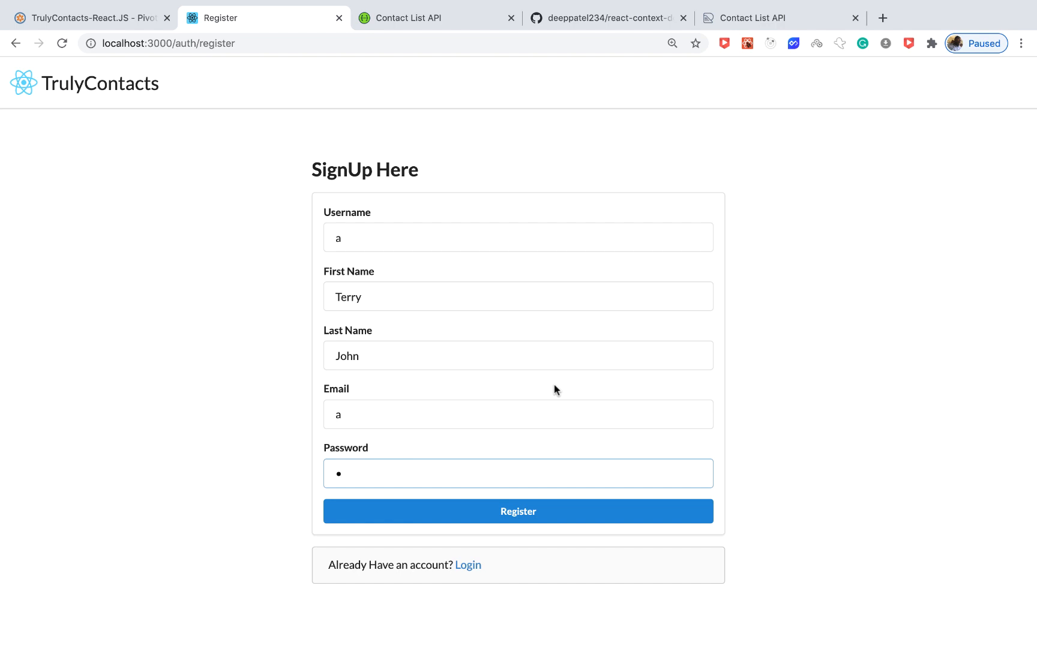
click(517, 510)
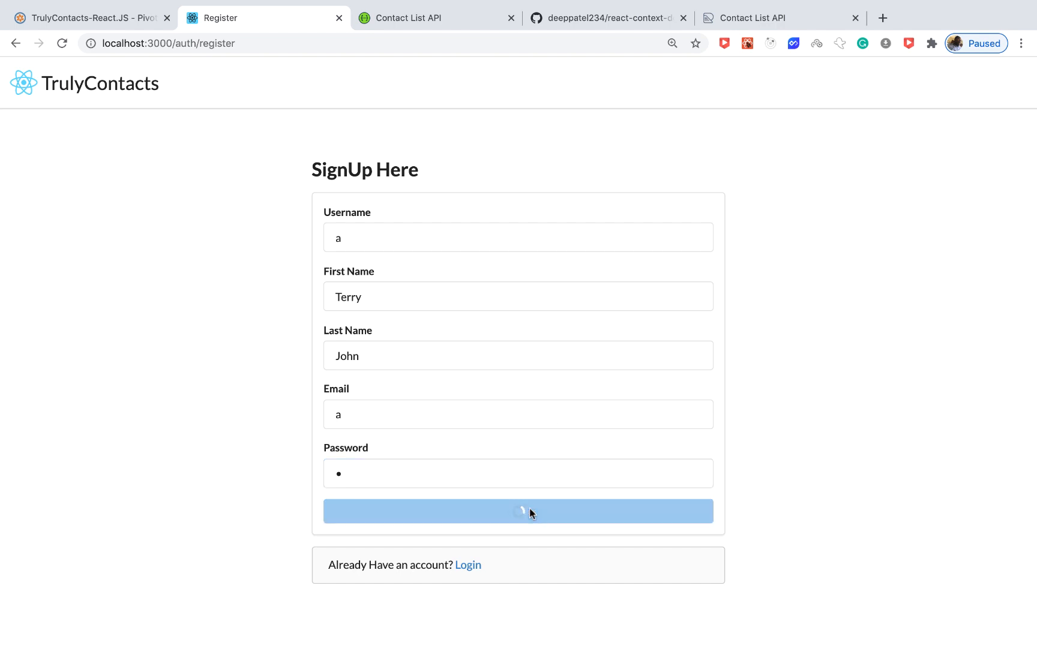
click(517, 510)
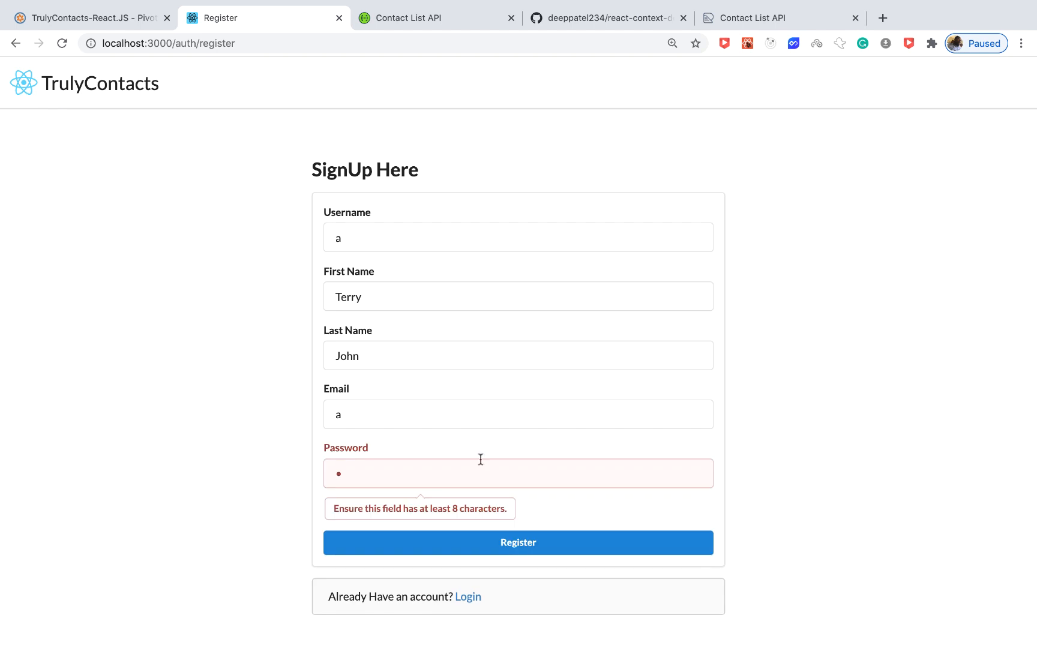
mouse_move(428, 479)
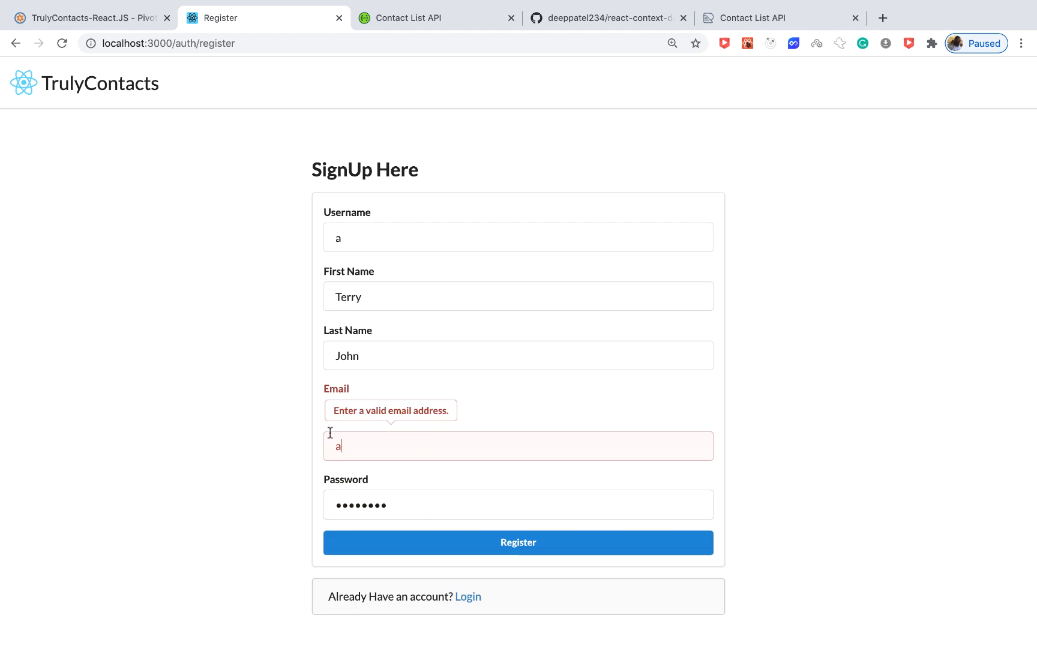
mouse_move(318, 451)
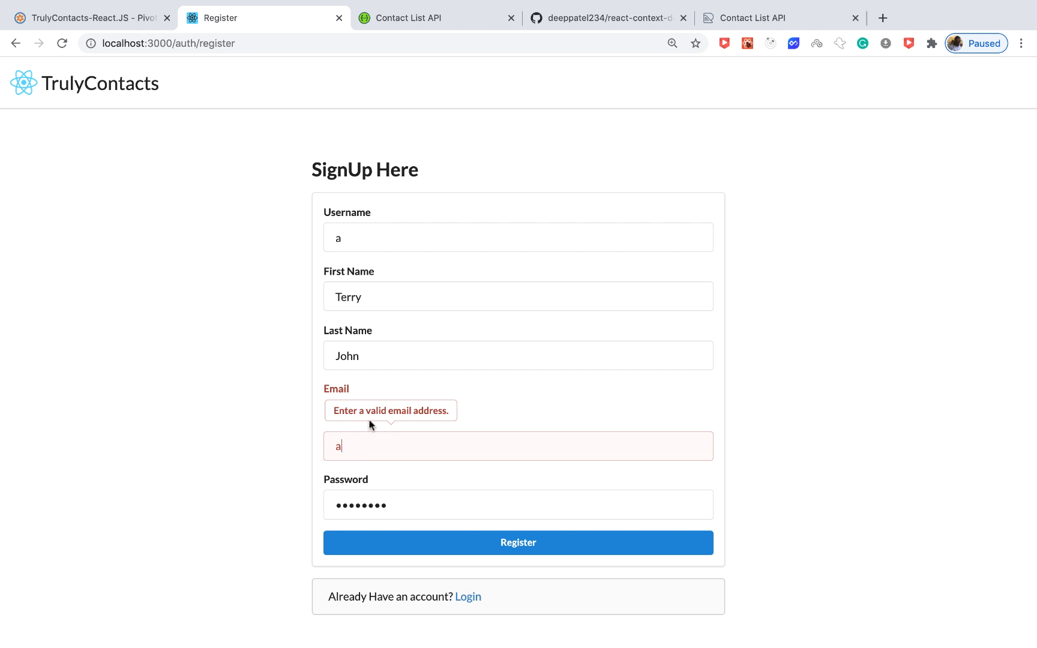
mouse_move(380, 489)
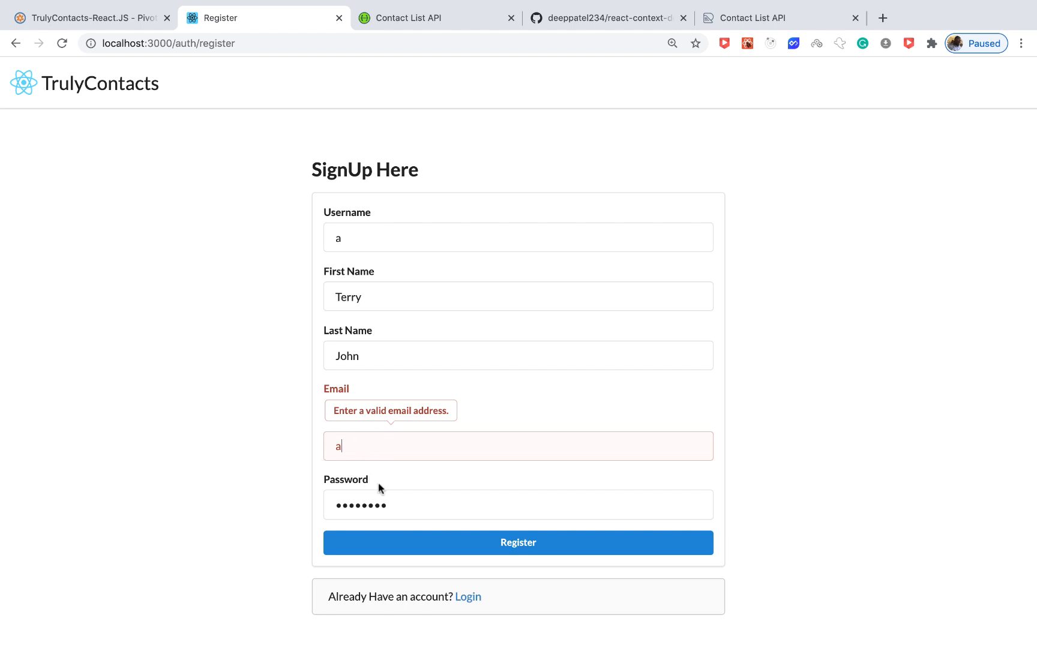
mouse_move(373, 449)
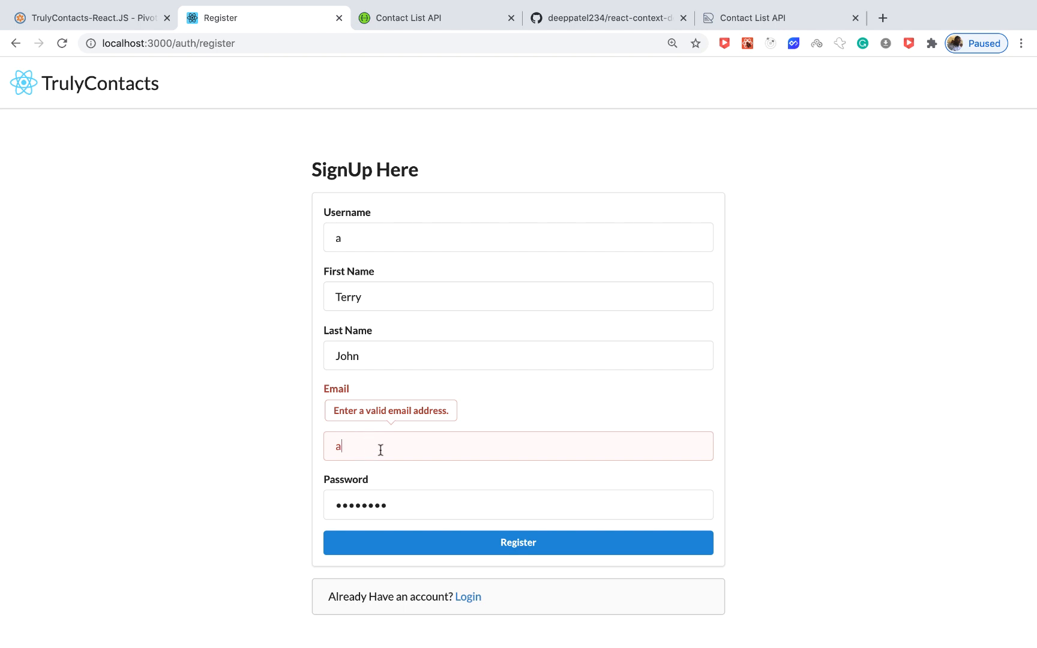
key(Backspace)
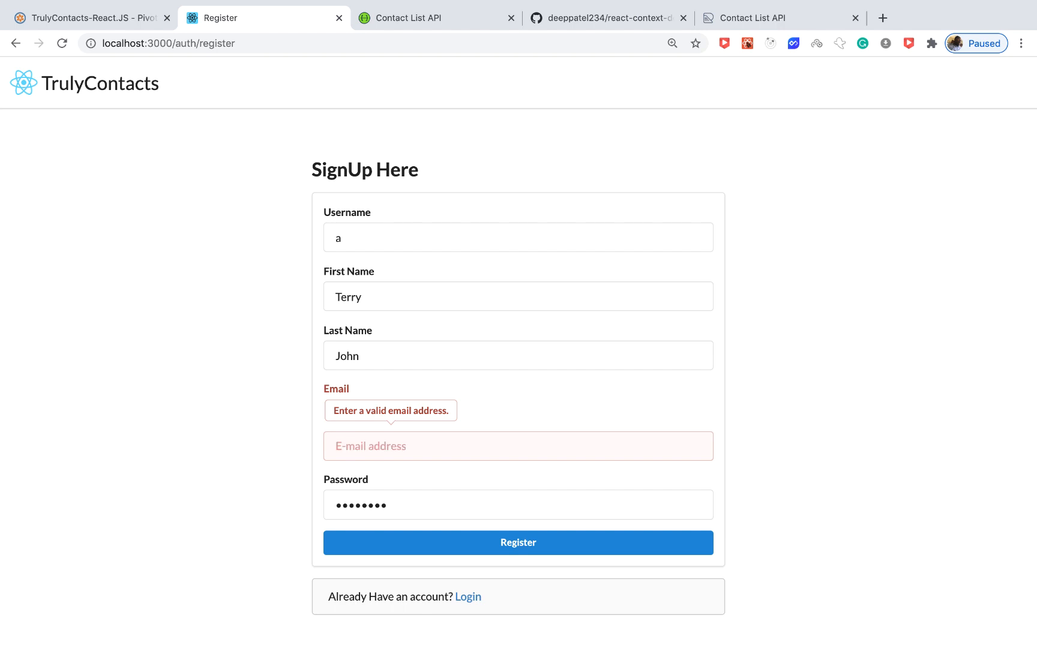
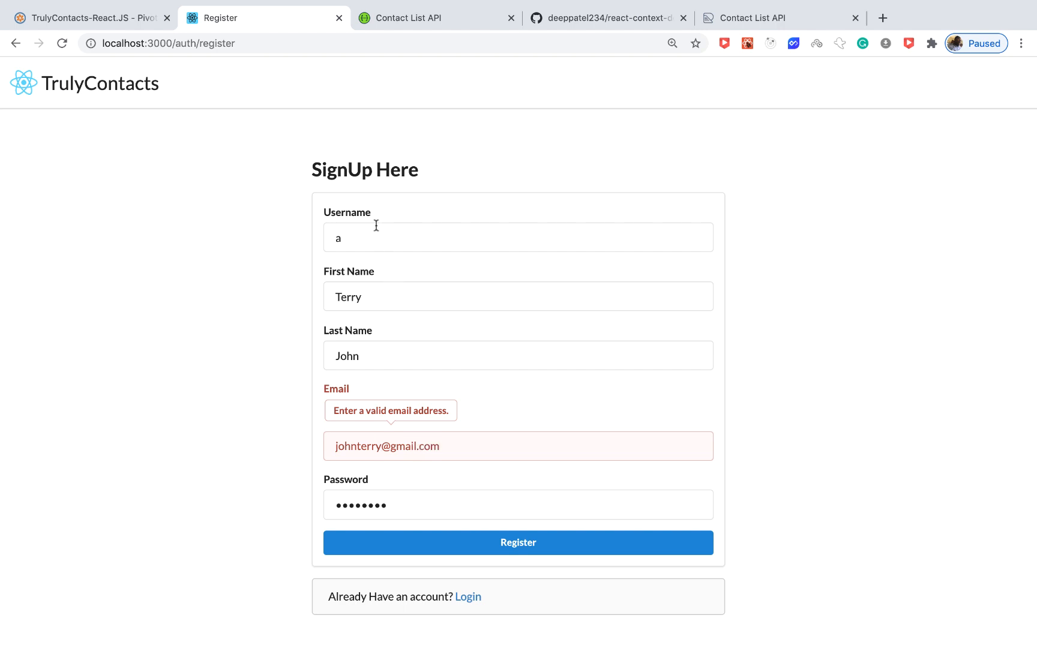
text(crycetruly)
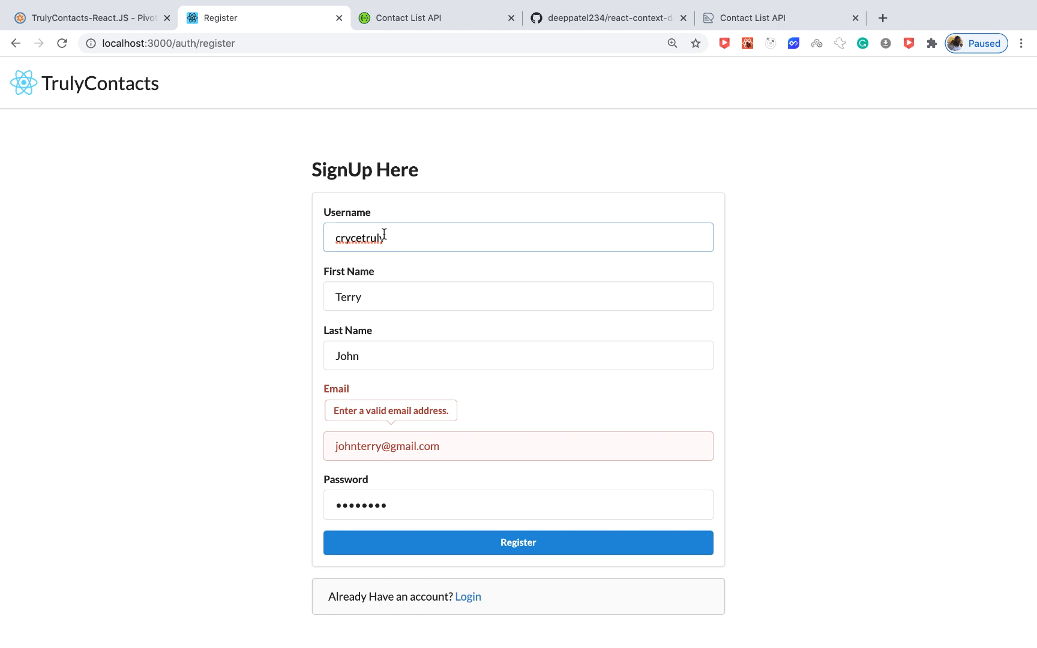
Register with crycetruly, then after the 'already exists' error resubmit with username jt
click(517, 542)
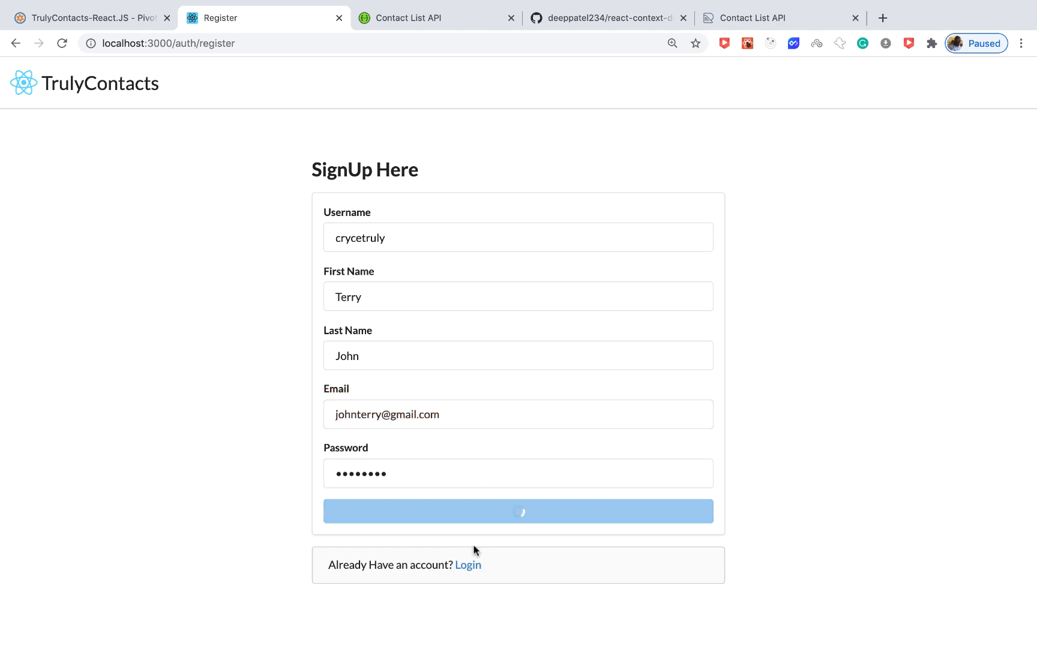
click(517, 510)
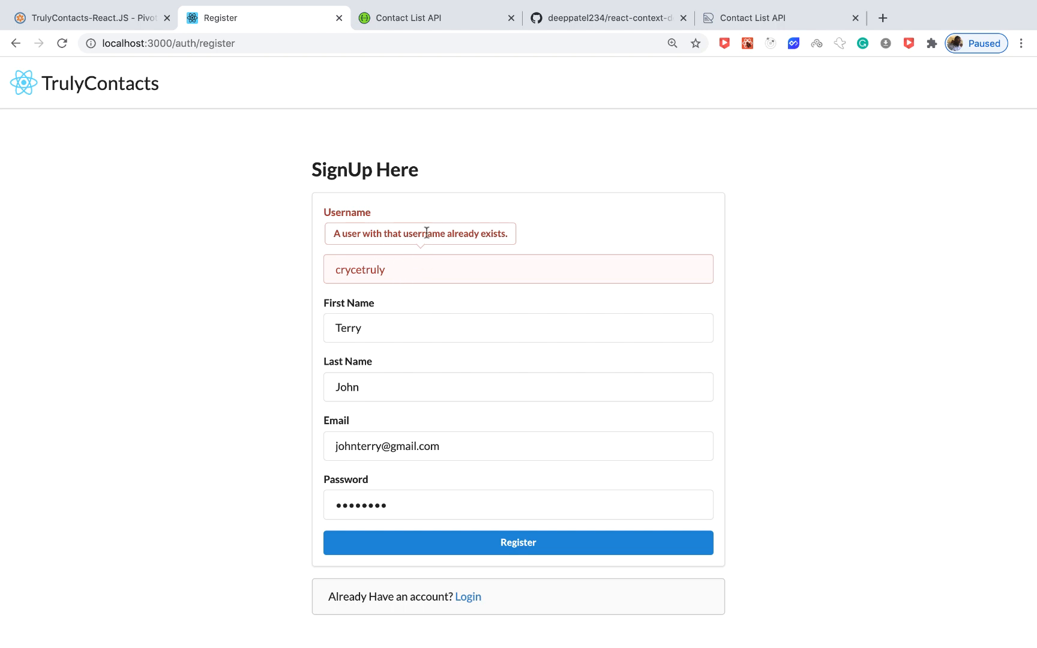
double_click(360, 268)
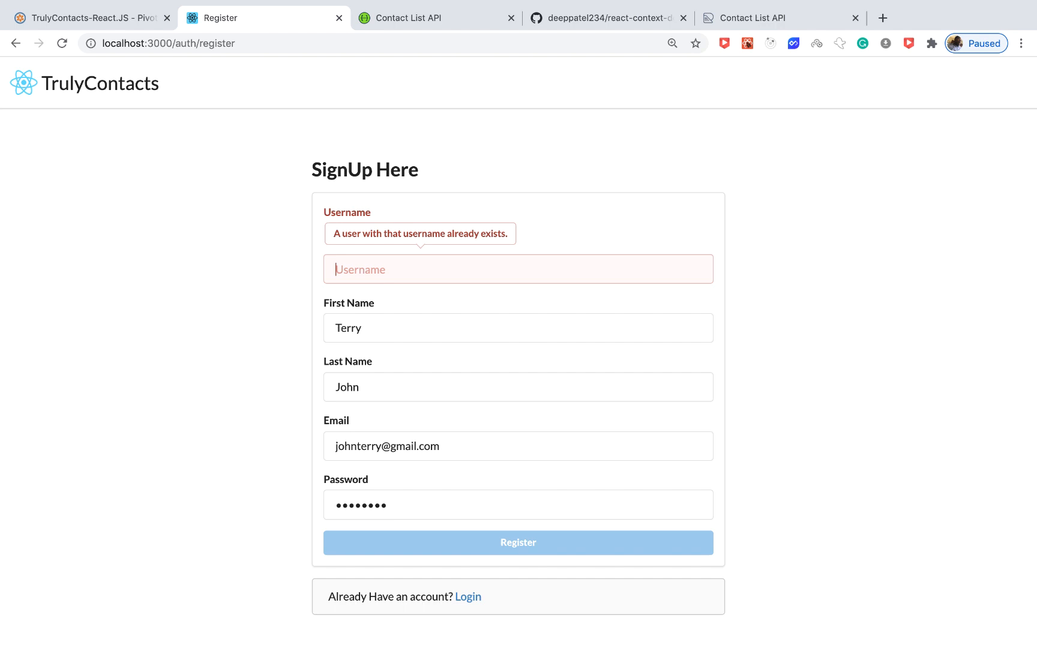
text(jy)
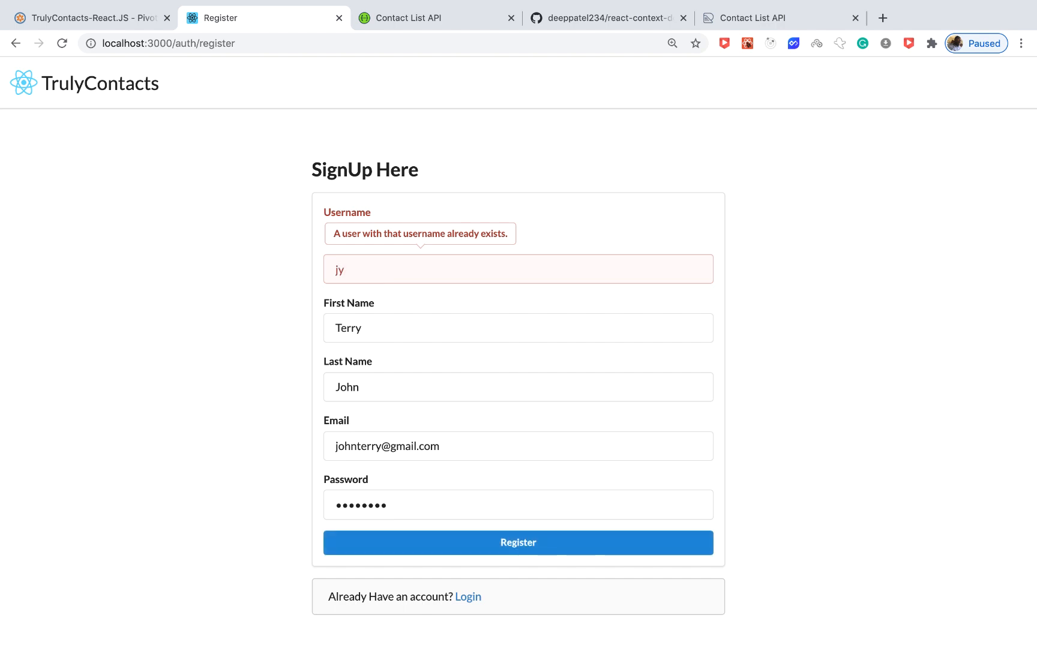
click(517, 543)
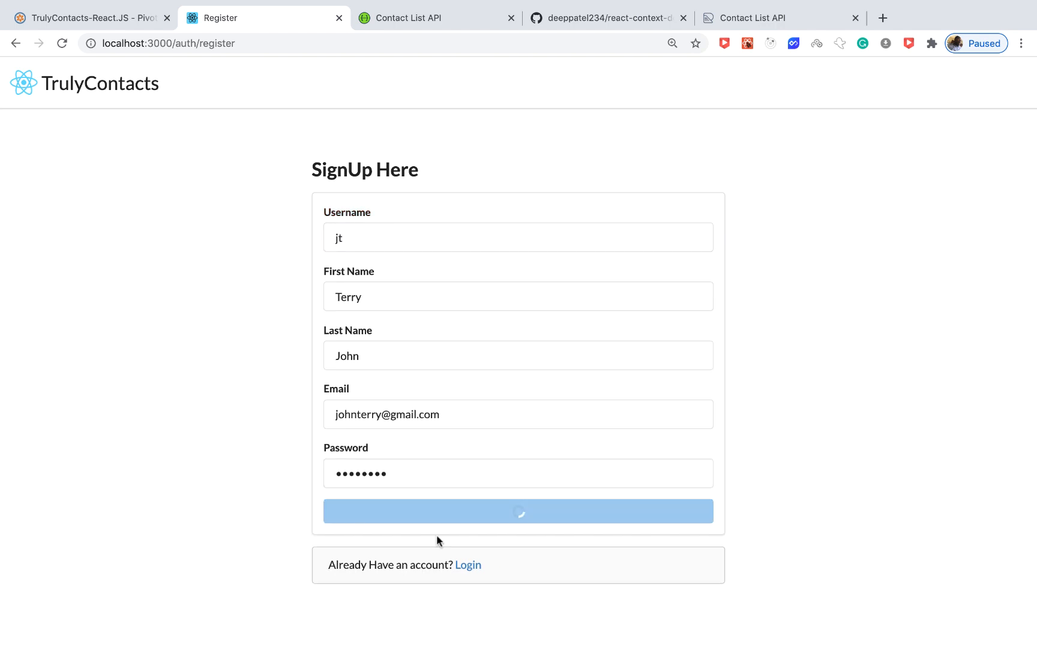
Enter the password and log in as user jt, reaching the empty contacts list
click(517, 510)
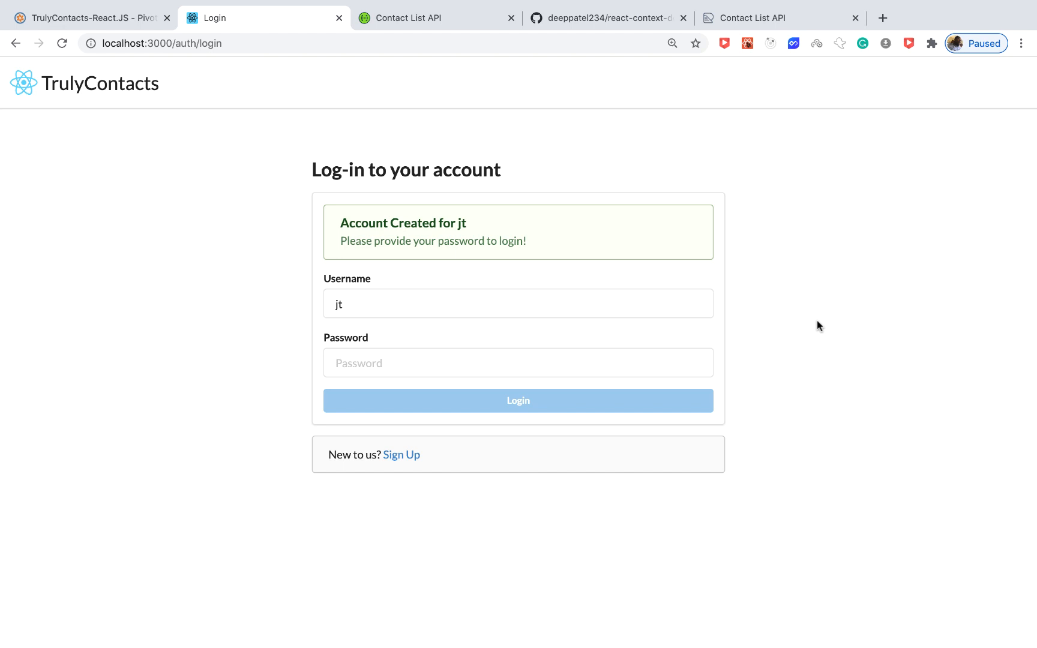
mouse_move(570, 299)
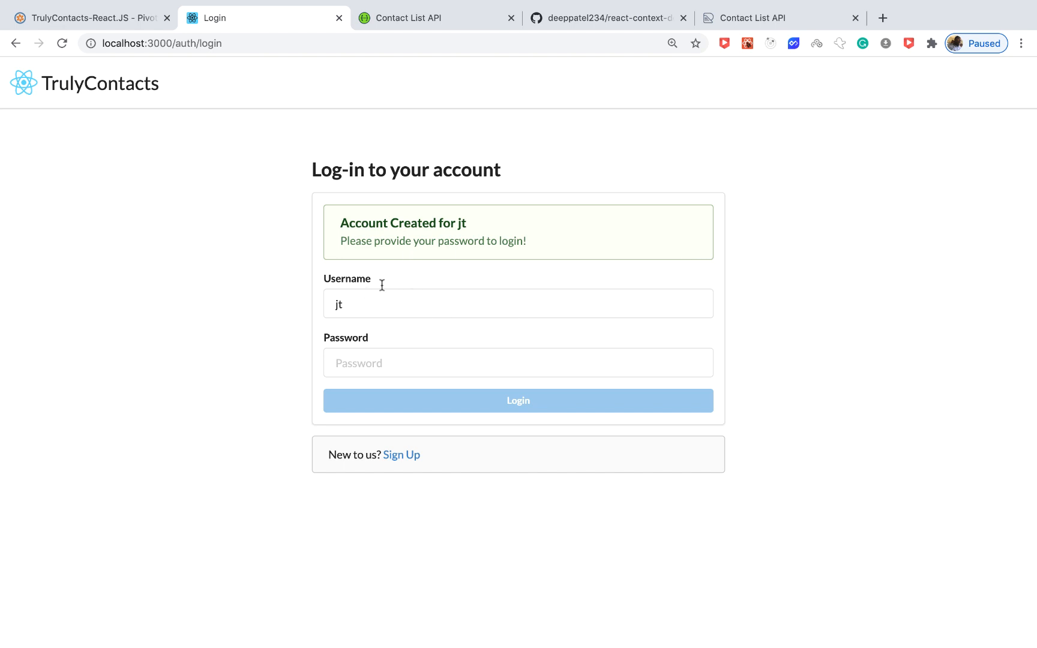
mouse_move(349, 299)
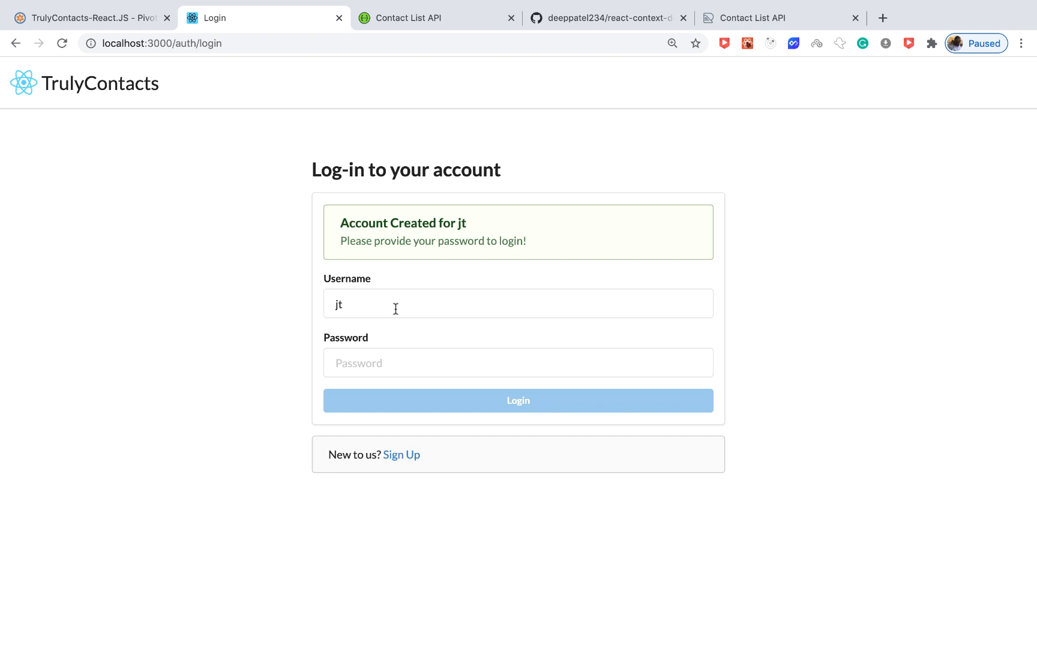
mouse_move(350, 342)
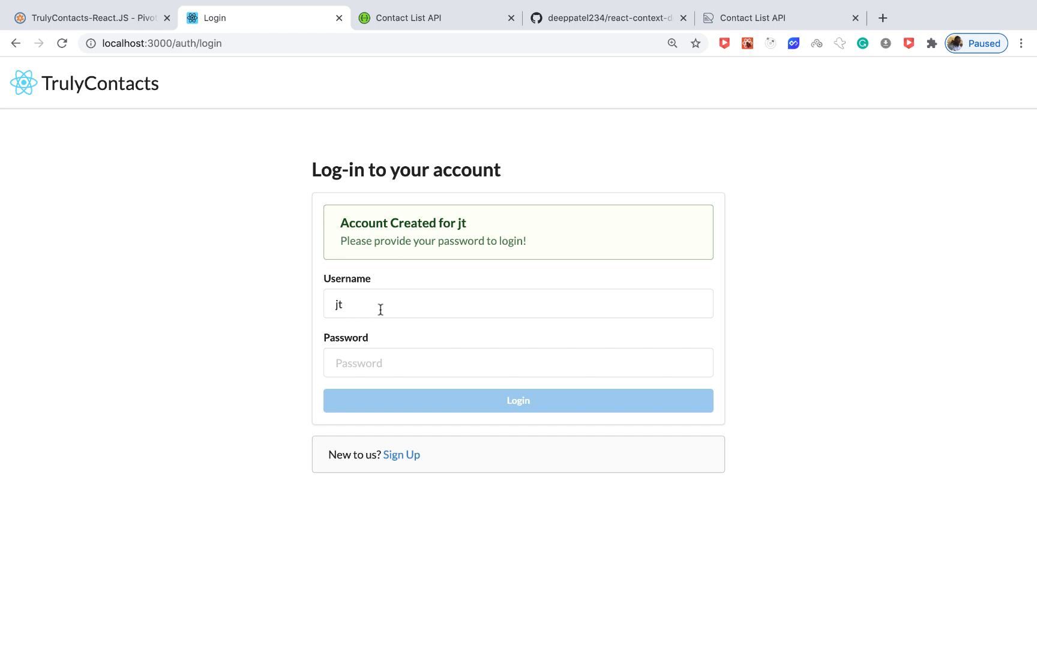
mouse_move(371, 325)
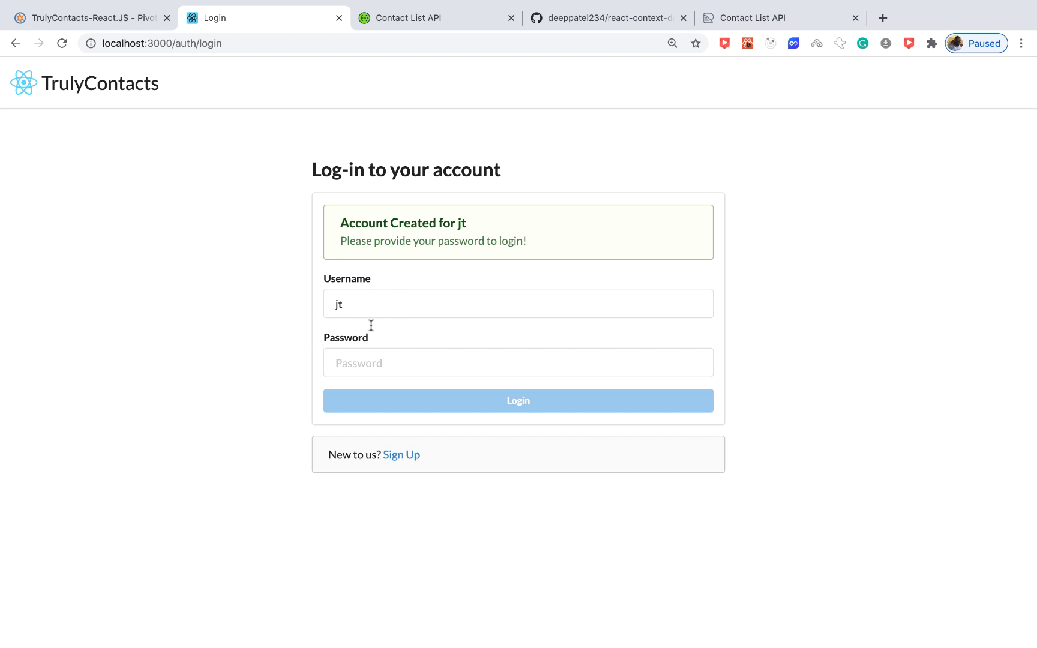
click(517, 362)
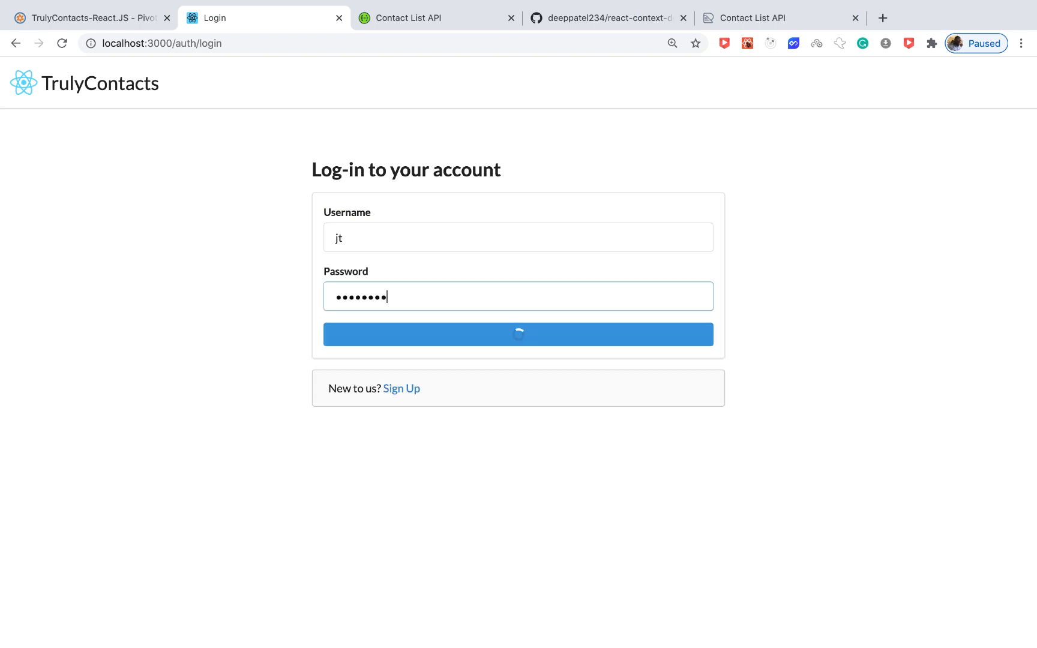
click(518, 334)
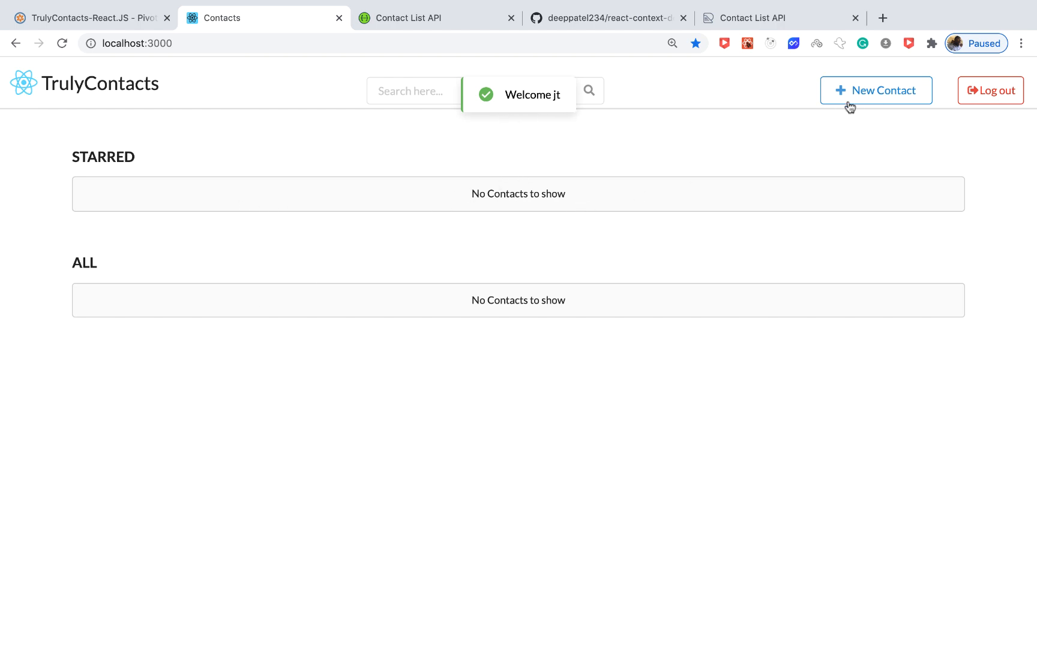
click(876, 90)
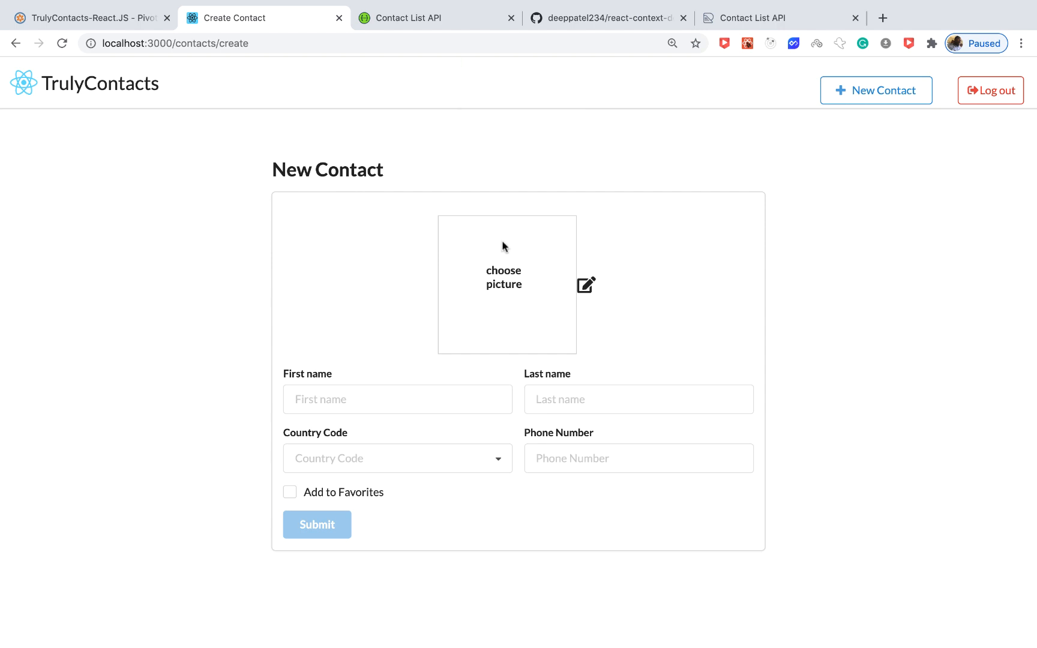
mouse_move(525, 280)
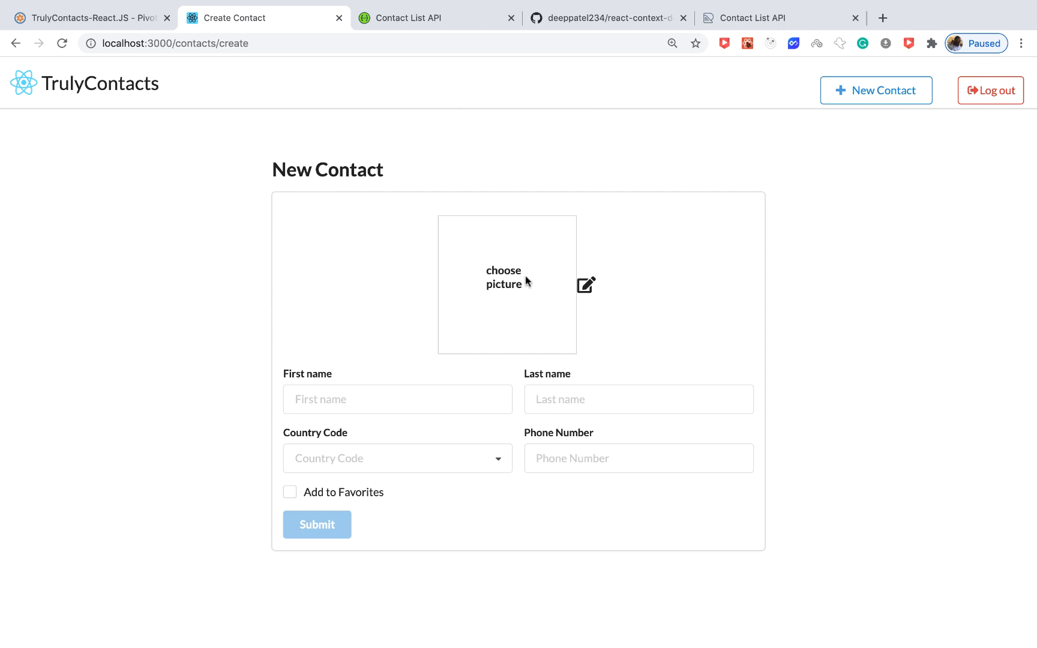
mouse_move(482, 322)
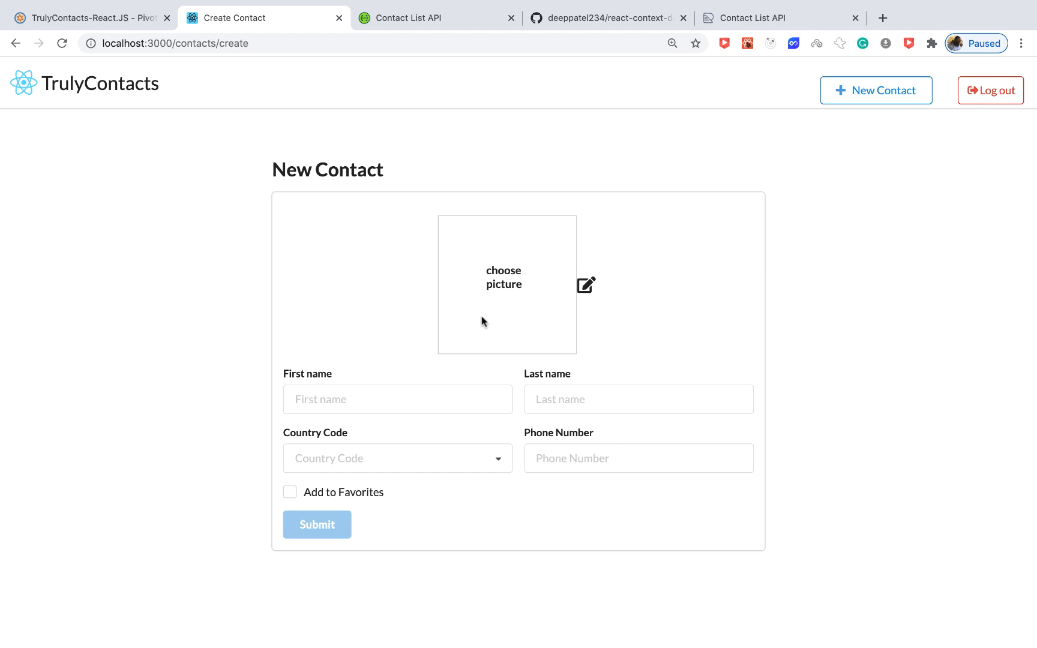
Enter the contact's name as Fabio Canavarro
click(397, 399)
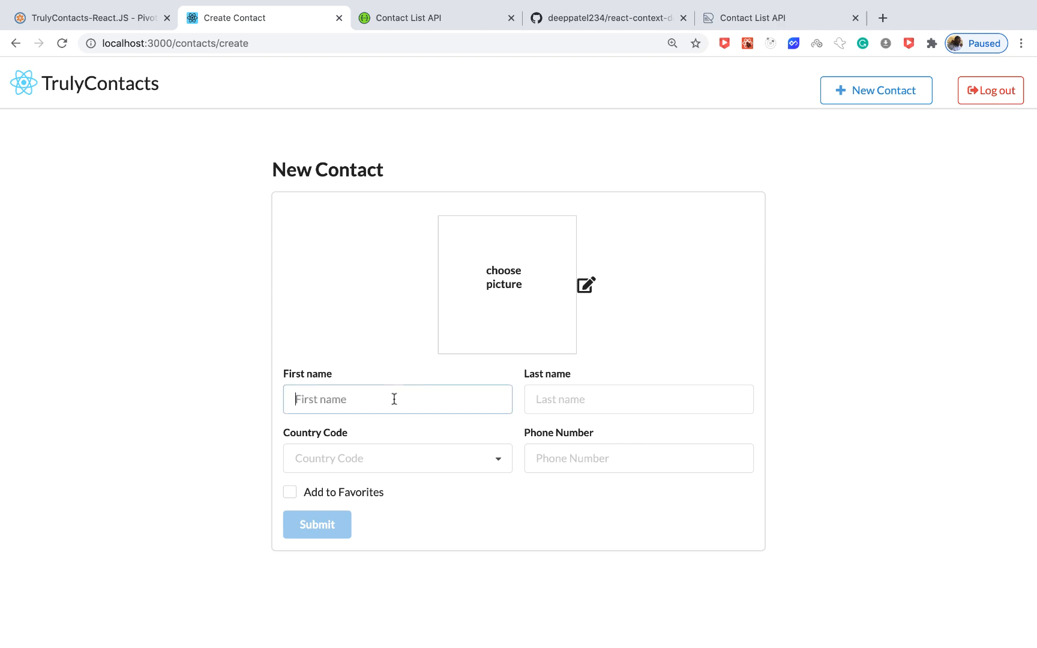
text(Fabio)
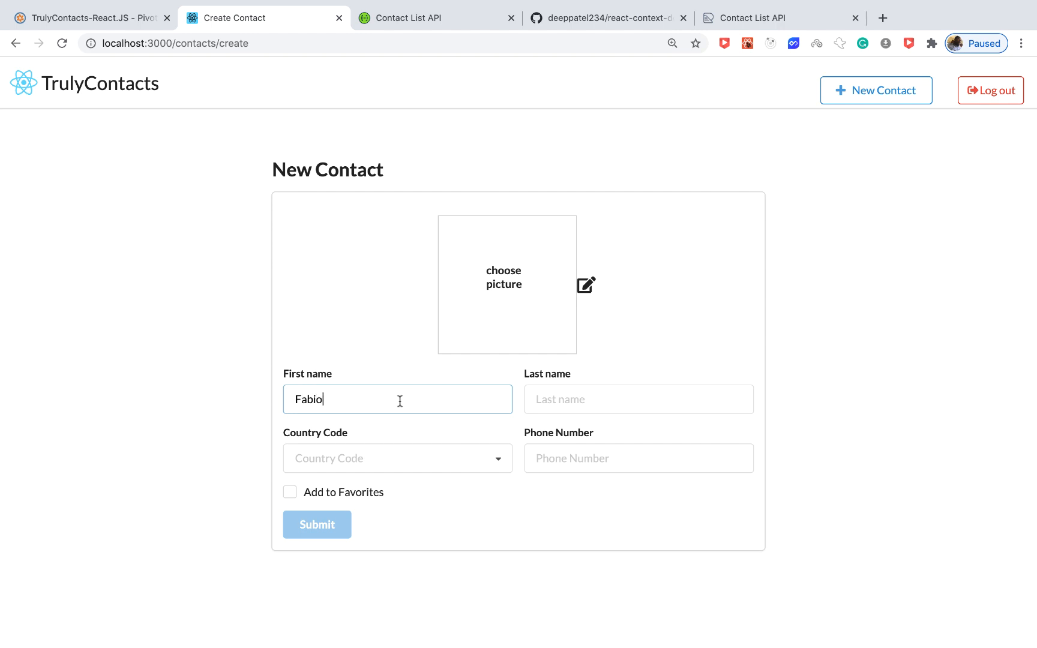
text(Cnava)
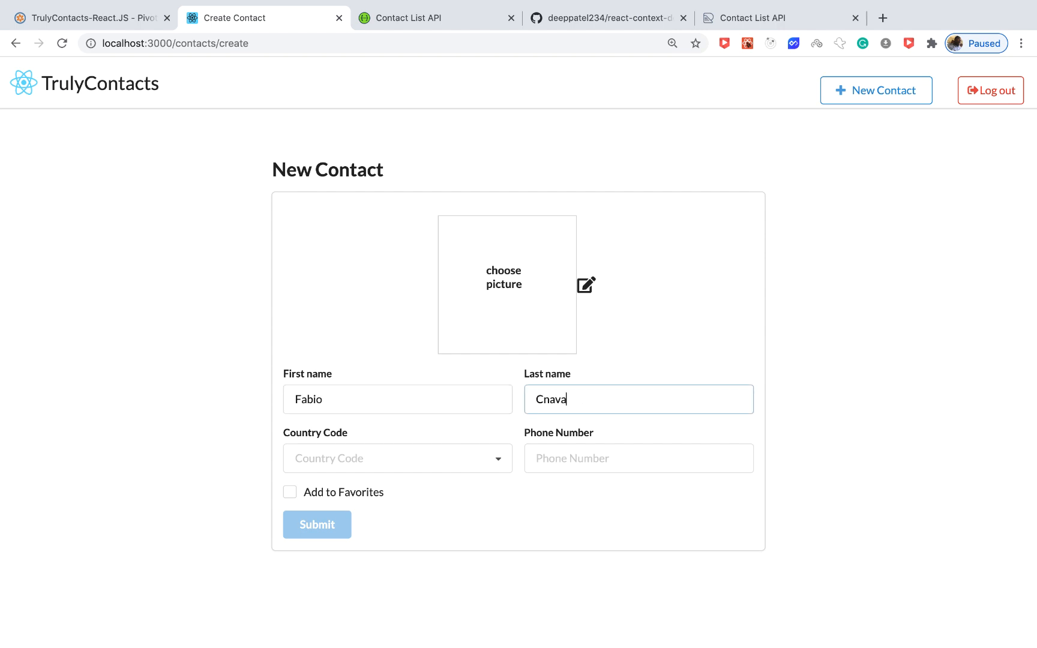
text(Chavarro)
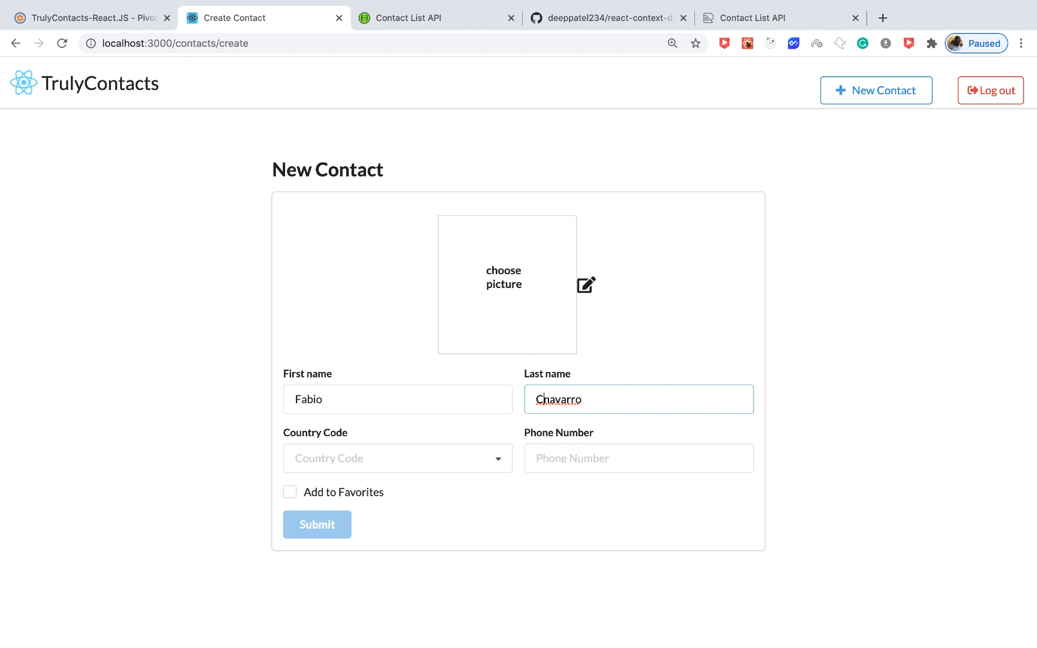
click(398, 457)
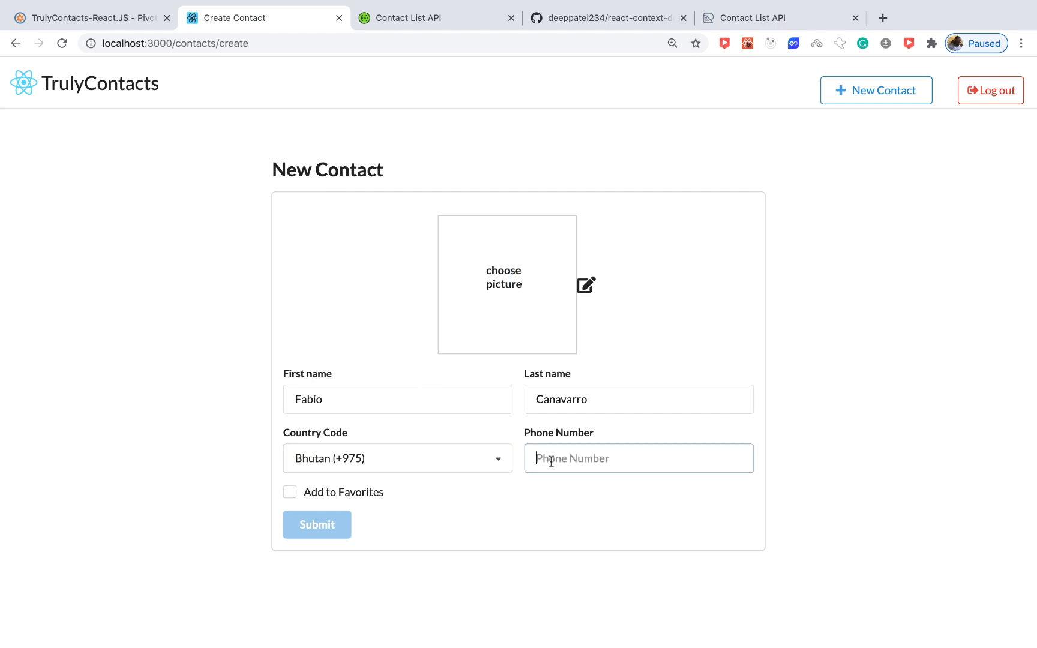
text(7488949)
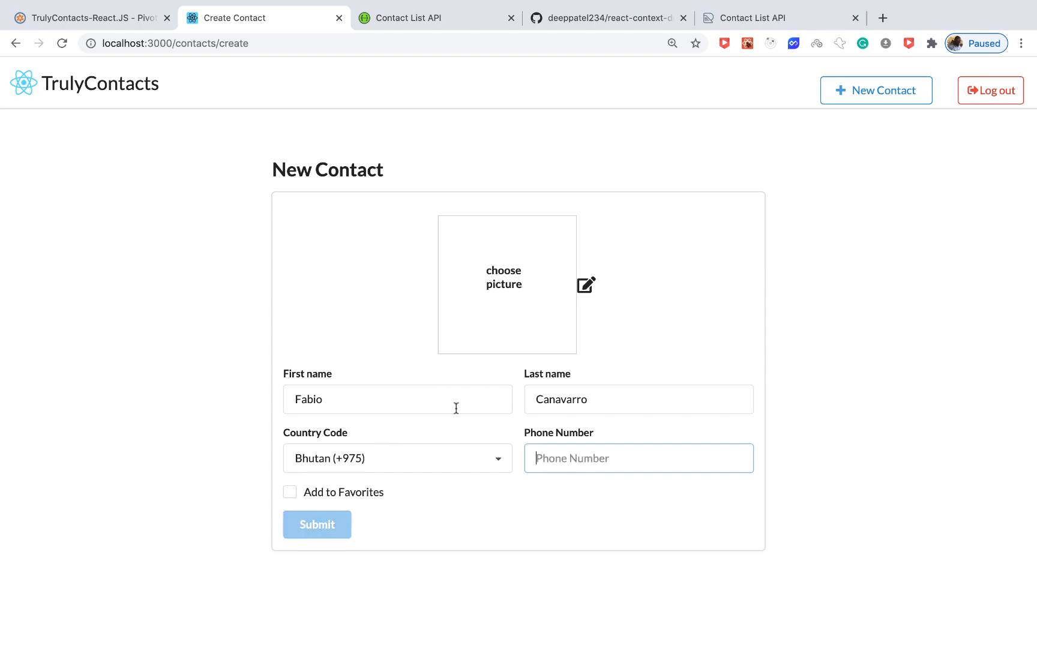
text('|| ^10 || ^11 || ^12 || >=13.7". Got "13.6.0")
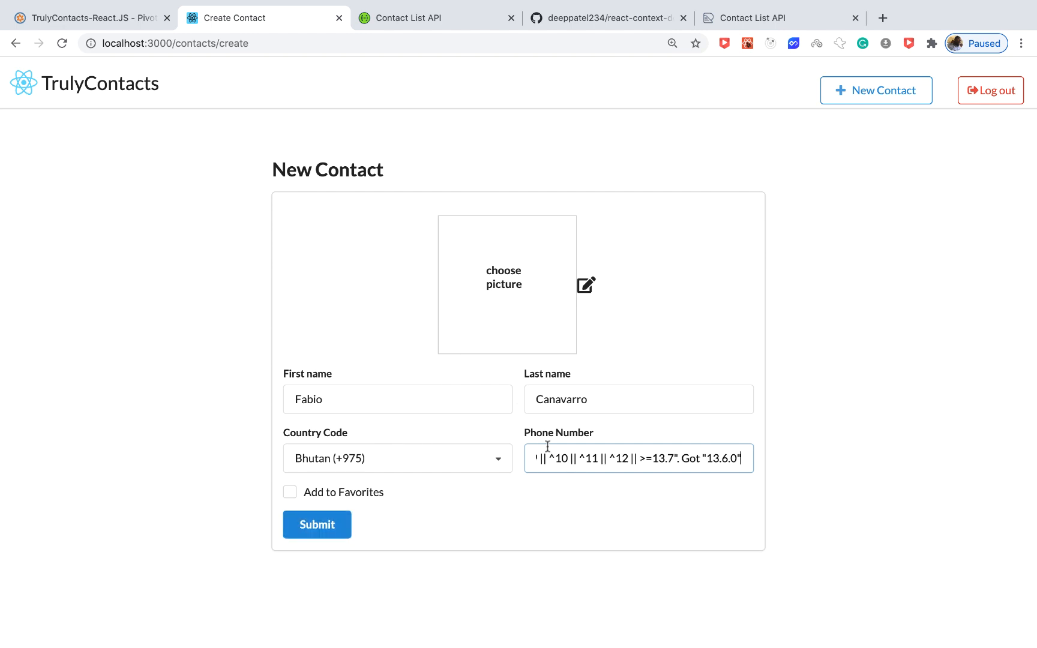
text(8848488)
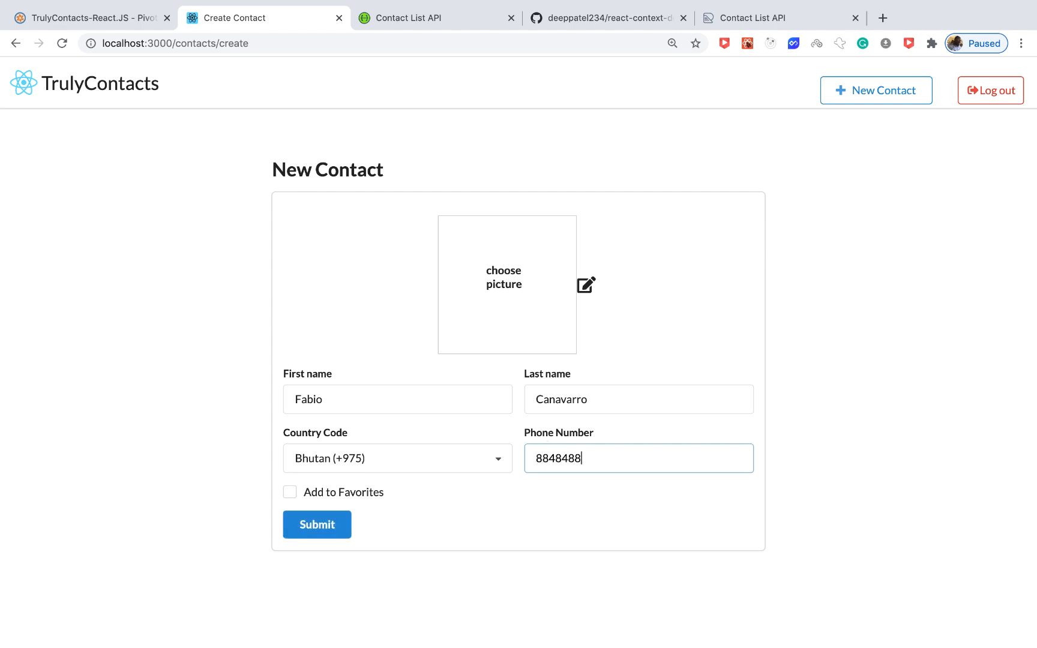
click(316, 524)
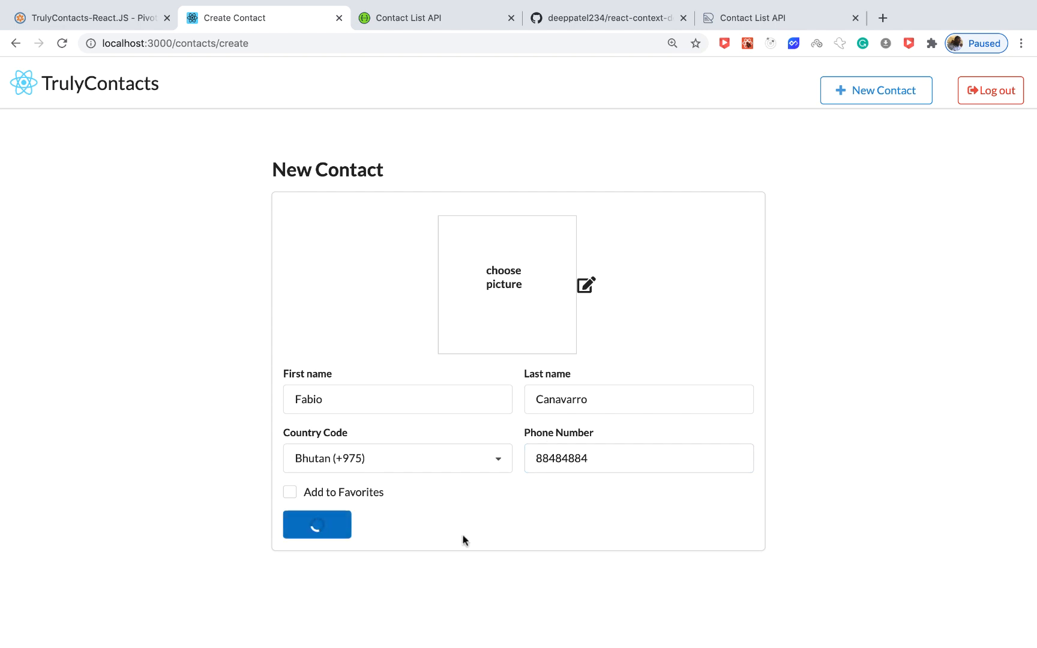
click(317, 525)
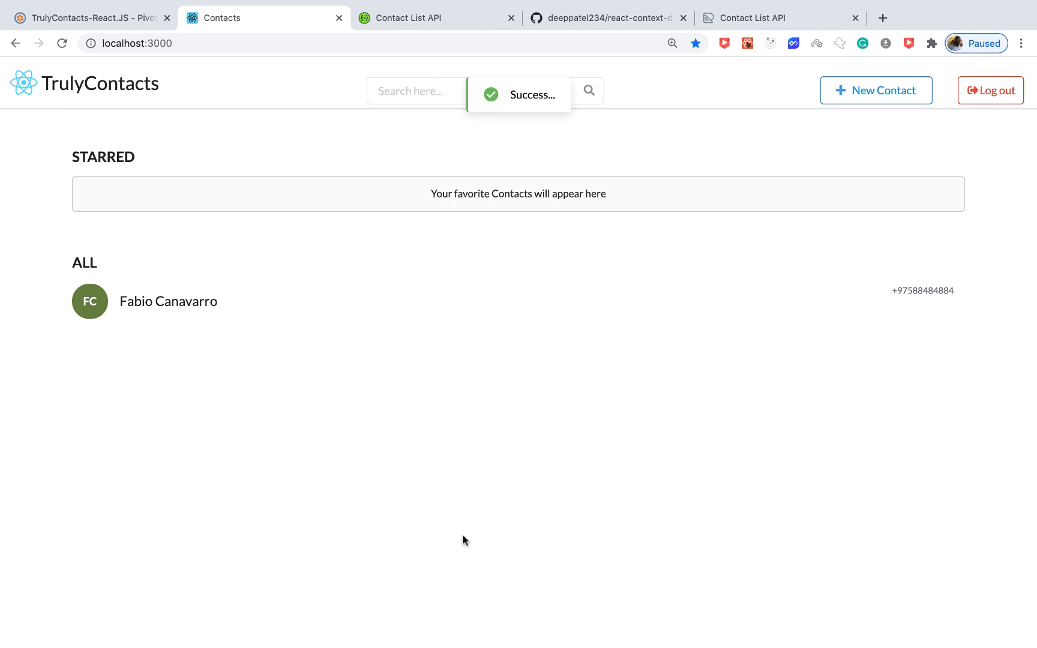
mouse_move(437, 249)
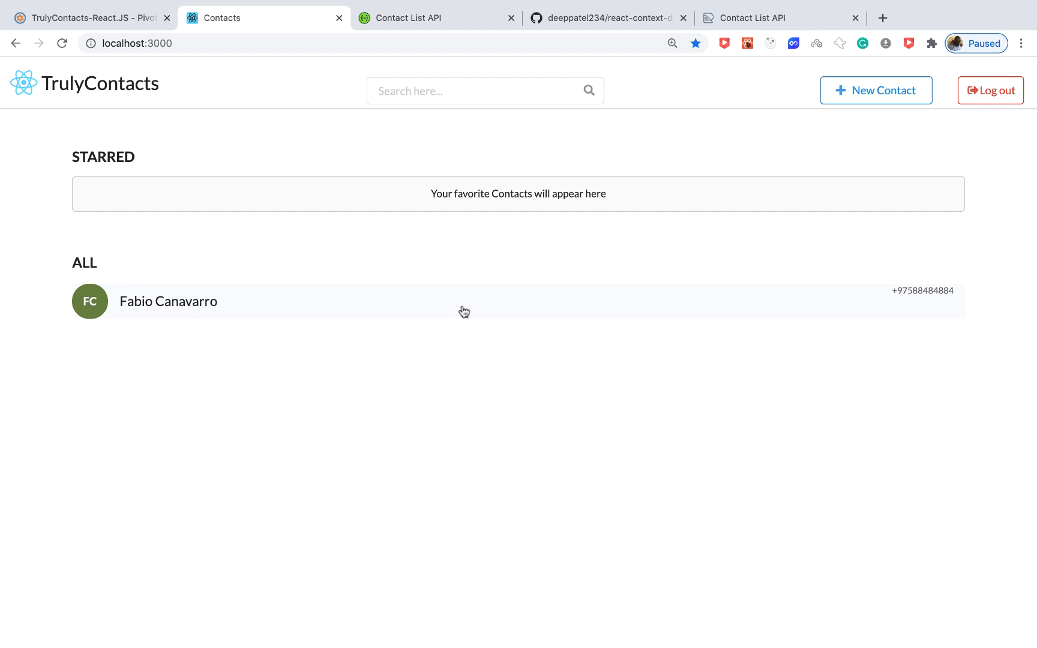
click(168, 302)
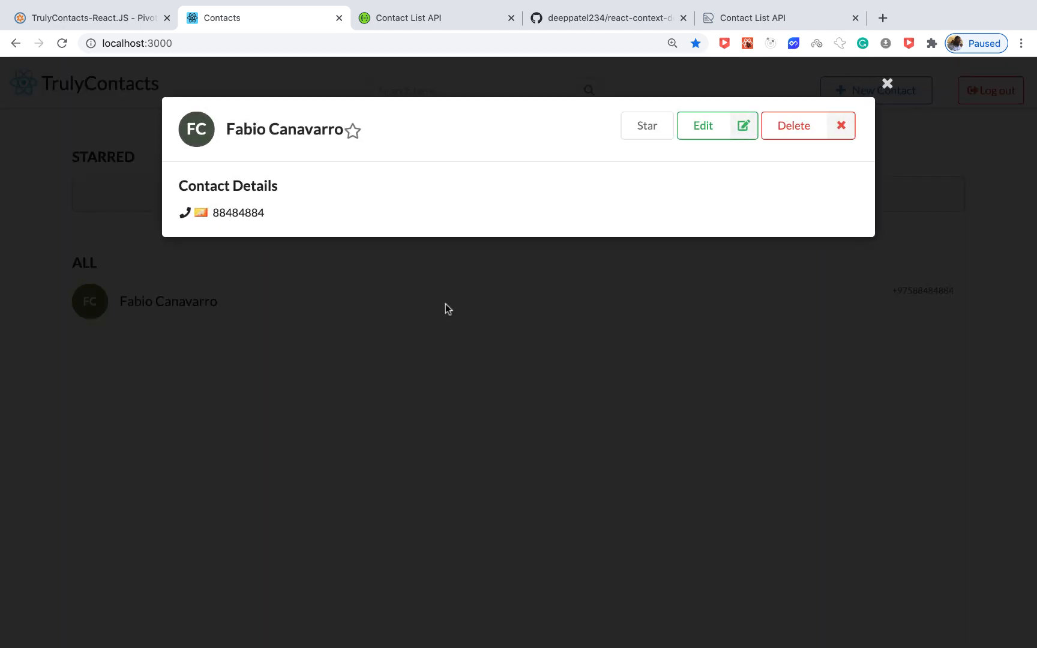
click(646, 126)
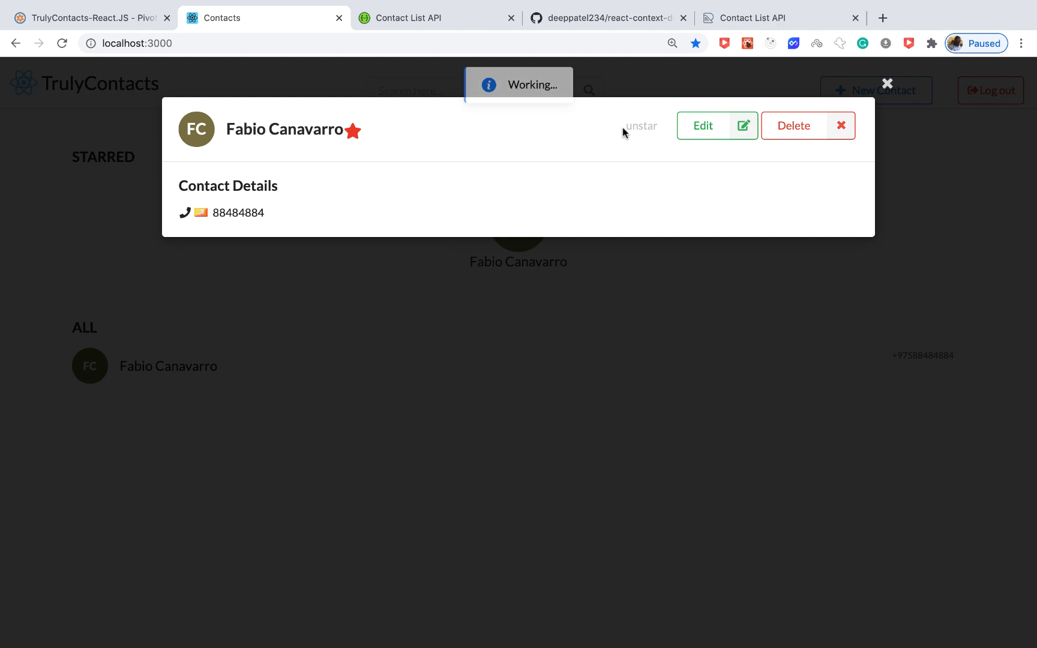
click(639, 126)
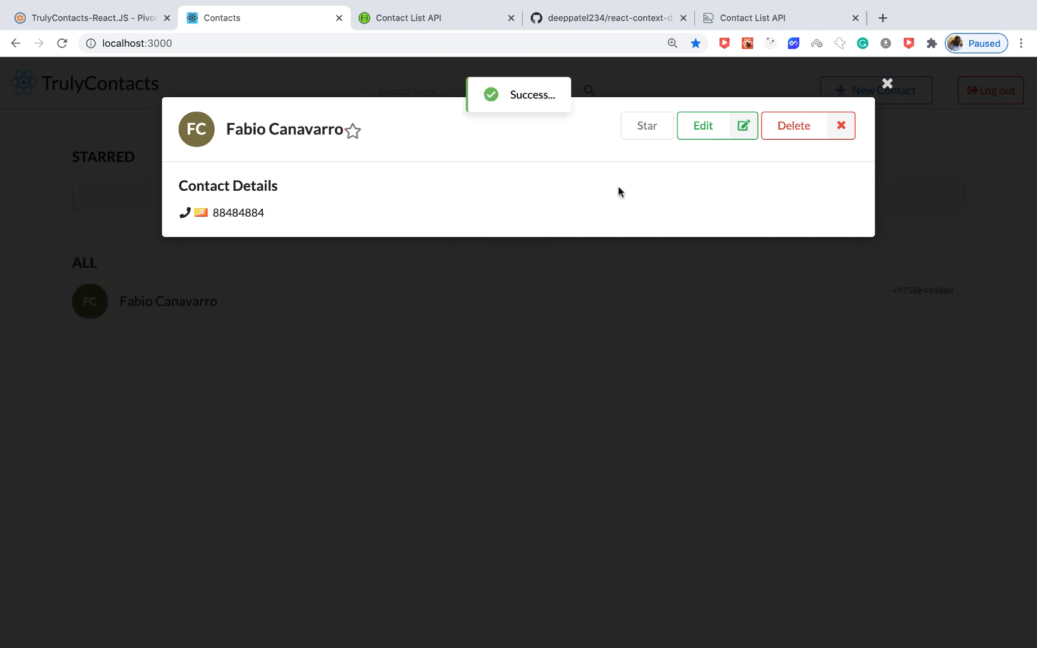
click(887, 82)
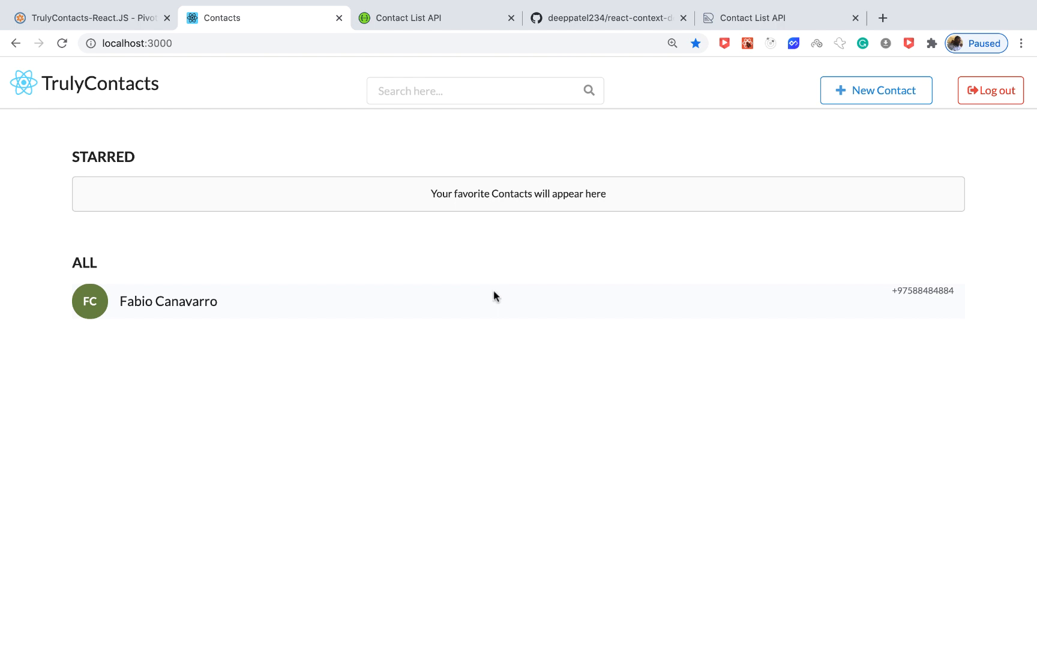
mouse_move(875, 90)
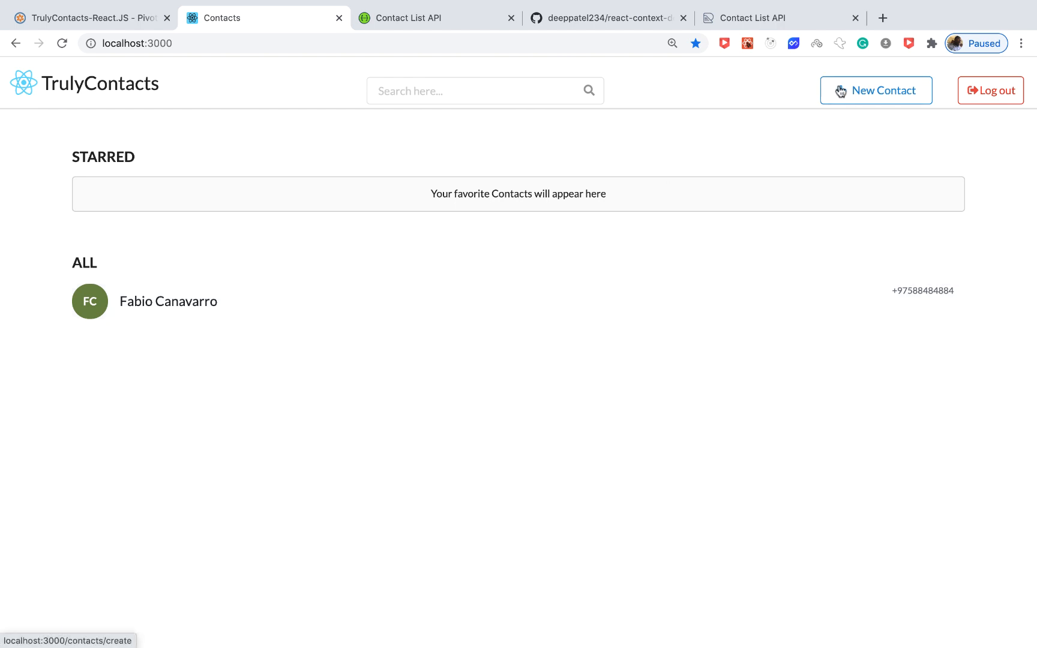
mouse_move(954, 106)
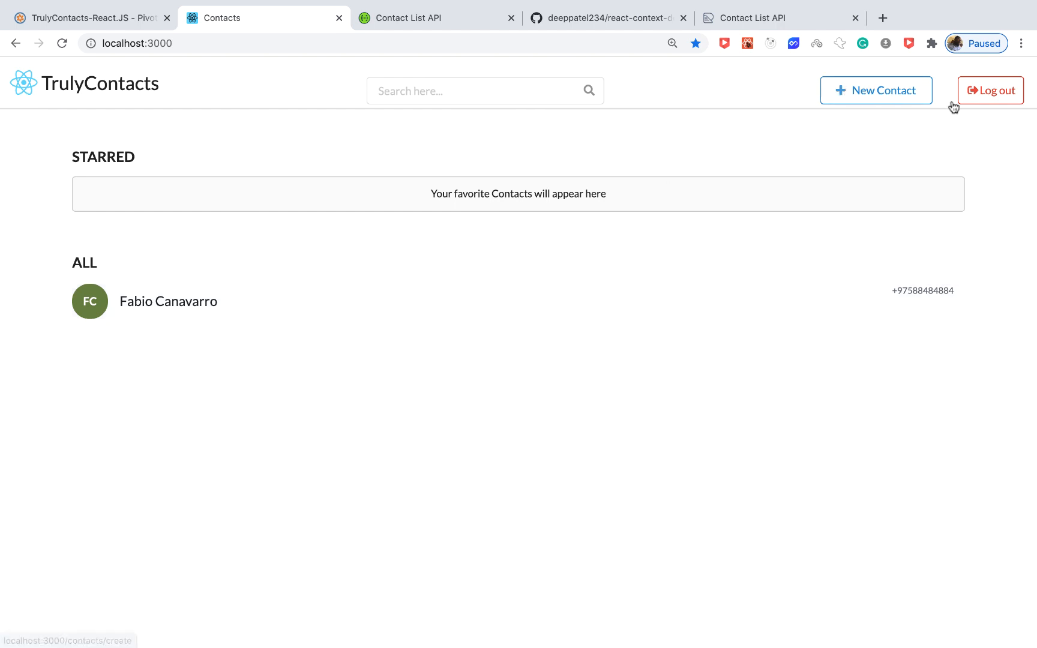
Log out of the jt account, glance at the sign-up form, and return to the login form
click(990, 90)
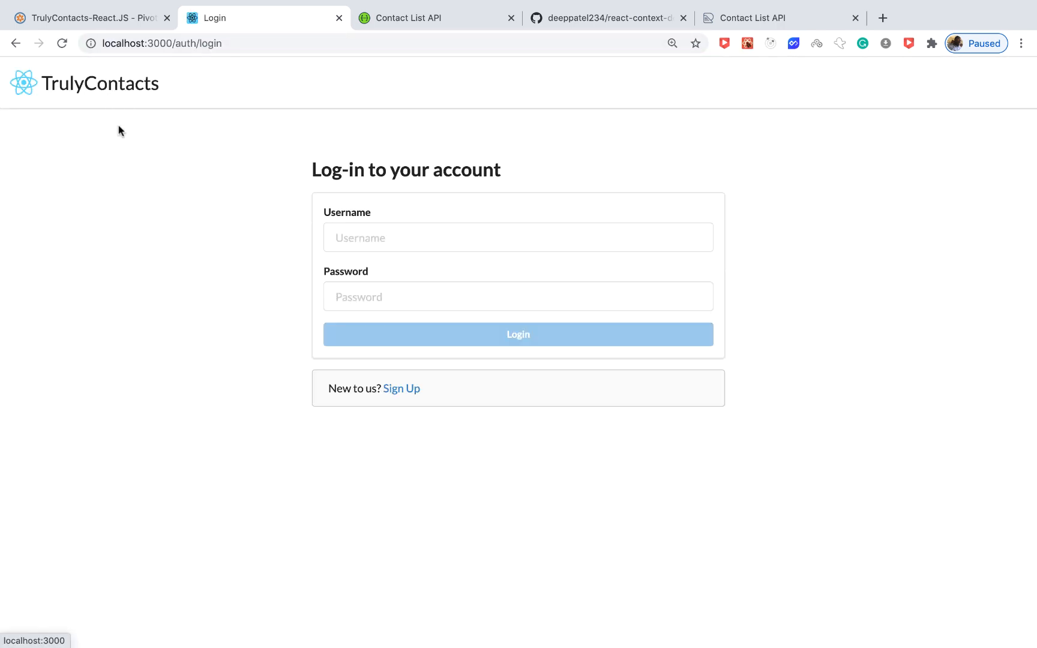
mouse_move(261, 276)
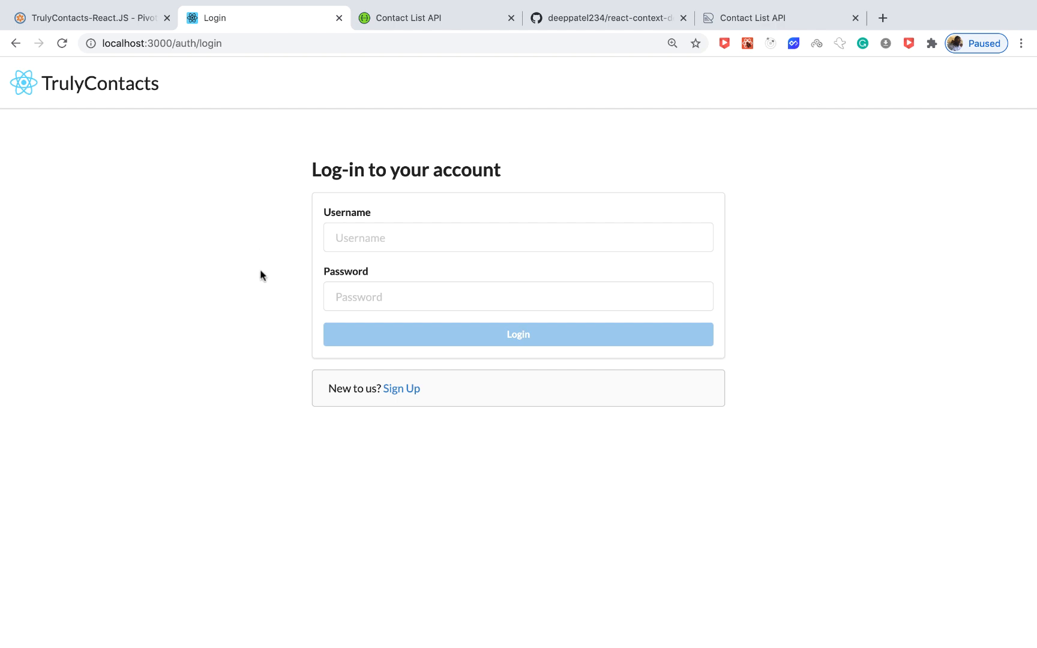
mouse_move(373, 381)
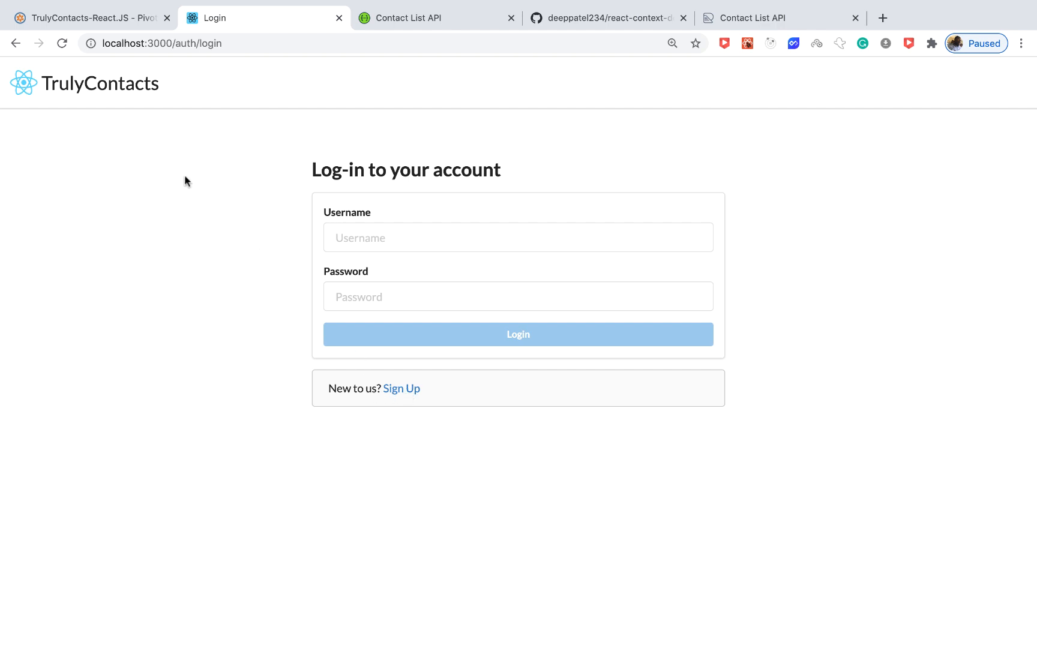
mouse_move(248, 320)
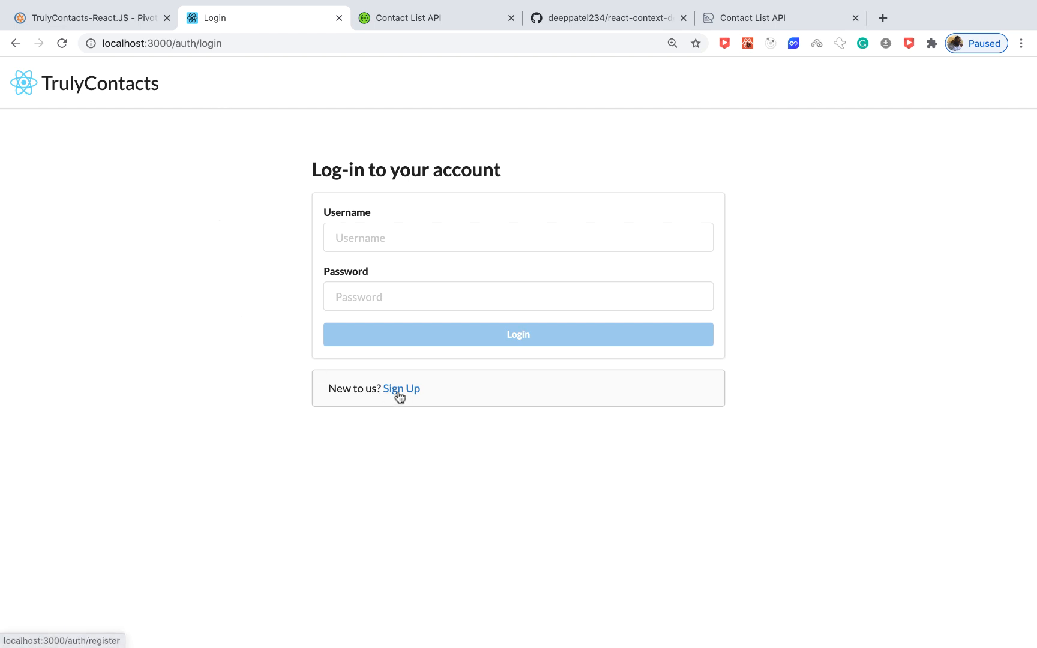
click(401, 388)
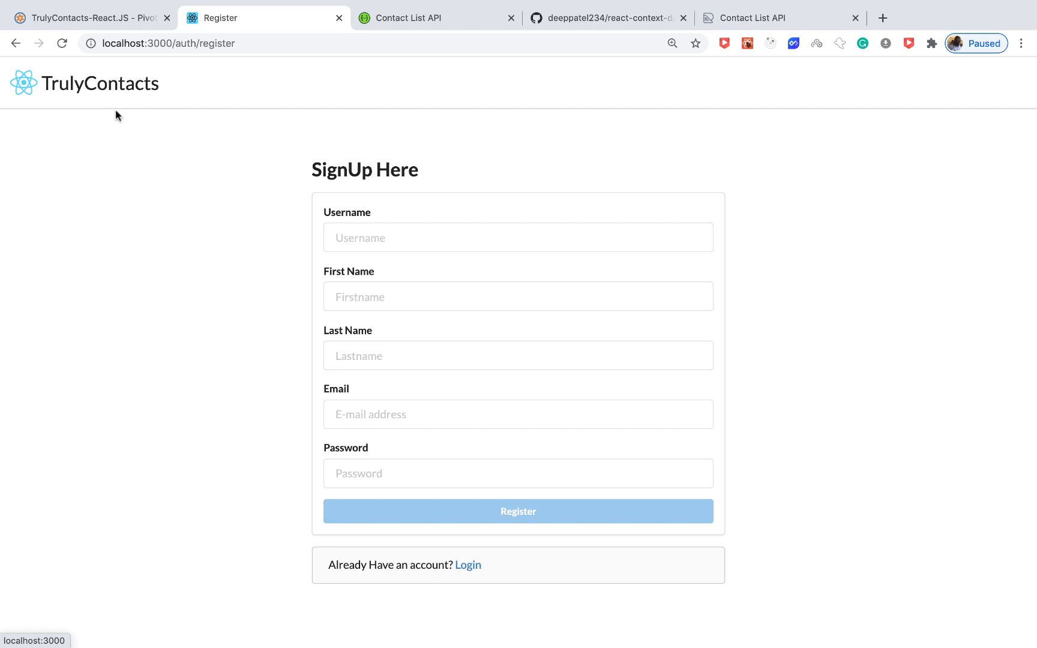
mouse_move(169, 218)
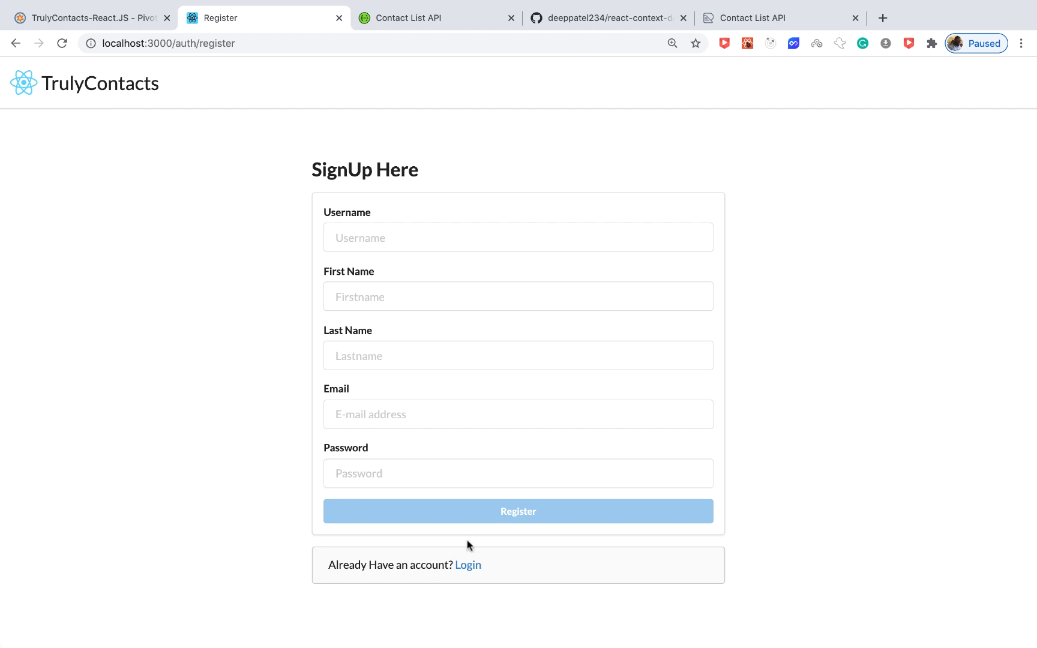
click(468, 565)
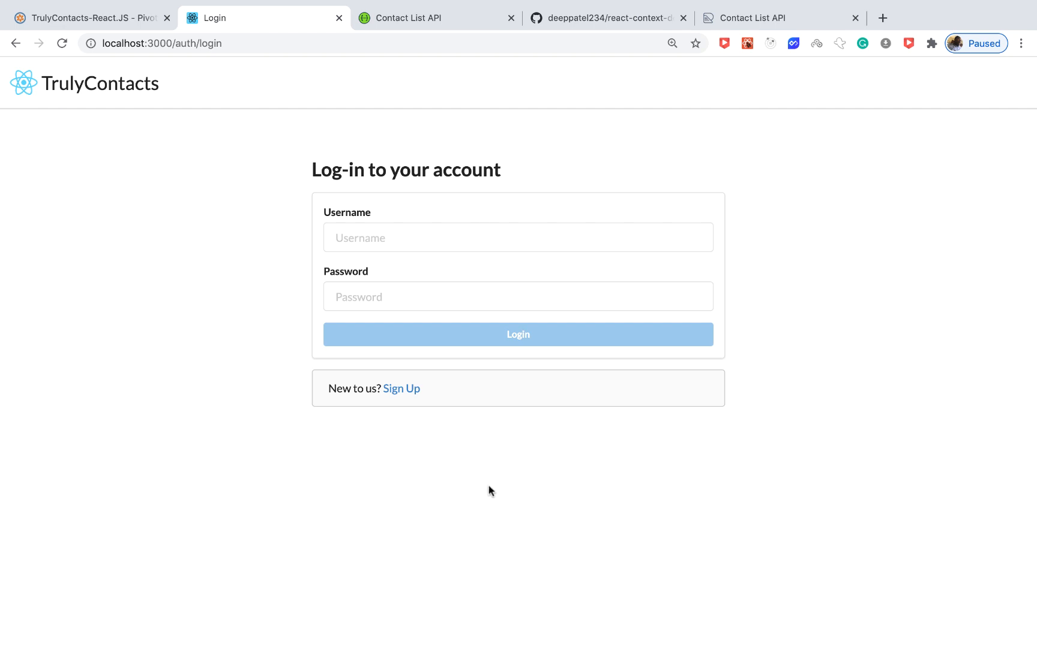
mouse_move(444, 444)
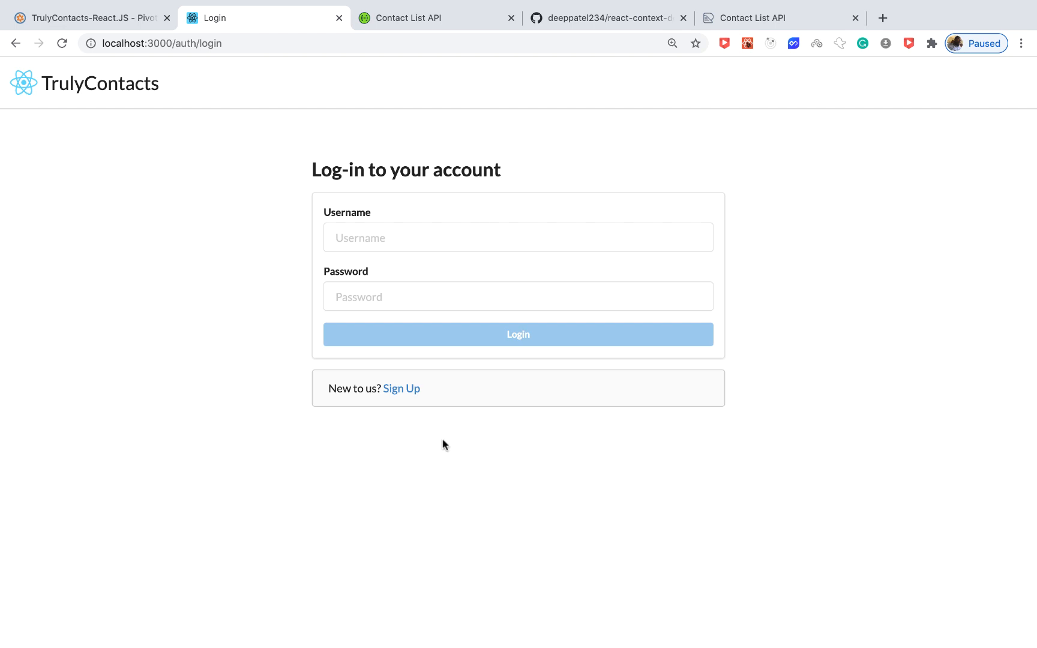
mouse_move(129, 88)
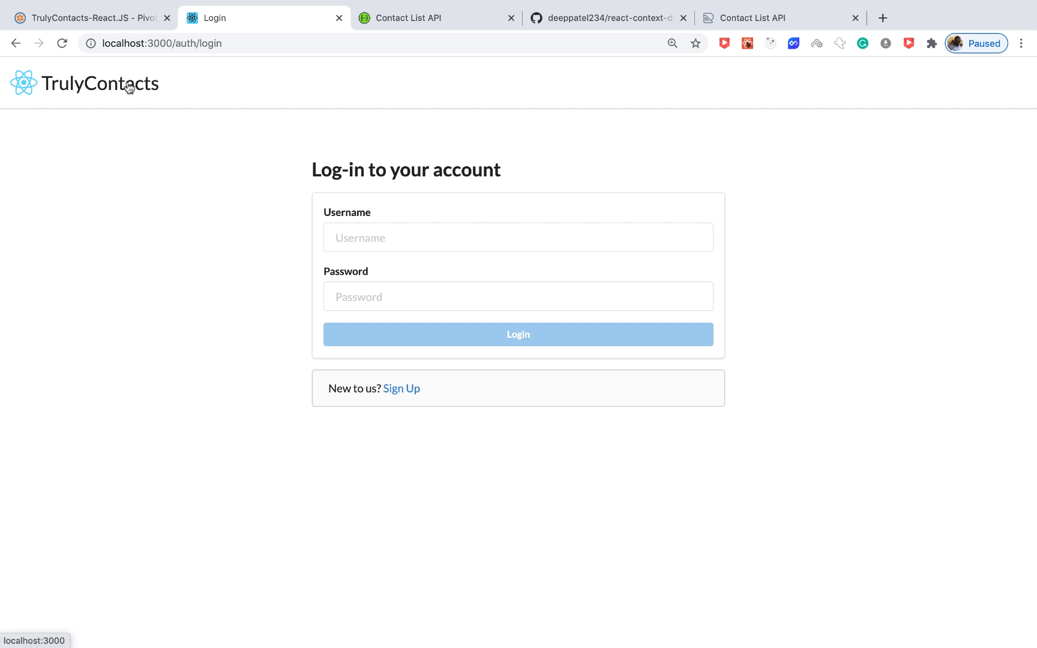
Switch browser tabs to the Pivotal Tracker Icebox story list for TrulyContacts
click(92, 18)
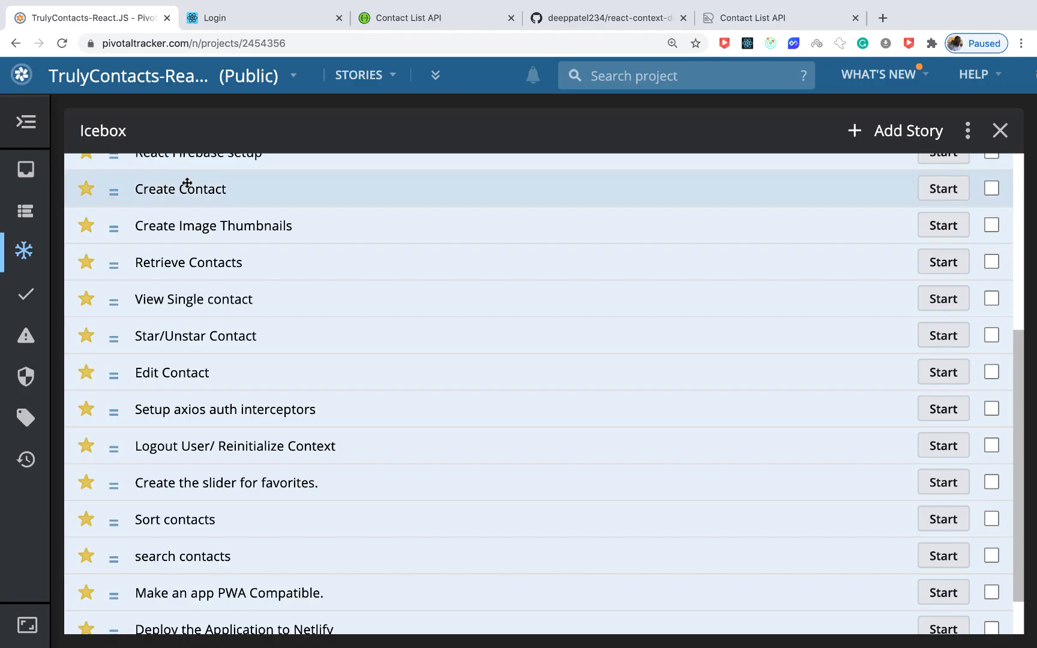
click(262, 18)
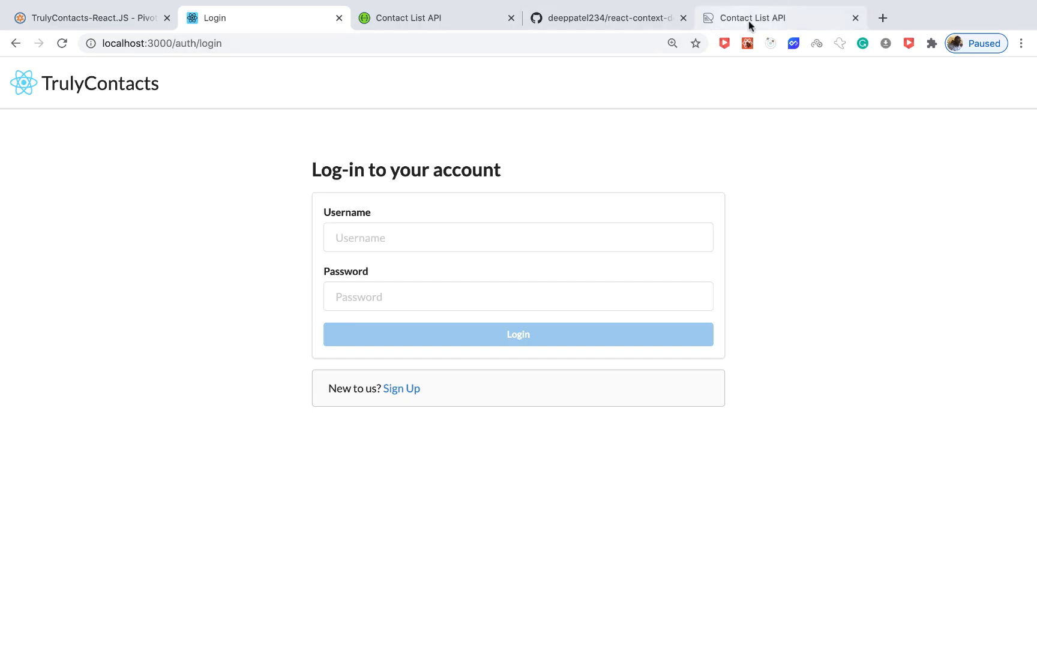
click(92, 18)
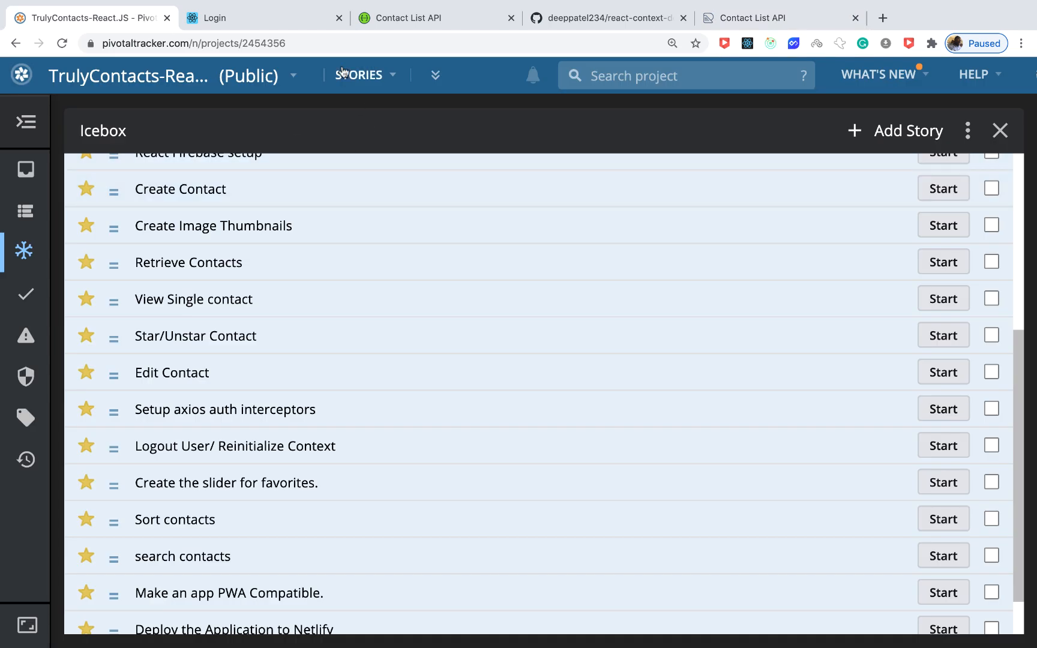
mouse_move(302, 25)
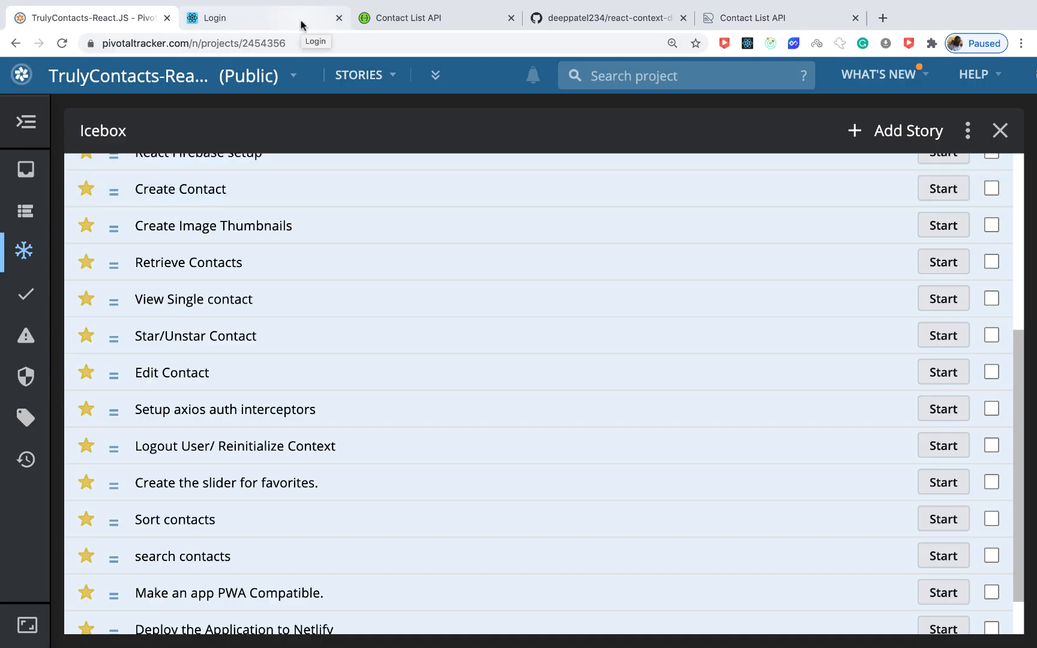